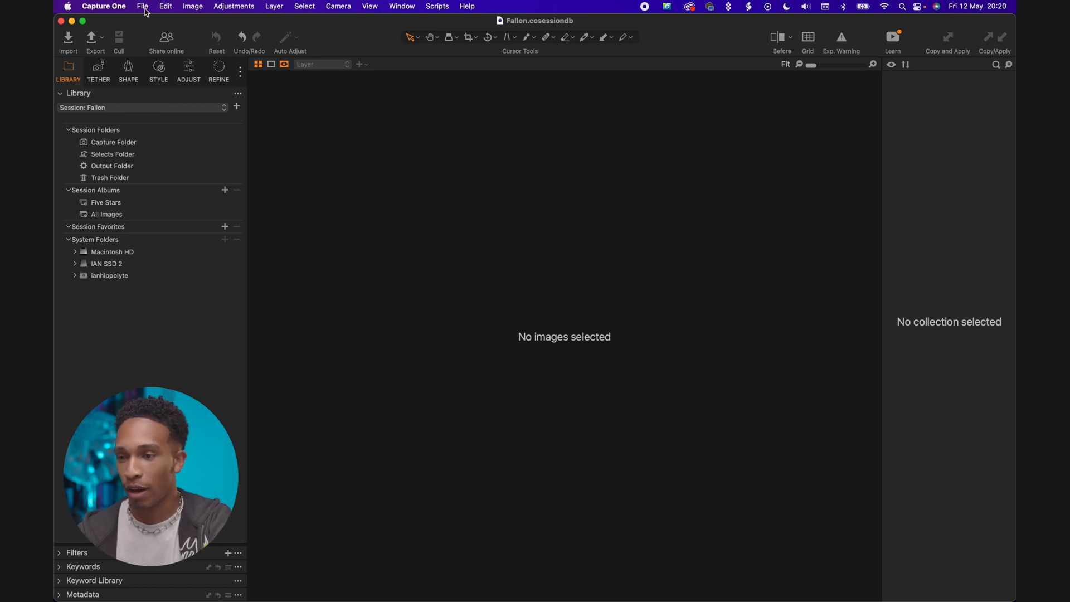
Start an image import and choose Fallon Photos as the source folder.
left_click(142, 7)
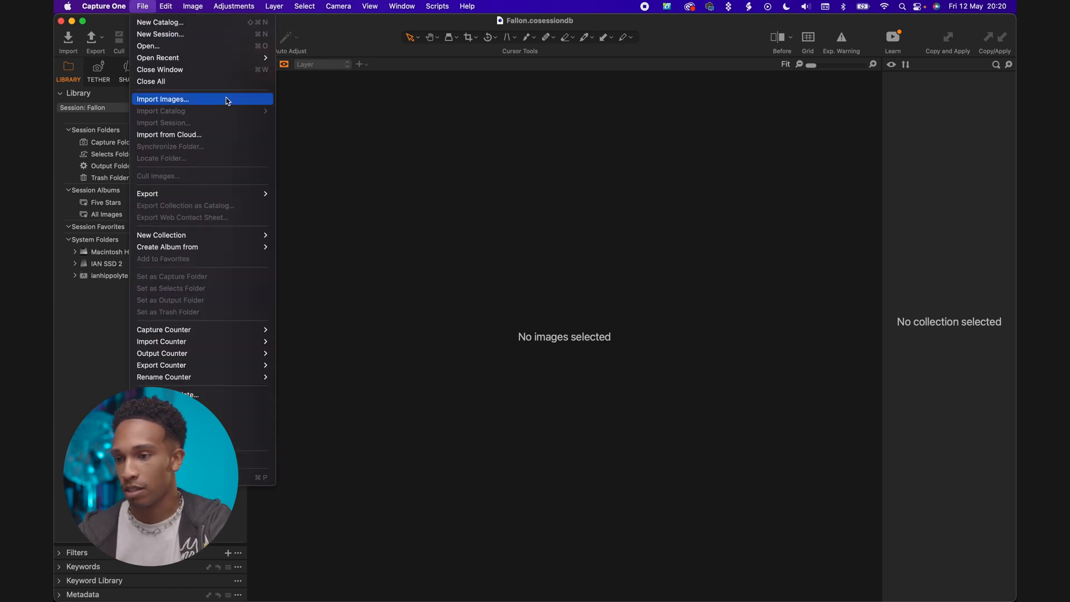
left_click(162, 99)
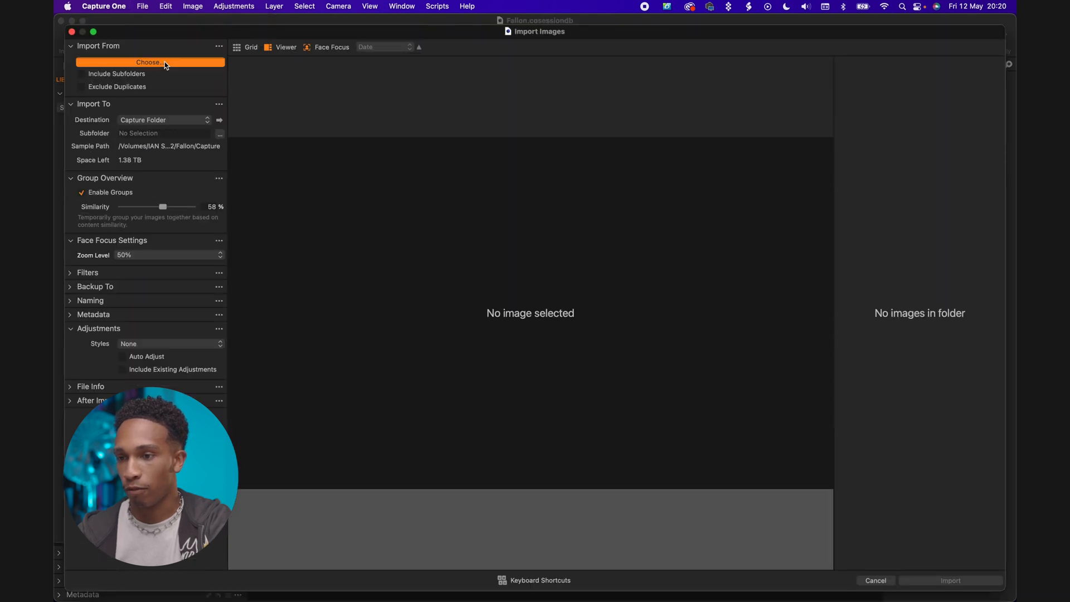
left_click(149, 62)
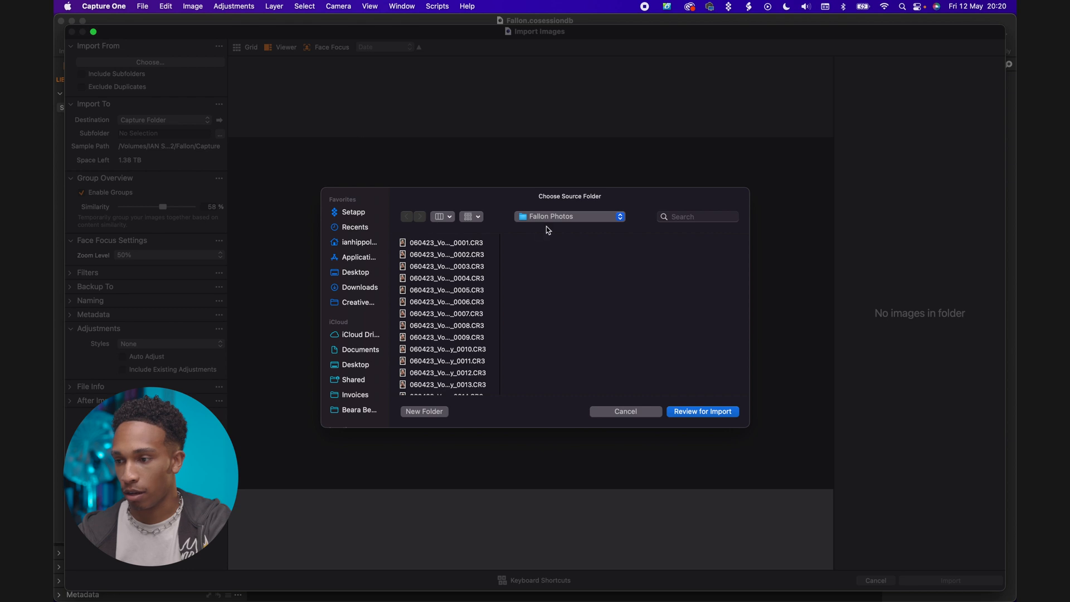
mouse_move(722, 414)
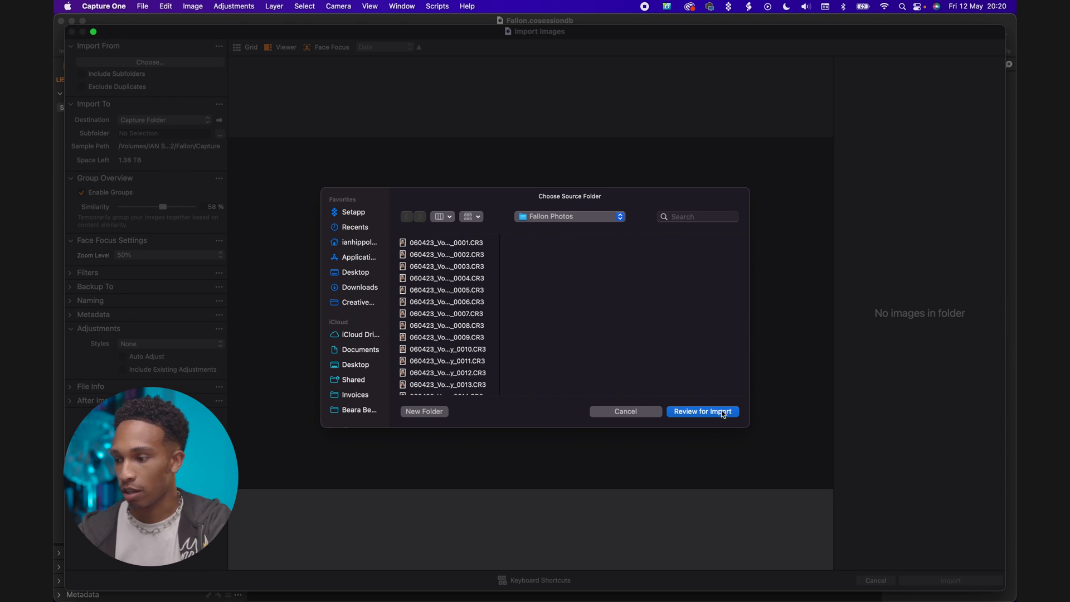
Load the 471 Fallon photos for import review and scroll through the grouped previews.
left_click(701, 411)
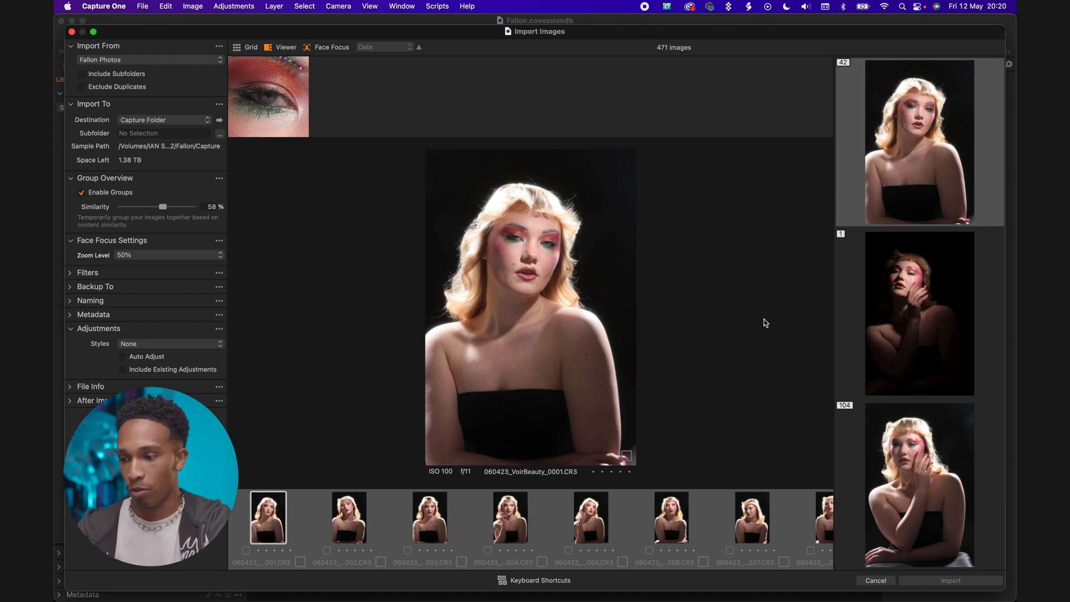
scroll("down", 3)
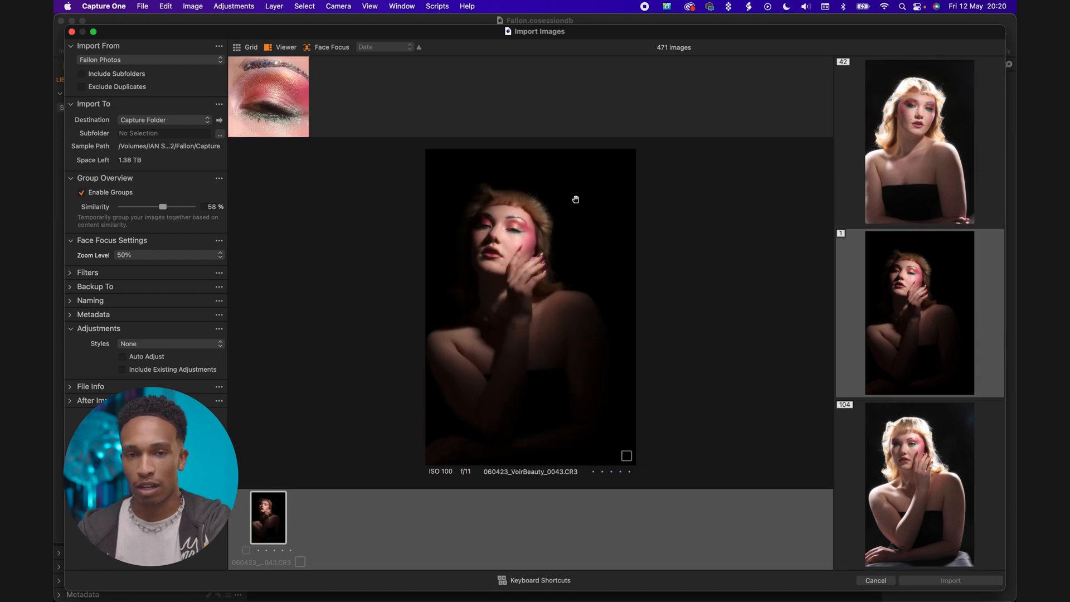
scroll("down", 3)
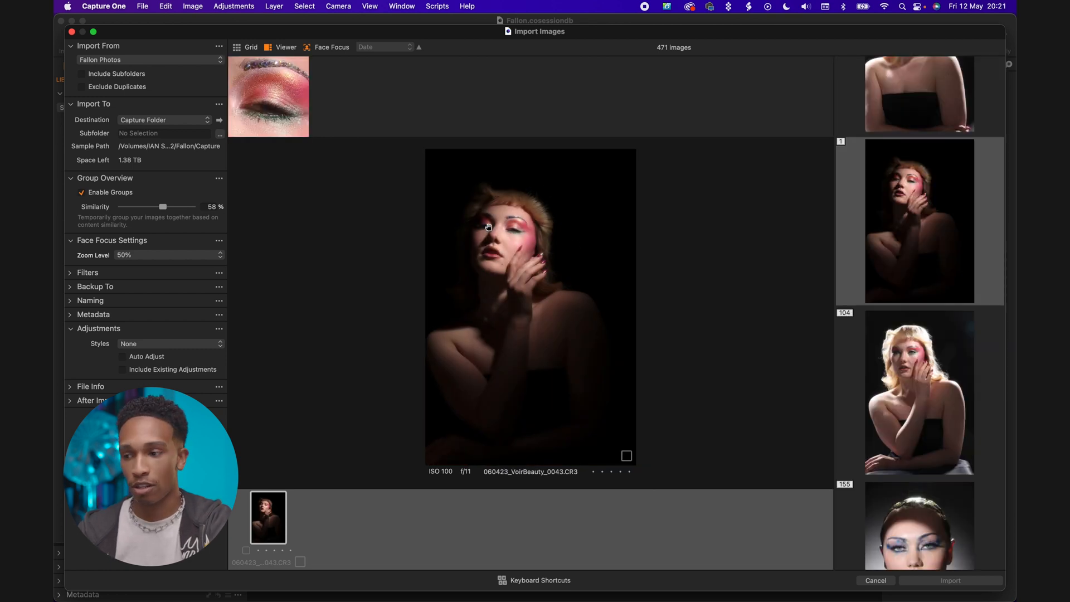
scroll("down", 3)
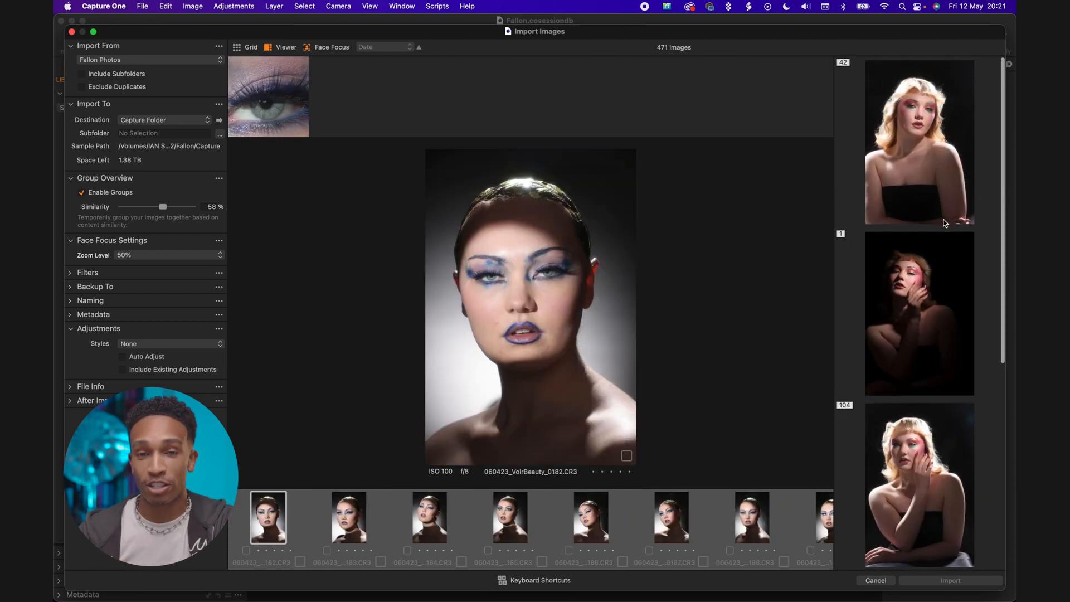
Set the face focus zoom level to Limit to Eye and mark all 471 photos.
scroll("down", 3)
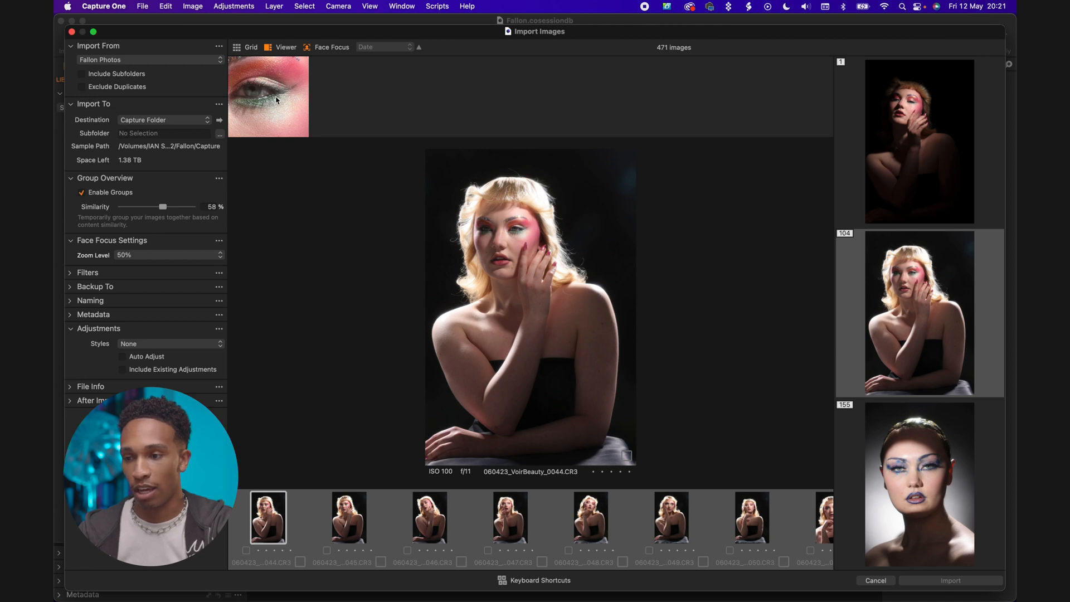
mouse_move(283, 206)
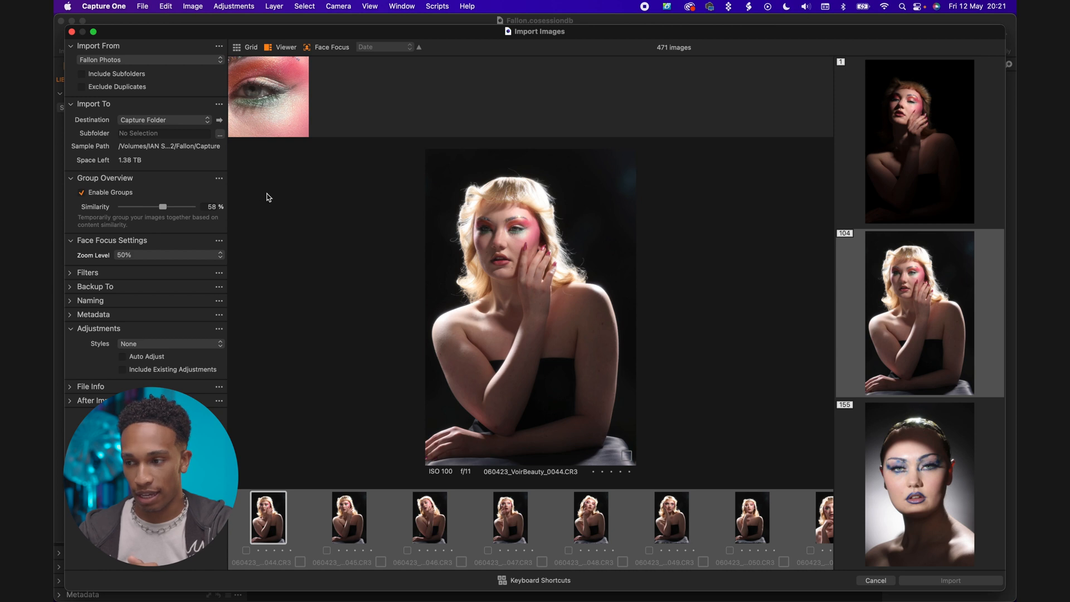
mouse_move(291, 137)
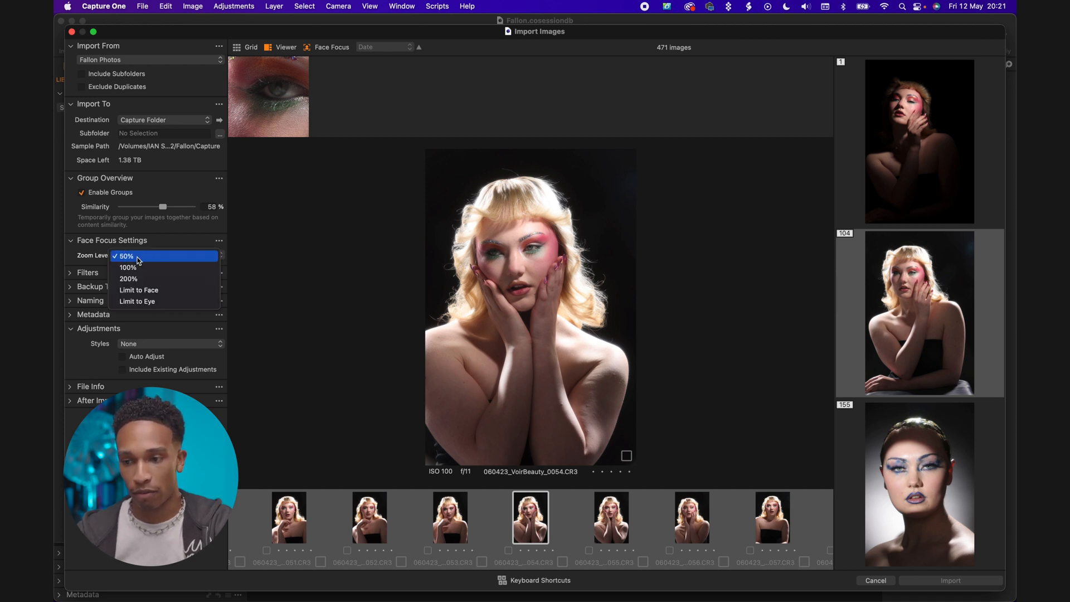
left_click(128, 266)
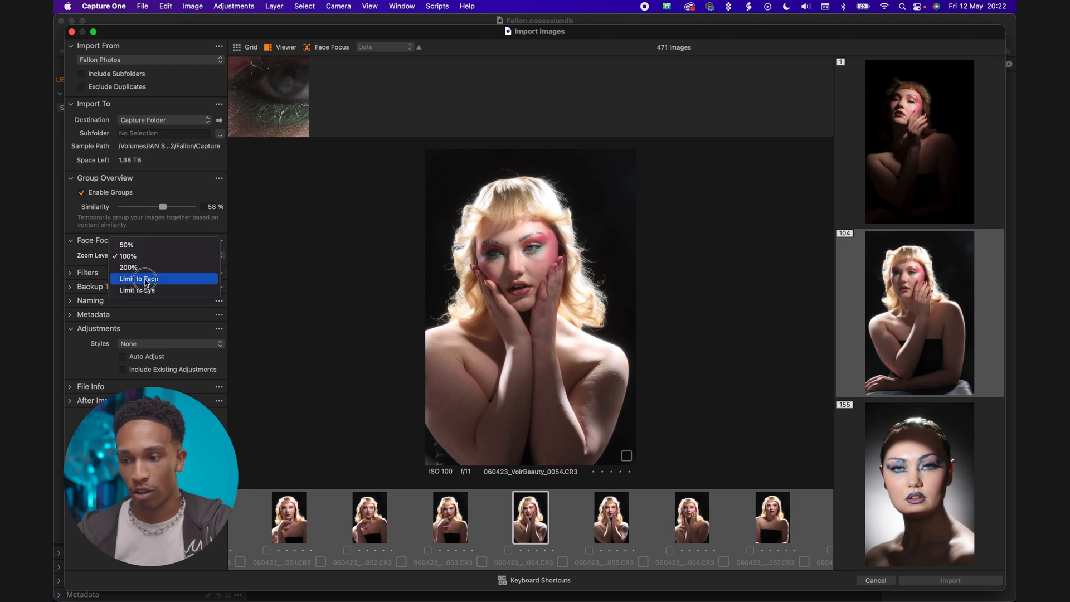
left_click(137, 278)
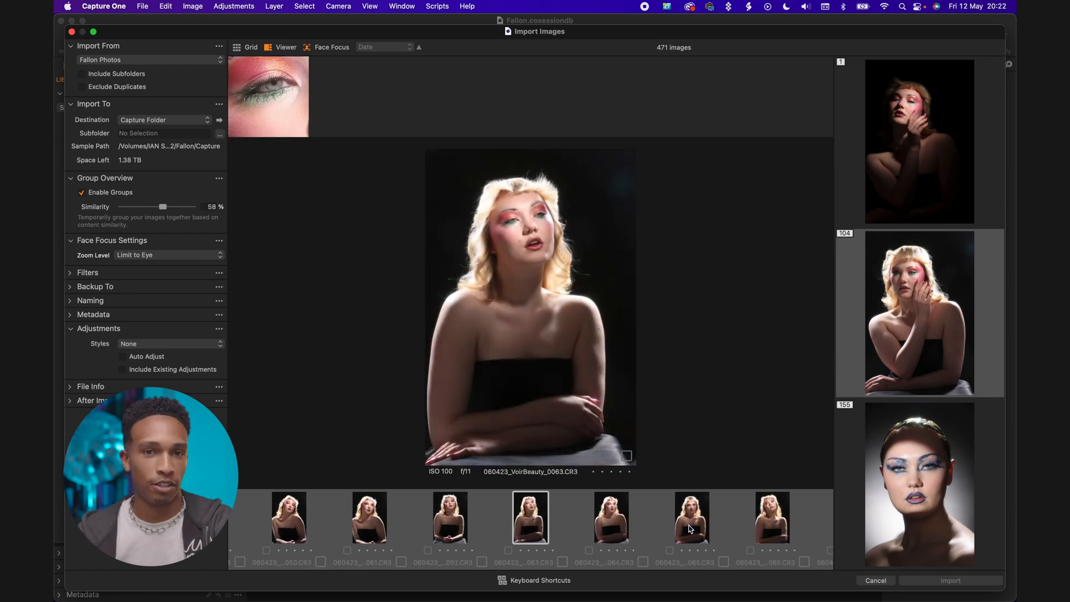
scroll("right", 3)
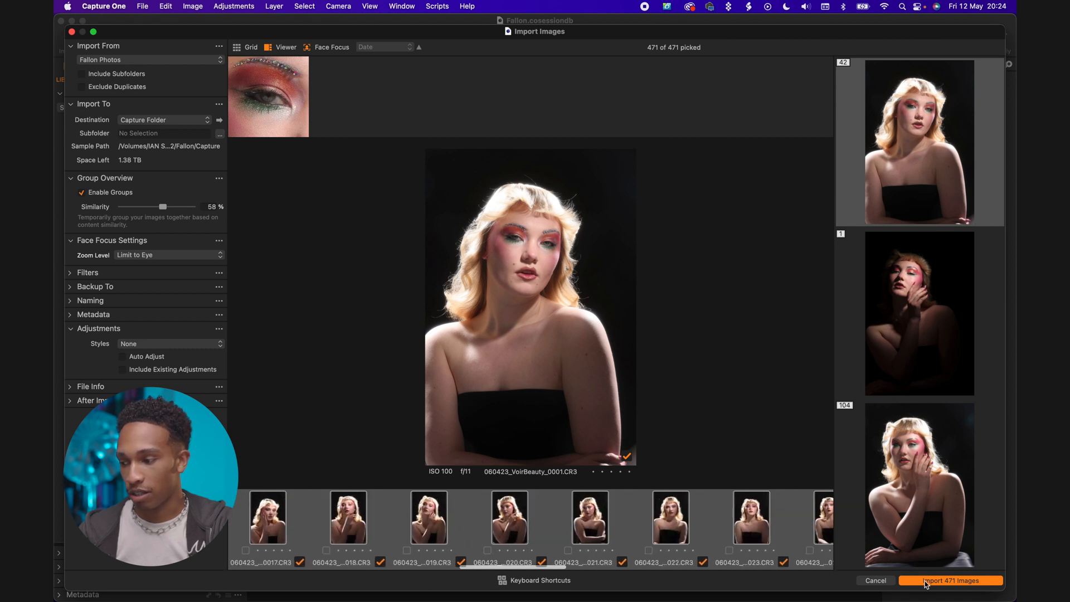
Import all 471 photos into the Capture Folder and browse the thumbnails.
left_click(948, 580)
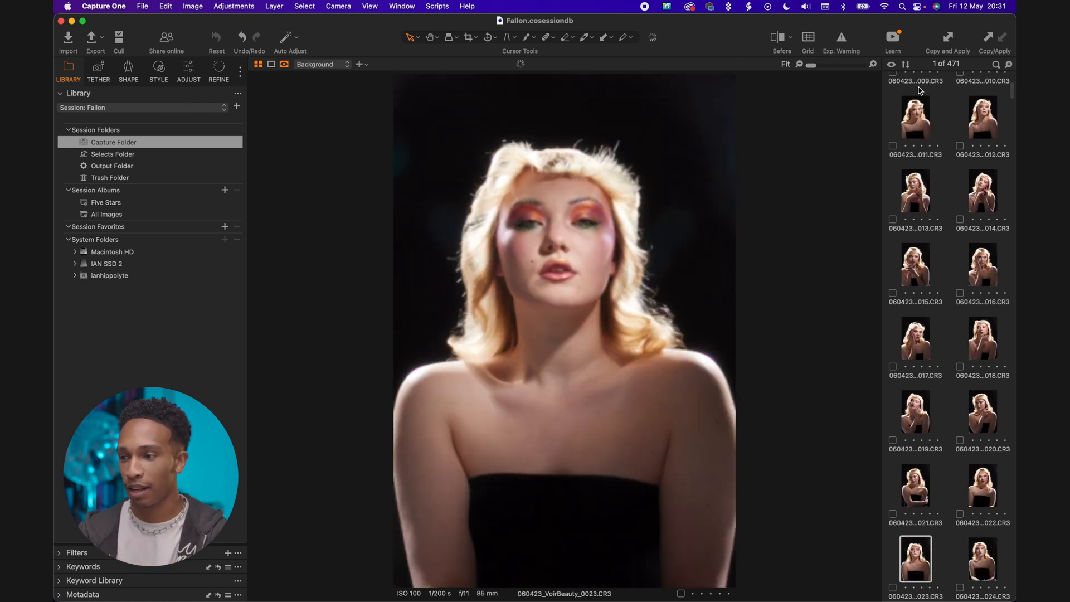
left_click(981, 556)
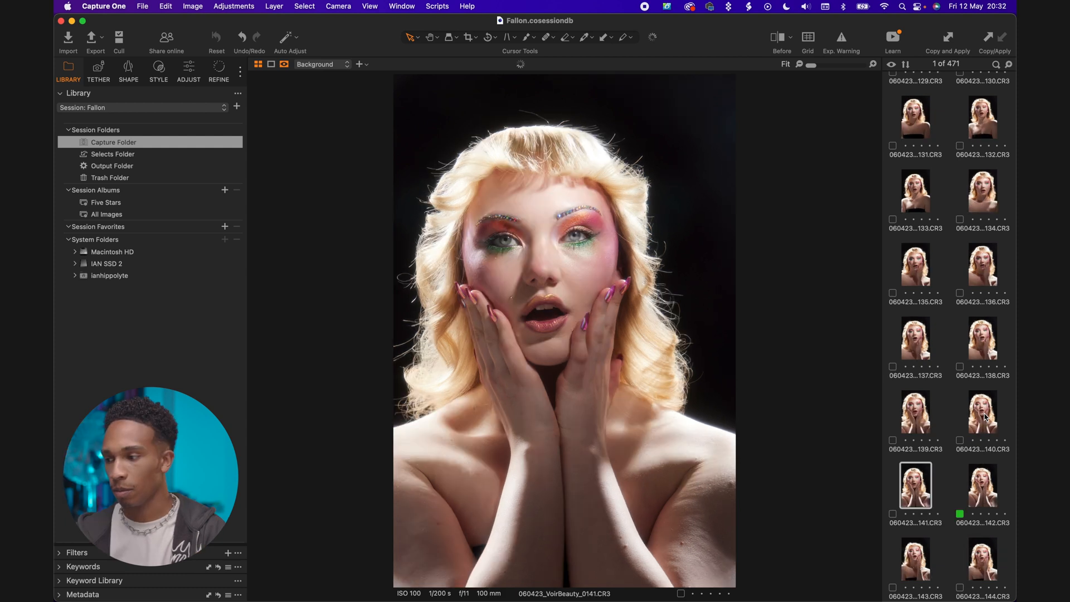
View shot 0142, then scroll the browser to select VoirBeauty_0069.CR3.
left_click(981, 485)
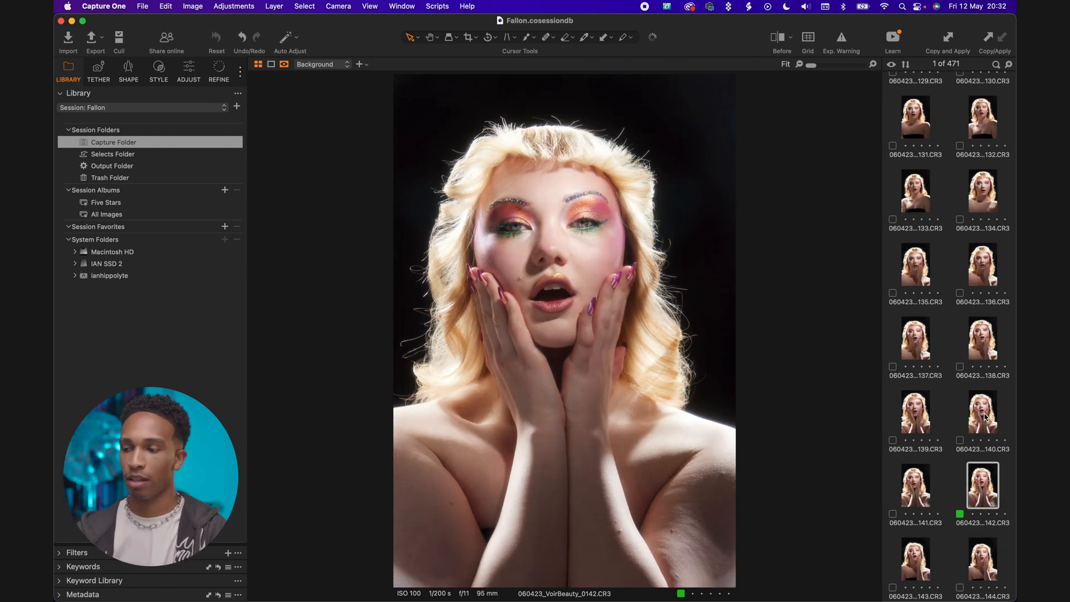
scroll("down", 3)
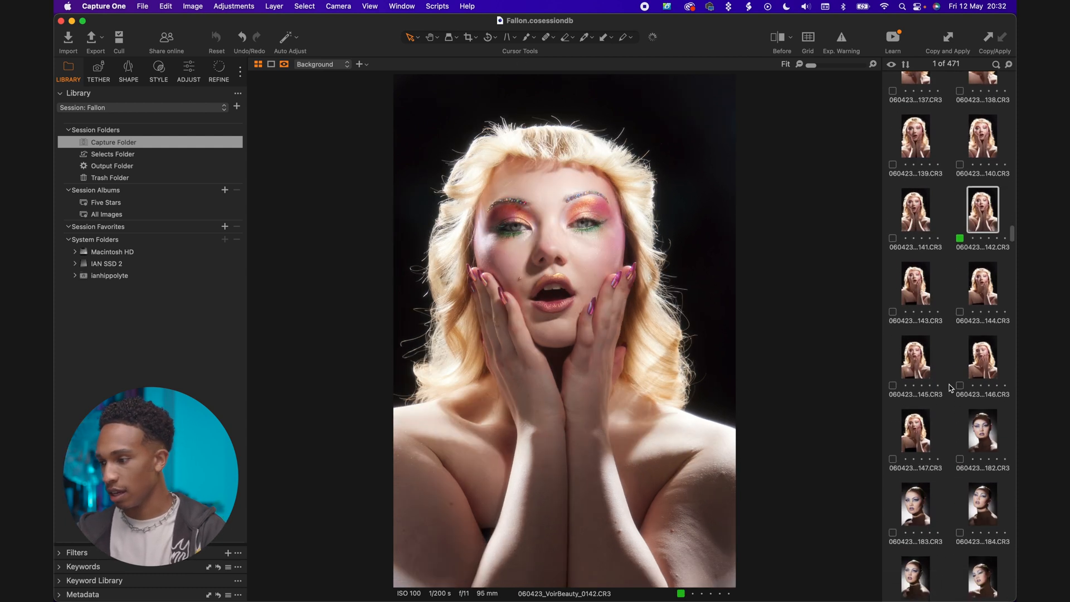
scroll("up", 3)
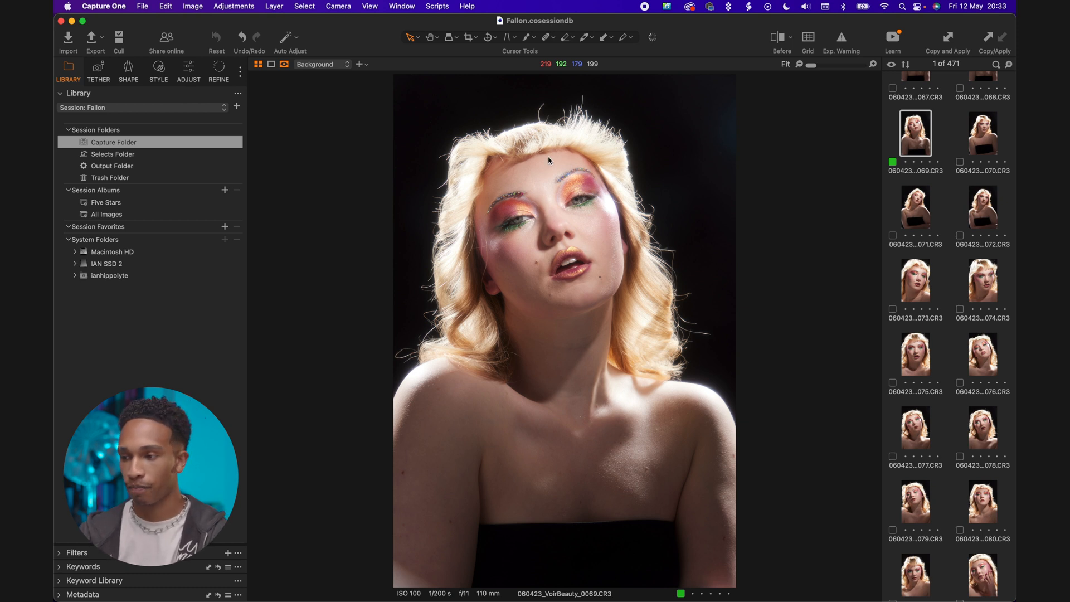
mouse_move(526, 116)
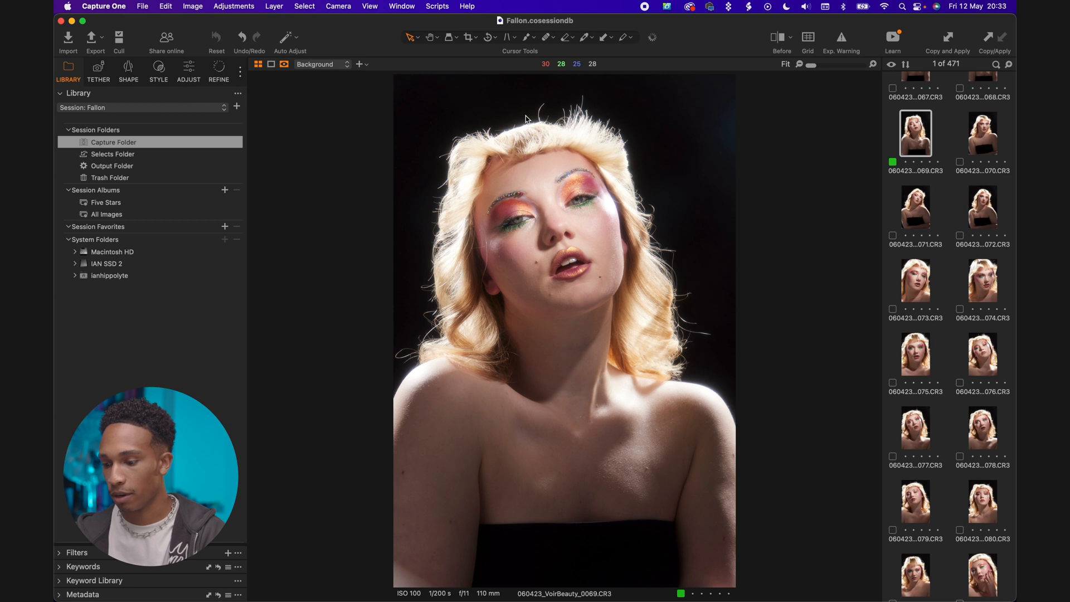
Crop portrait 0069 tightly around the model's head and shoulders.
left_click(469, 38)
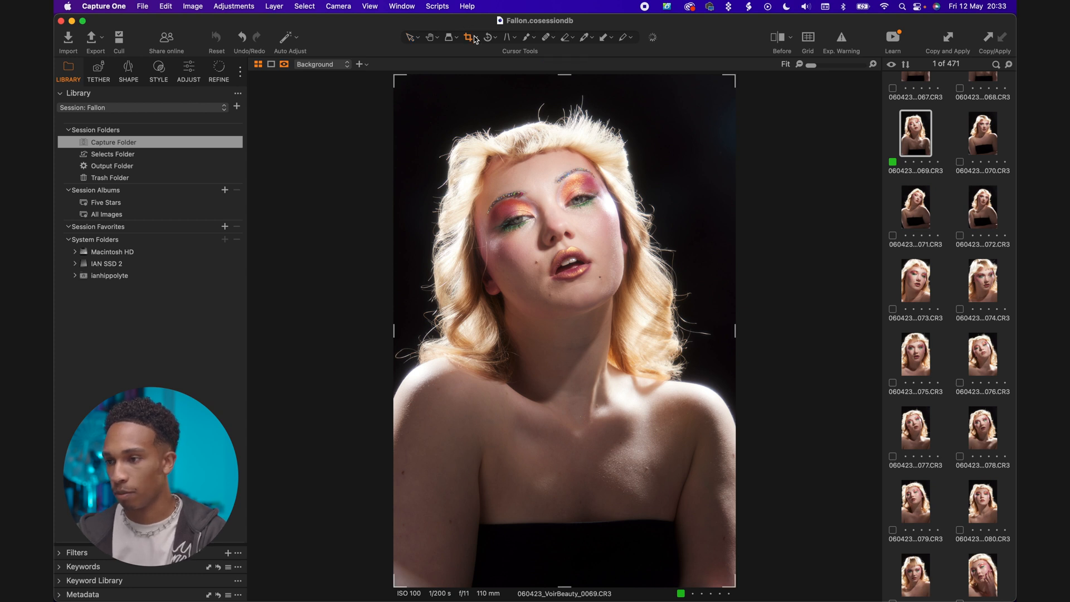
left_click(476, 37)
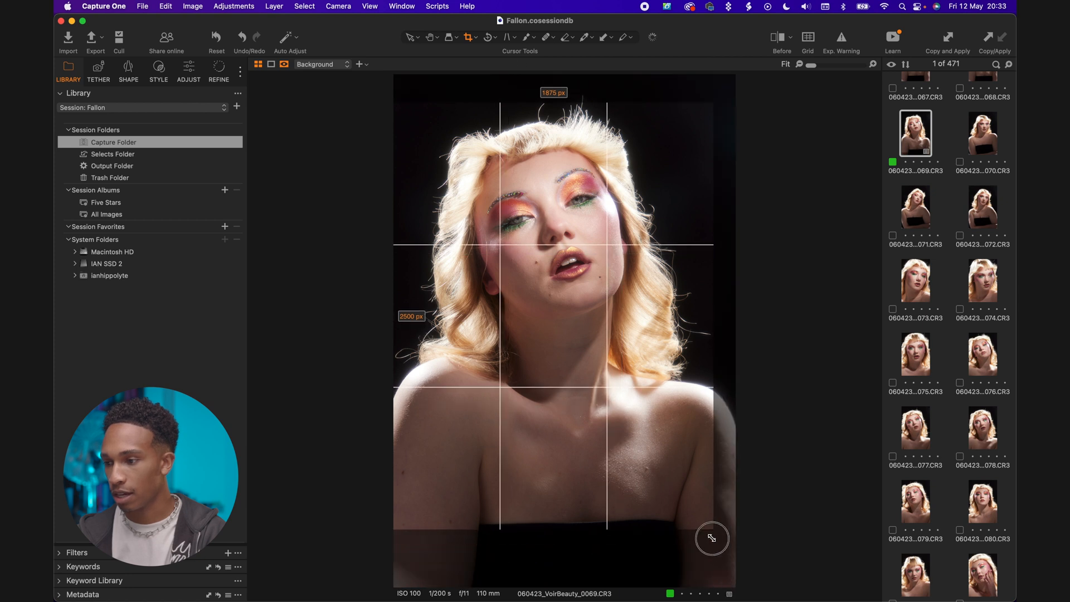
left_click_drag(711, 538, 701, 514)
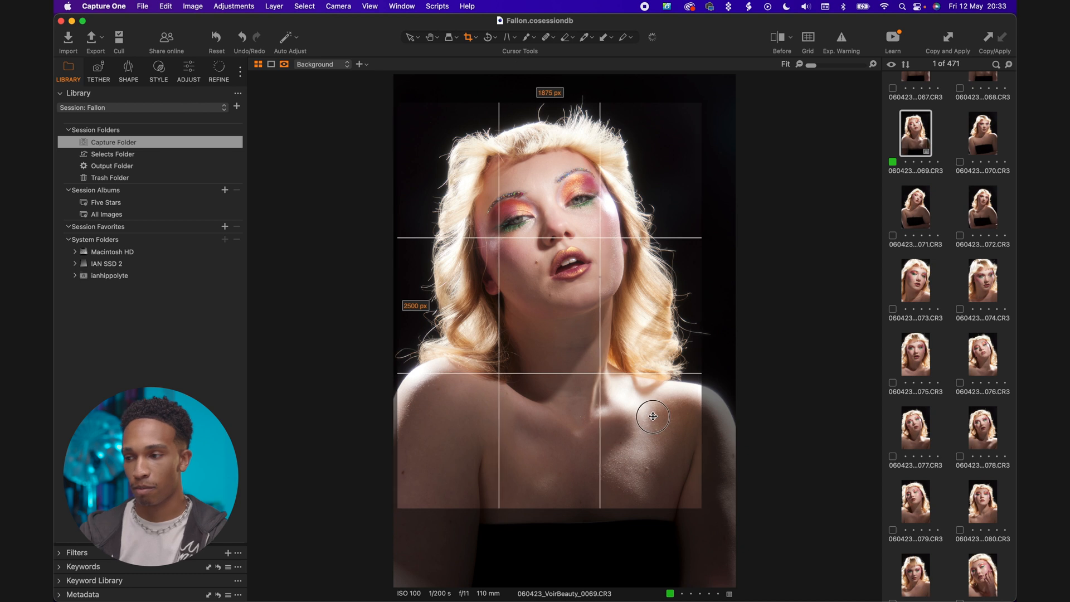
left_click(127, 70)
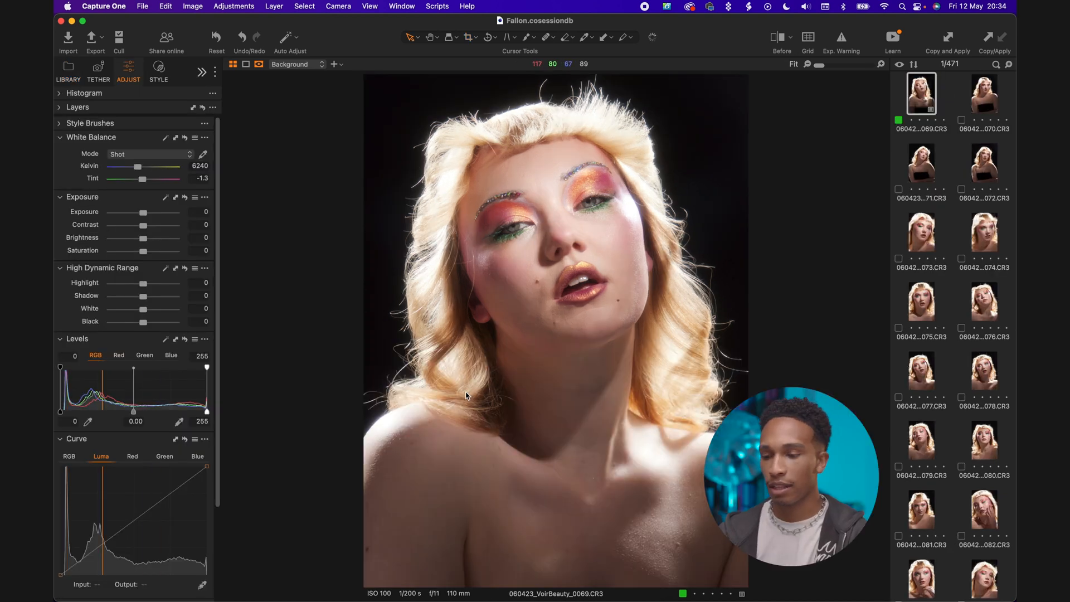
mouse_move(239, 492)
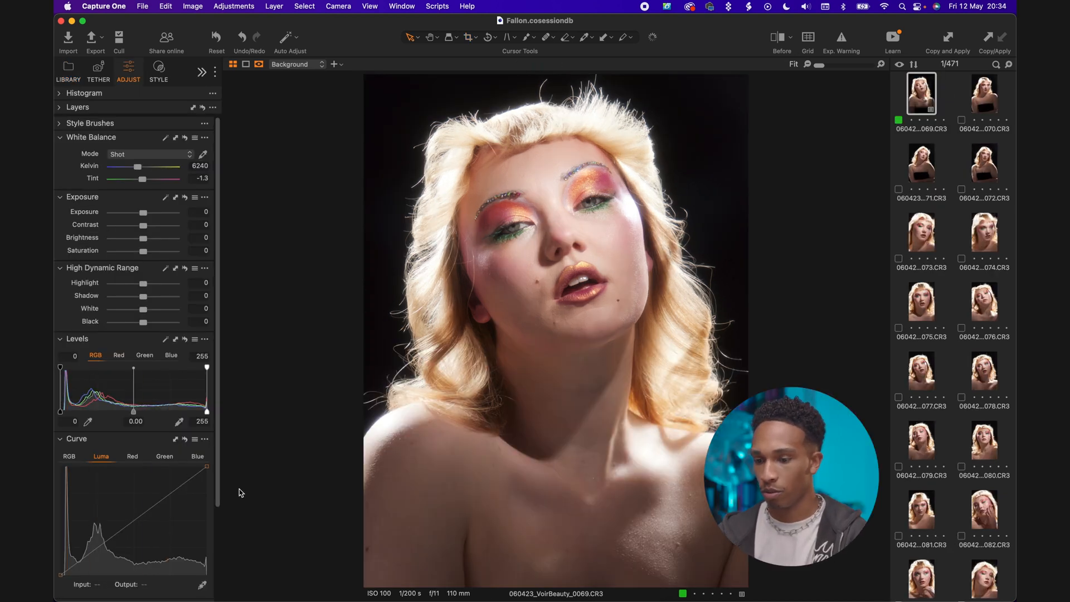
scroll("down", 3)
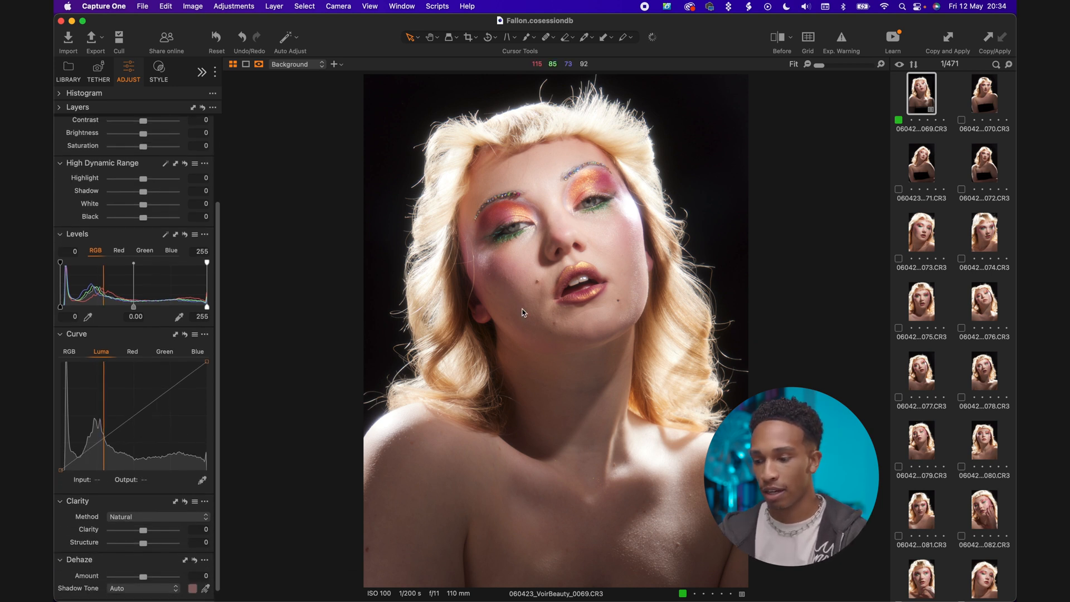
mouse_move(521, 268)
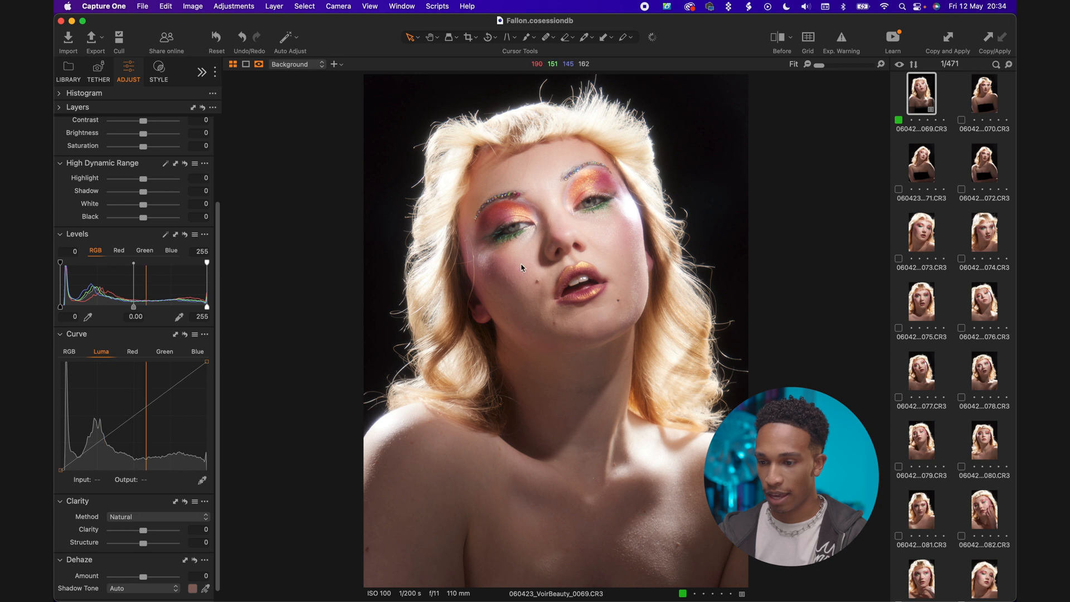
mouse_move(524, 310)
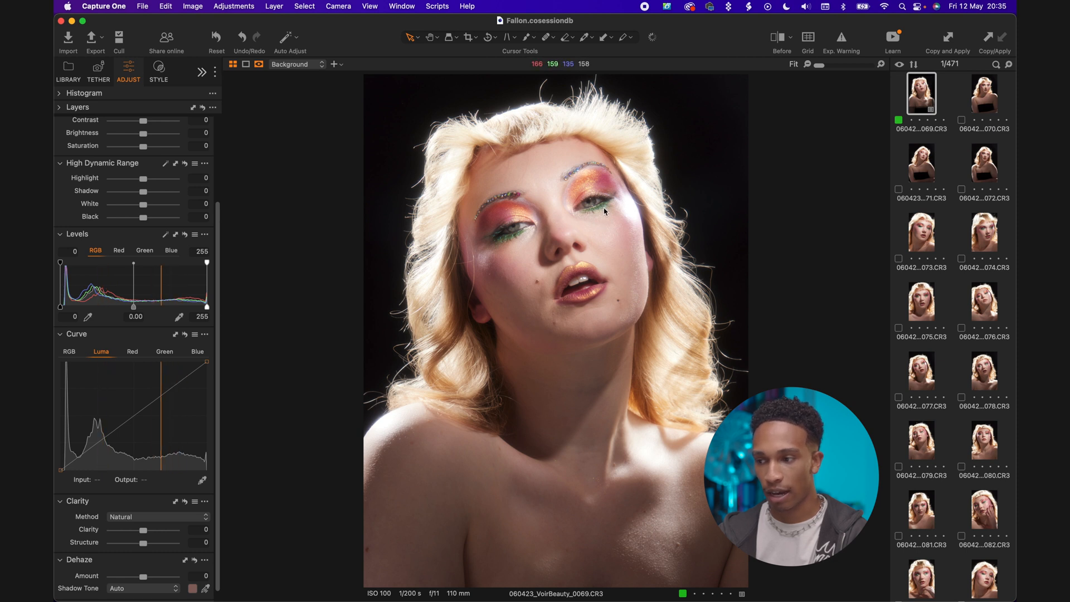
mouse_move(520, 441)
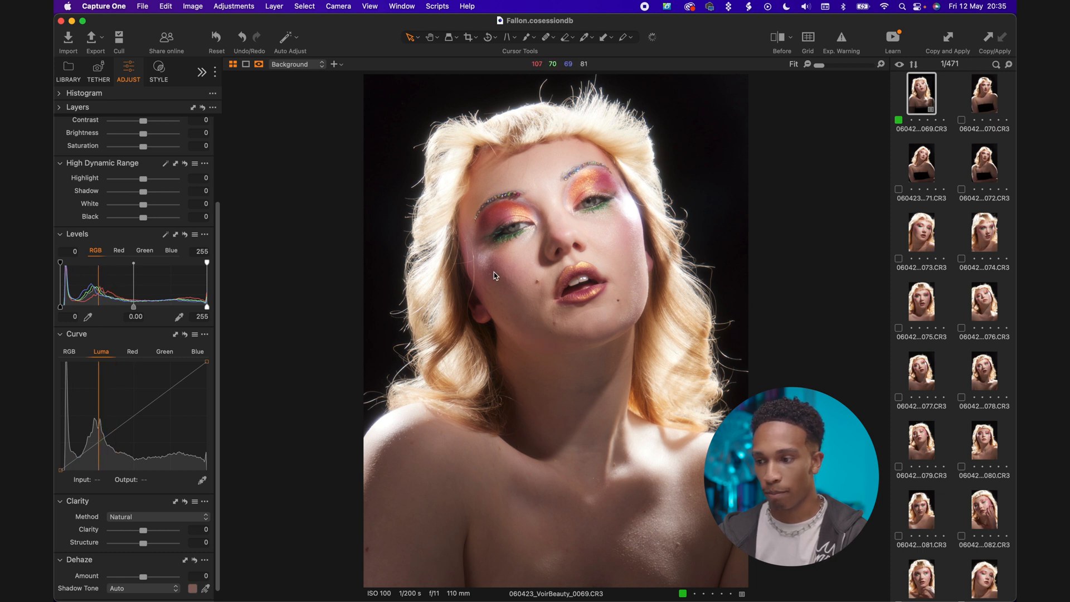
mouse_move(599, 343)
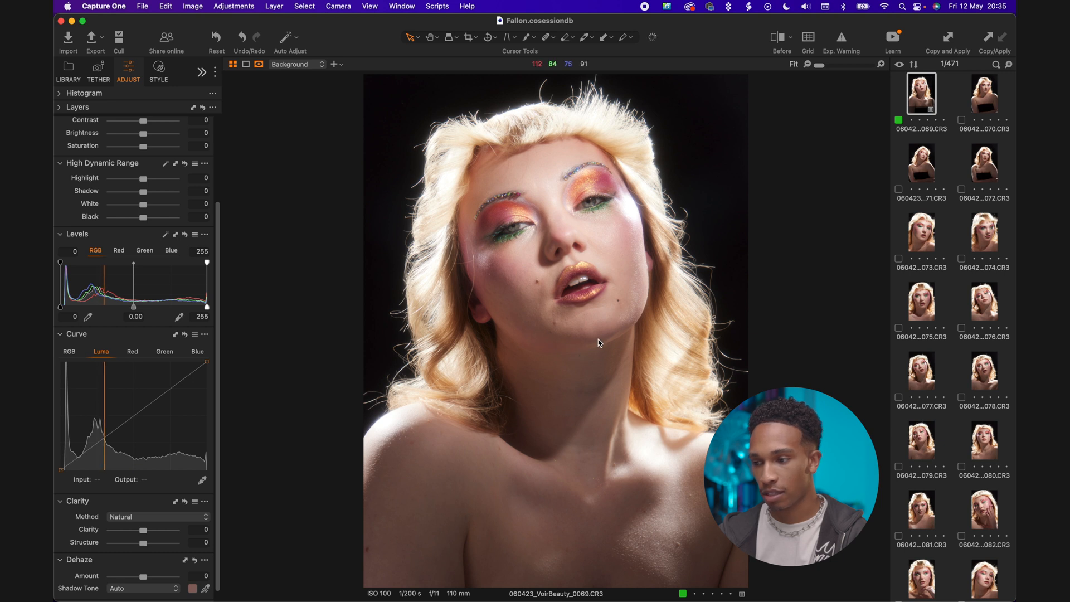
mouse_move(518, 299)
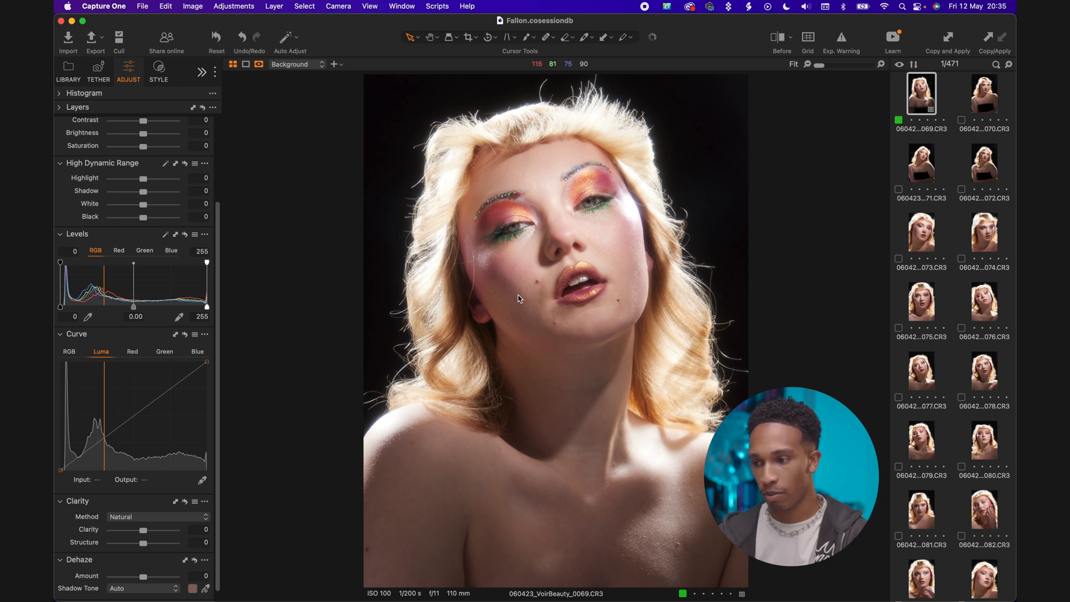
Add Luma curve points, pulling the shadows darker and nudging the brighter tones.
left_click(97, 446)
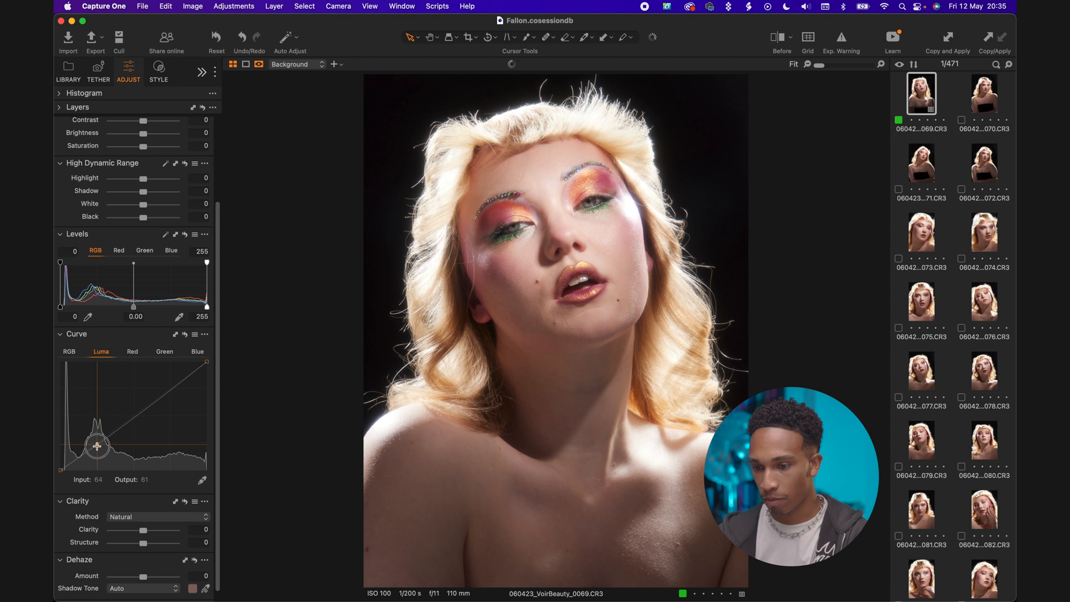
left_click_drag(97, 446, 85, 454)
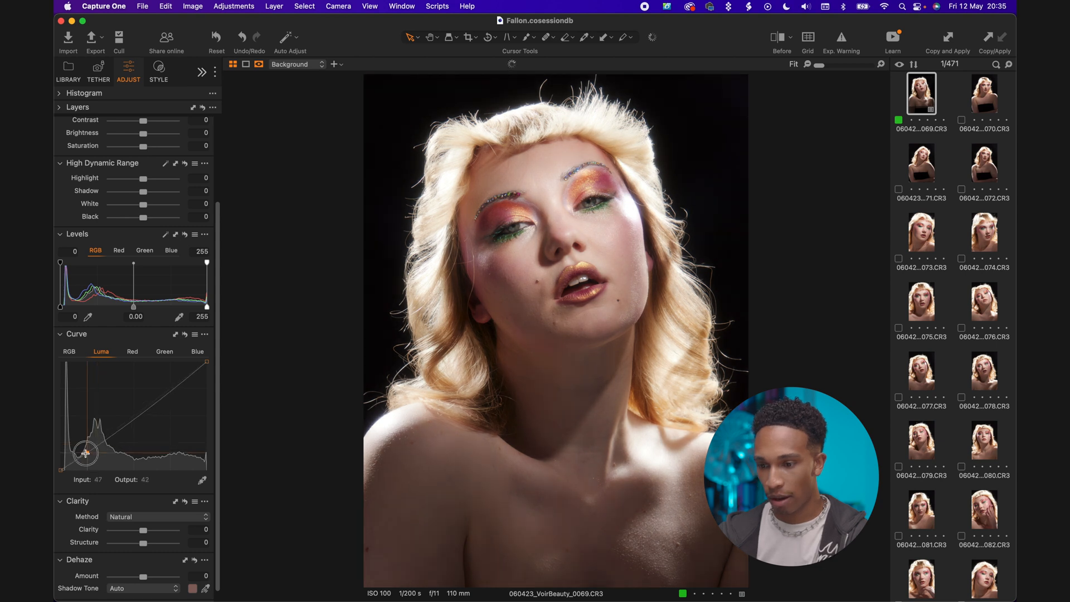
left_click_drag(86, 453, 79, 460)
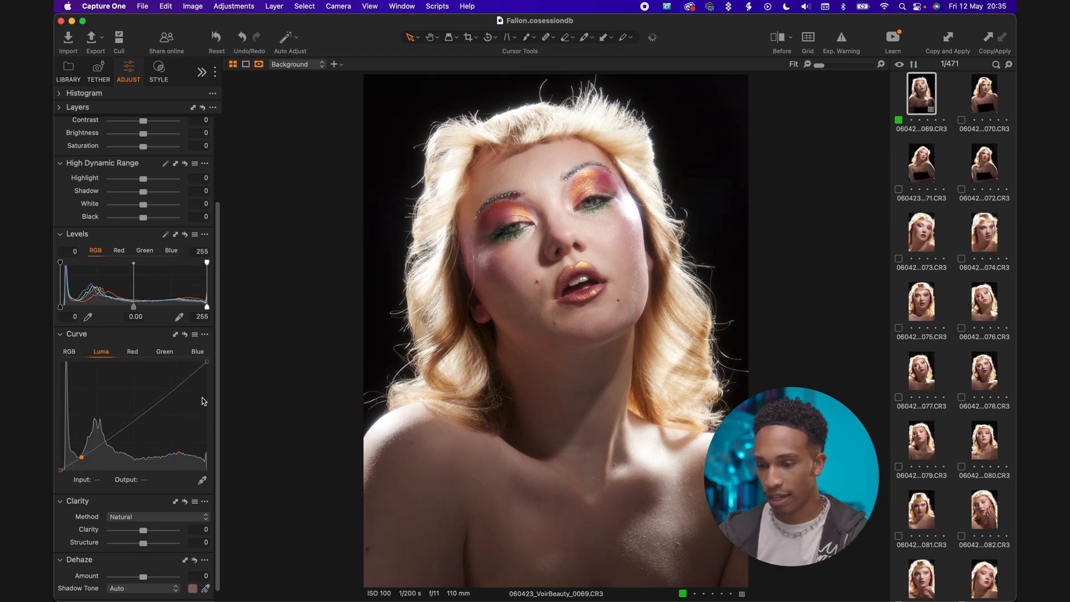
left_click(156, 397)
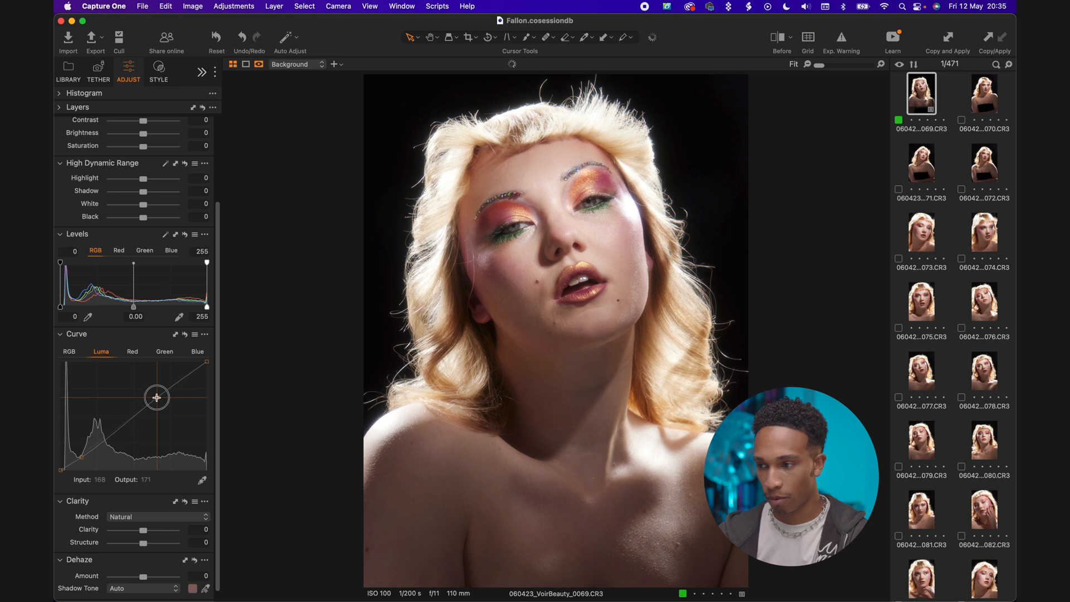
left_click_drag(155, 397, 155, 394)
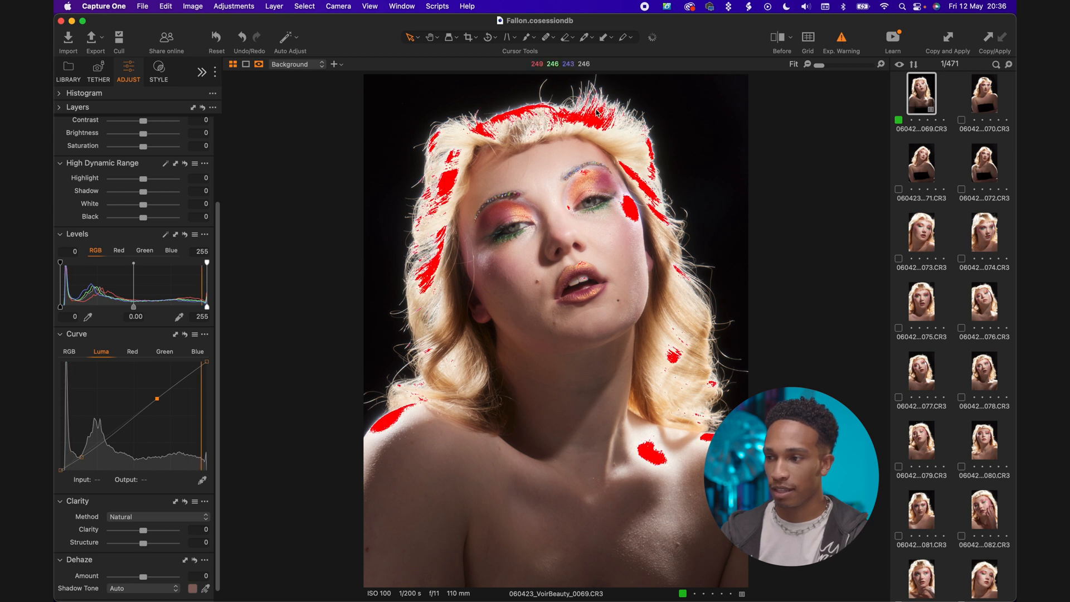
mouse_move(813, 179)
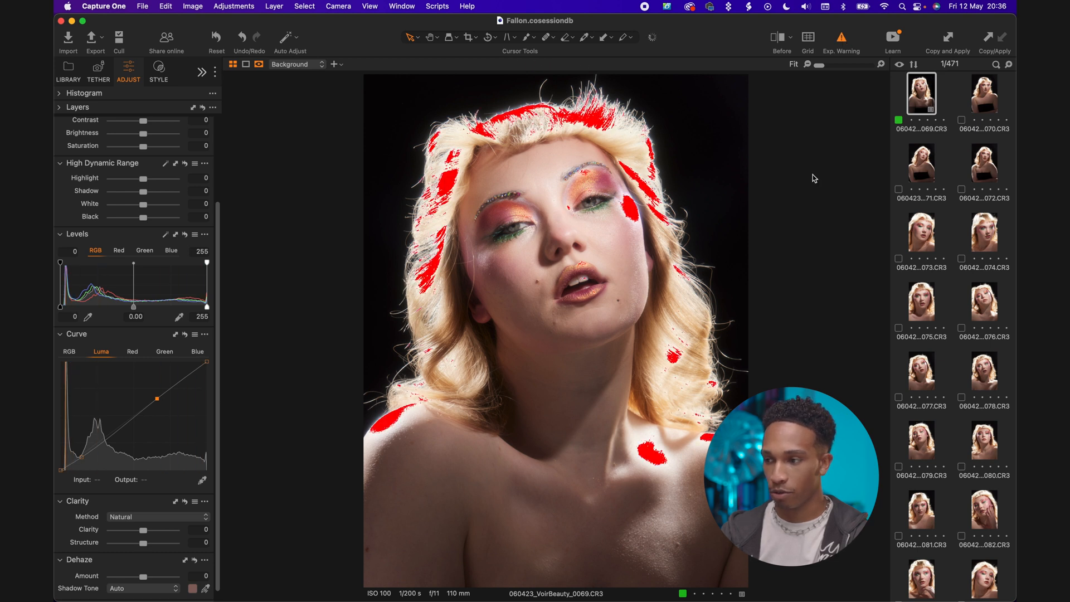
Check clipping with the exposure warning, keep bright tones neutral, and compare with Before.
left_click(841, 37)
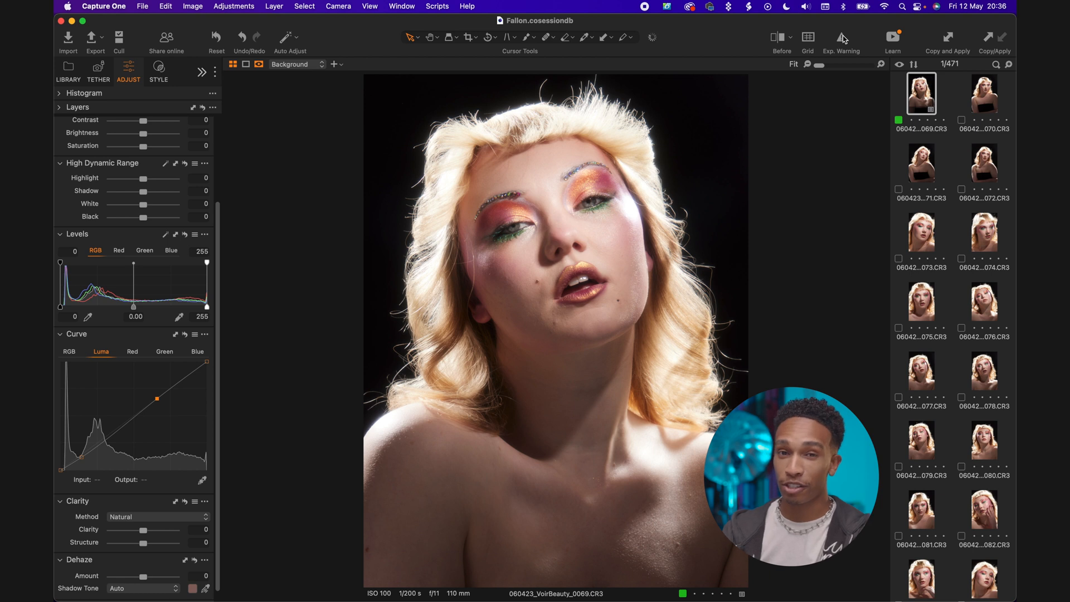
left_click(157, 399)
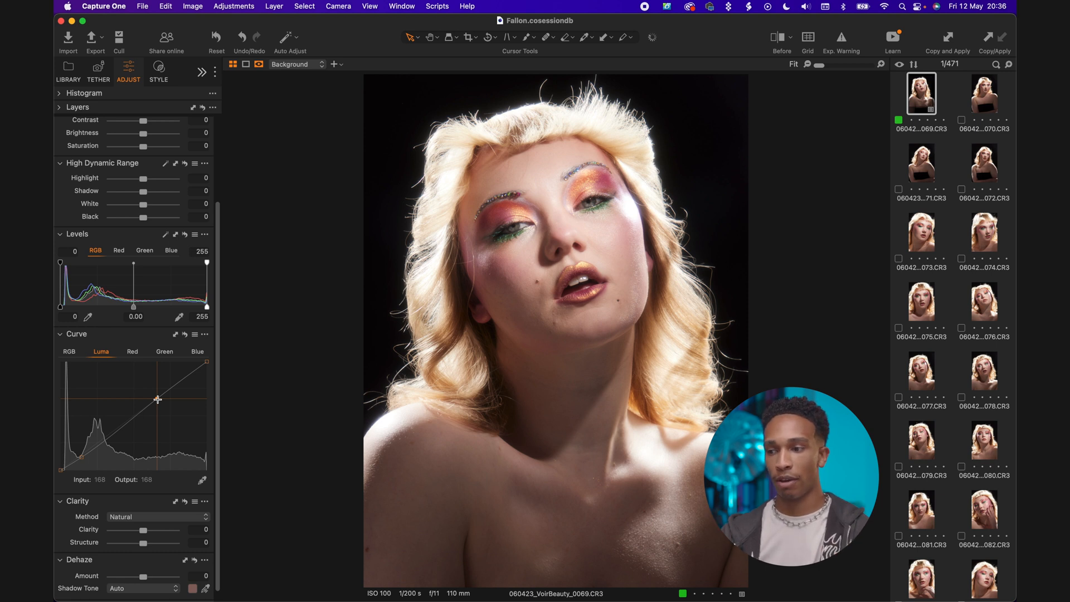
left_click_drag(157, 398, 157, 401)
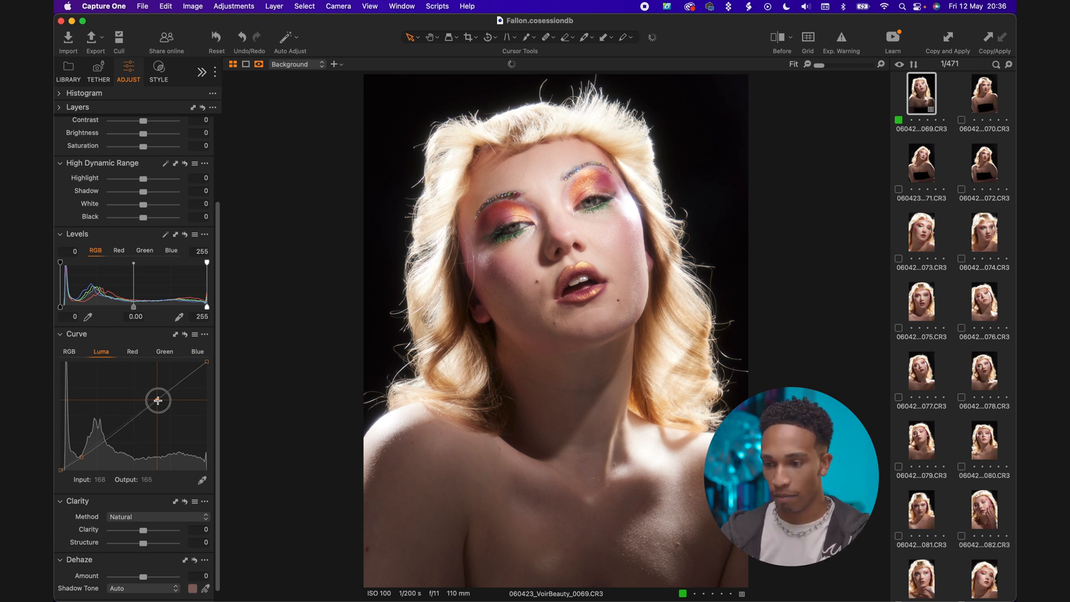
left_click_drag(158, 401, 158, 397)
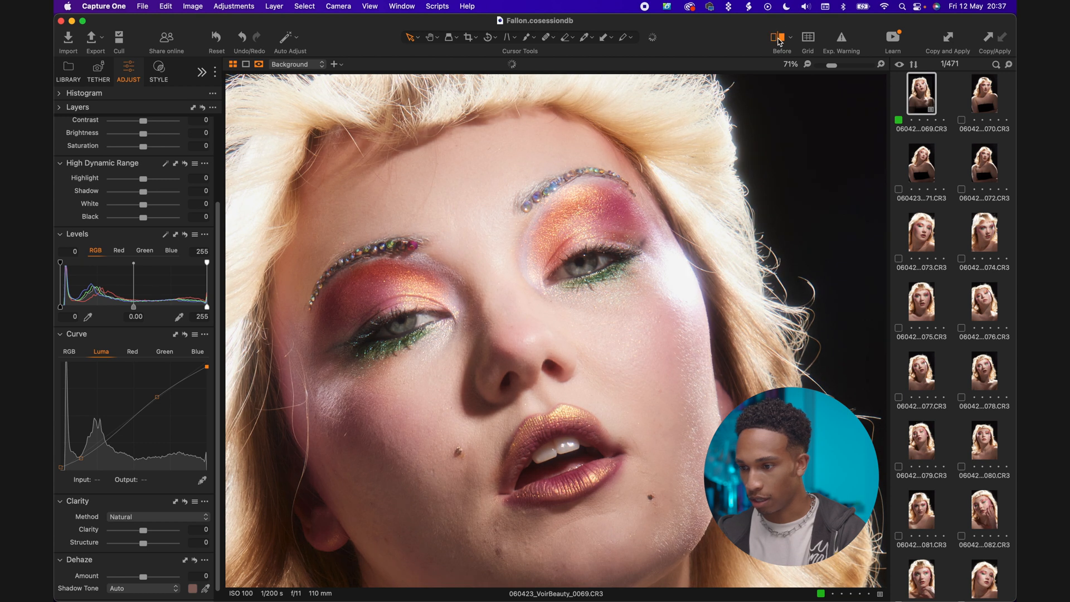
left_click(780, 39)
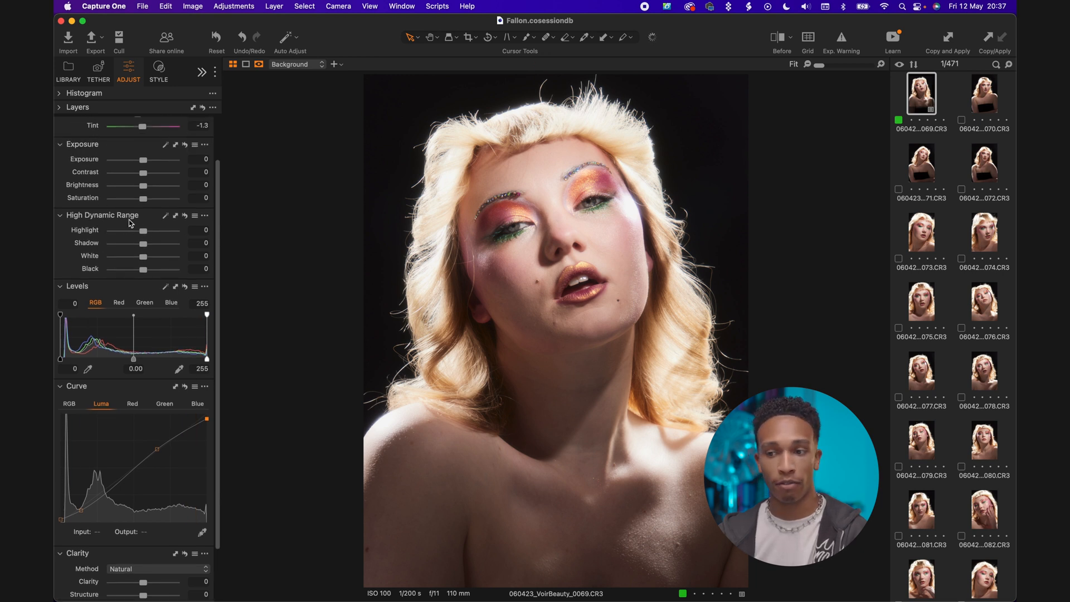
Lower the High Dynamic Range Highlight slider to about -17 and preview without it.
left_click_drag(143, 231, 136, 230)
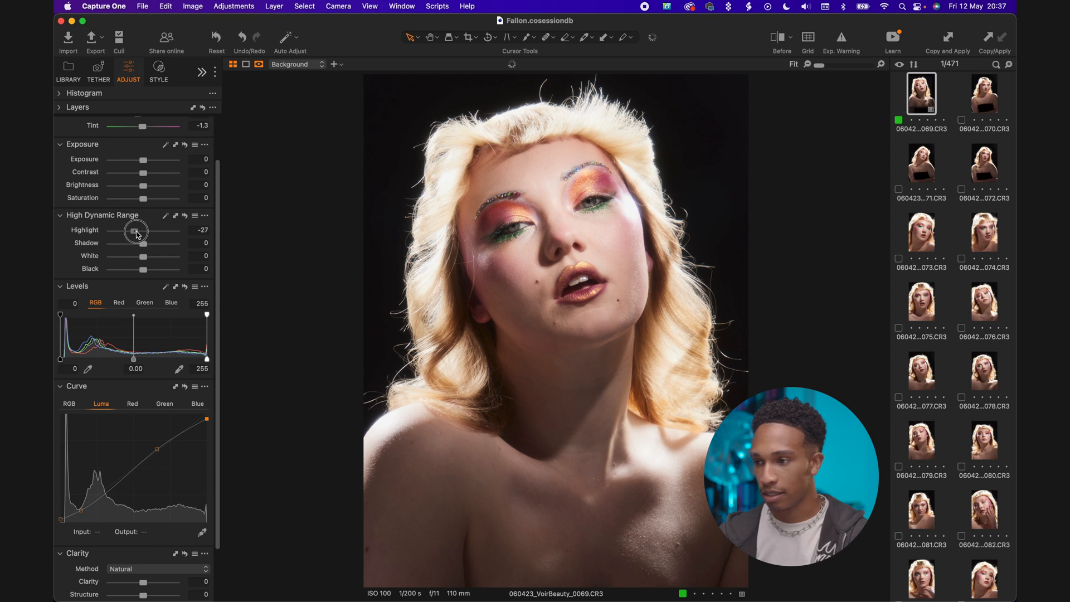
left_click_drag(143, 230, 134, 230)
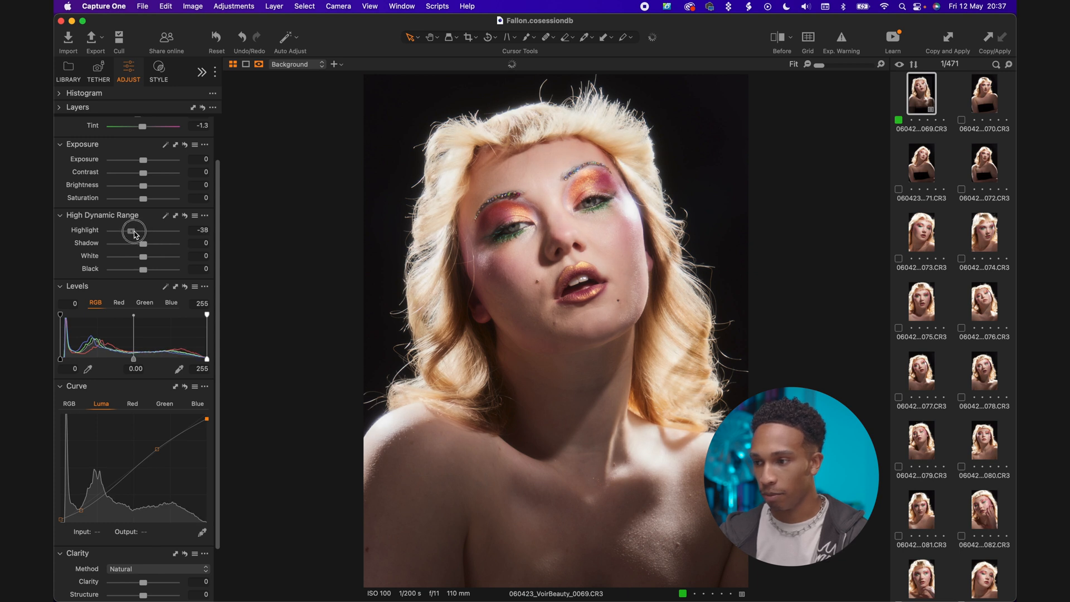
left_click_drag(134, 230, 139, 230)
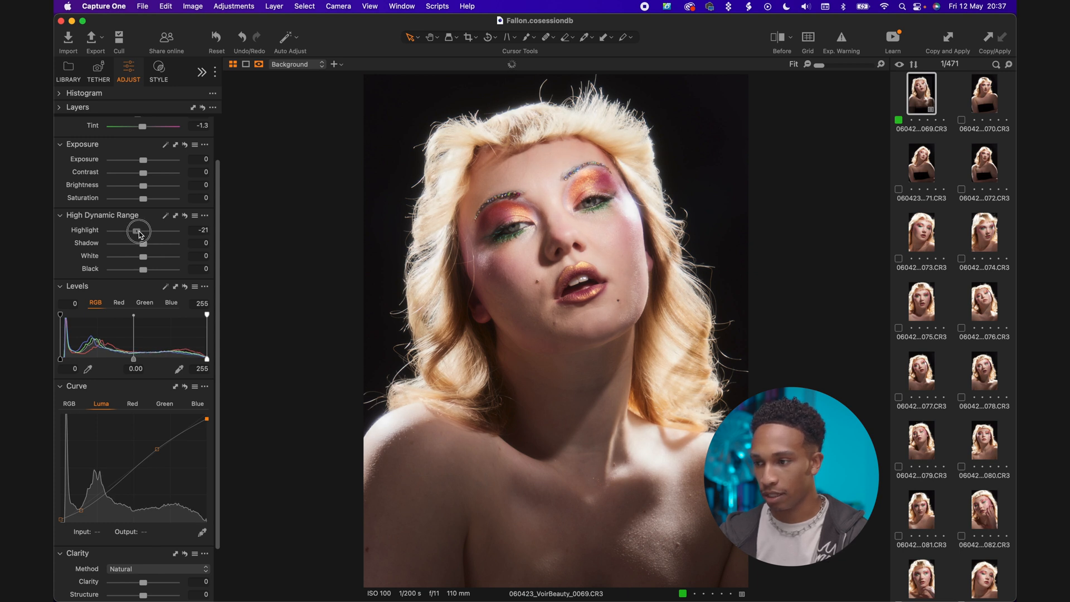
left_click_drag(139, 230, 143, 230)
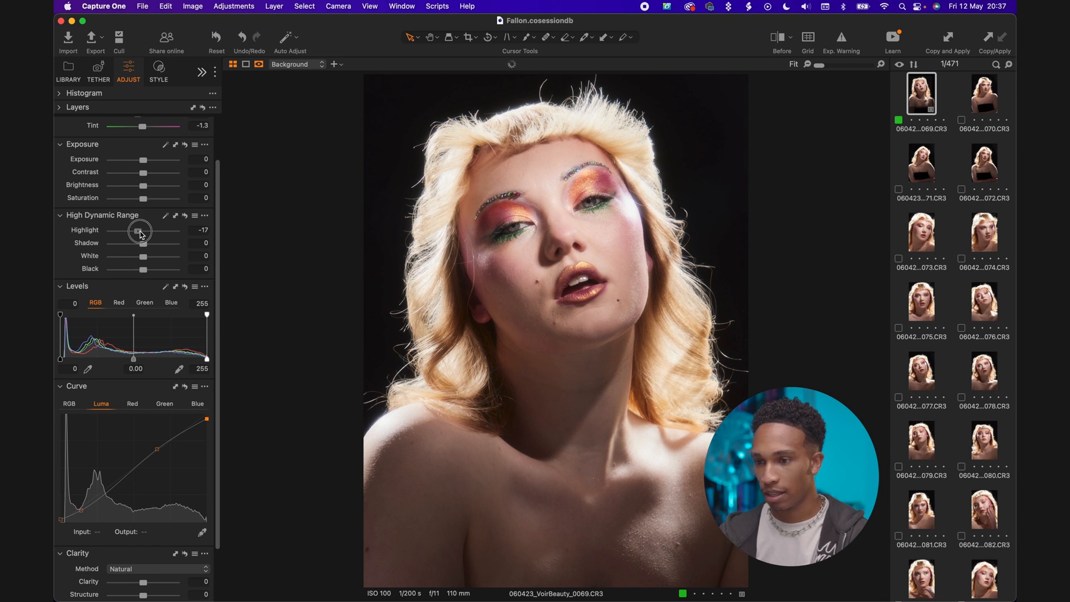
left_click_drag(138, 230, 140, 230)
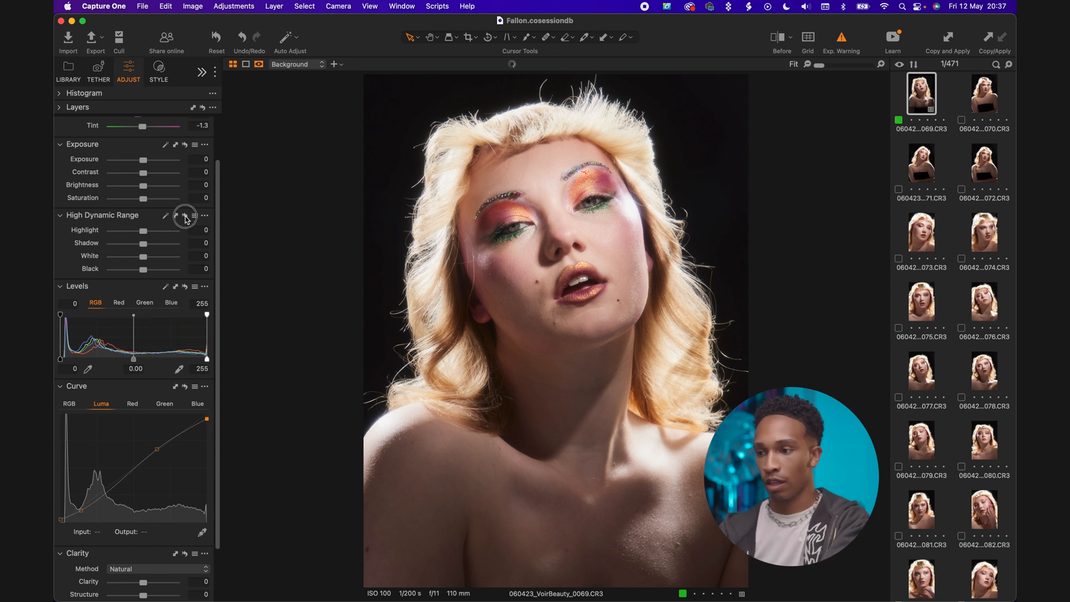
left_click_drag(143, 230, 118, 230)
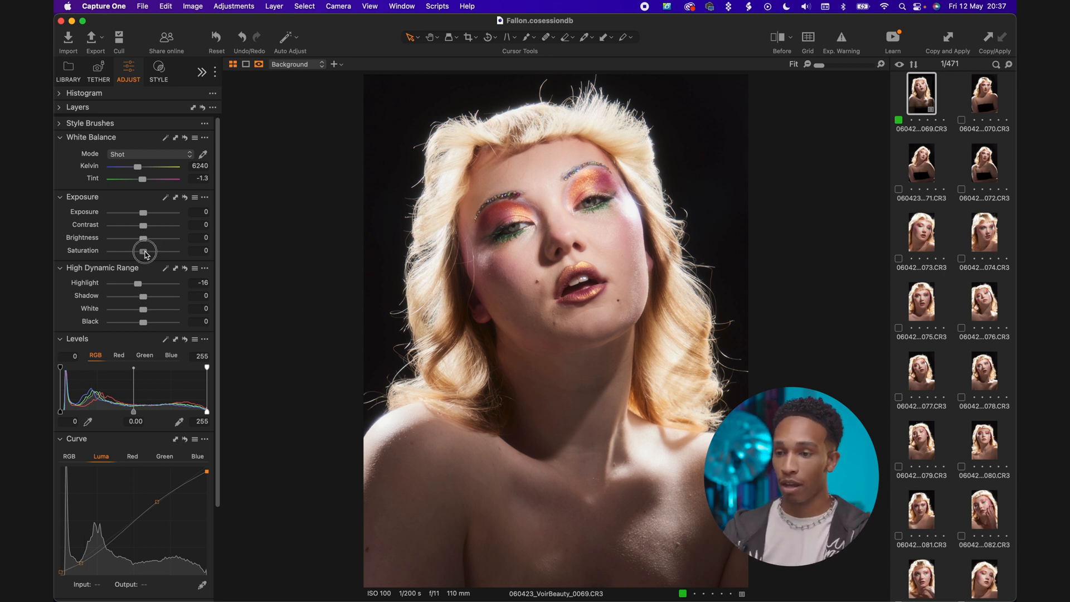
Reduce the portrait's saturation by a small amount.
left_click_drag(144, 250, 142, 250)
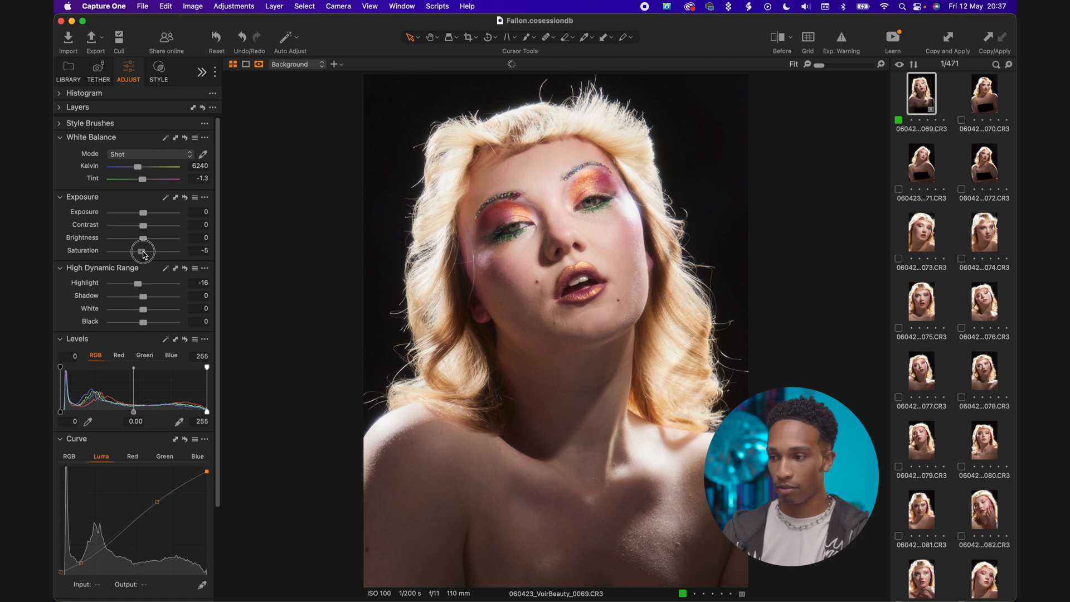
left_click_drag(143, 251, 137, 251)
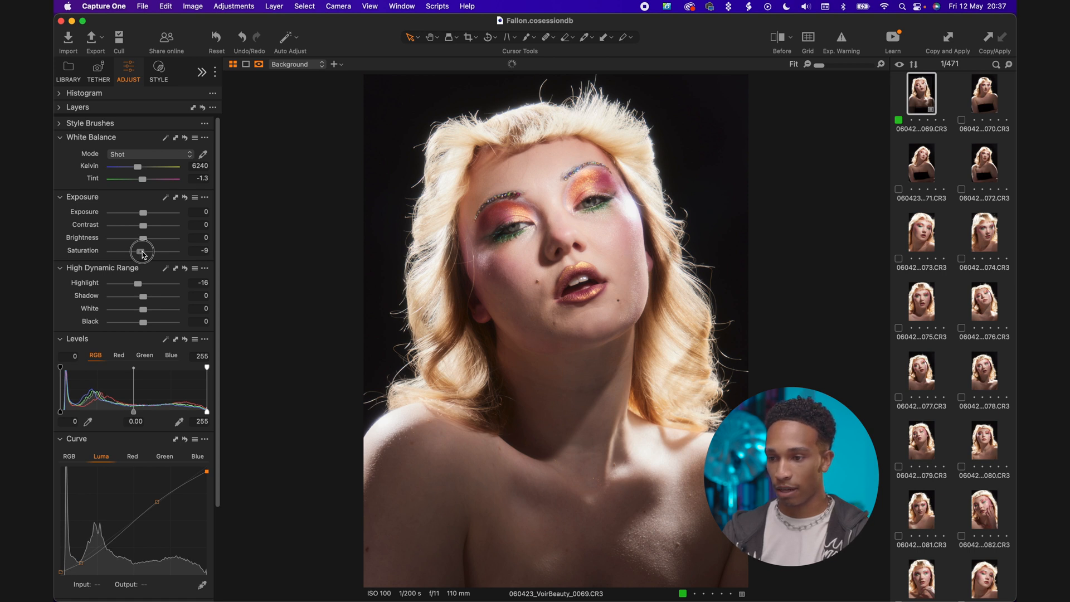
left_click_drag(142, 250, 144, 250)
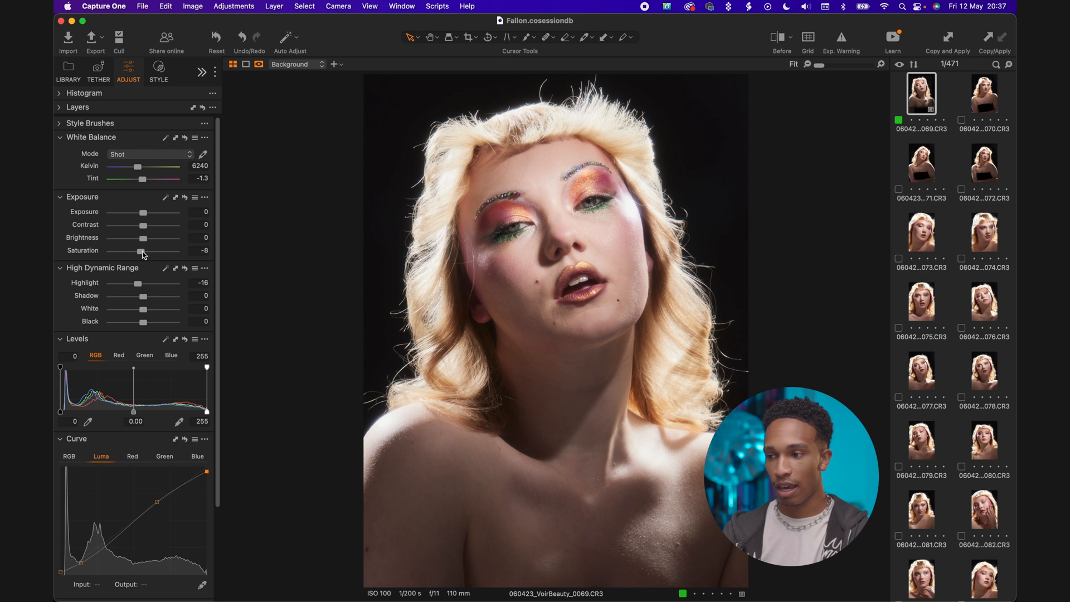
mouse_move(599, 237)
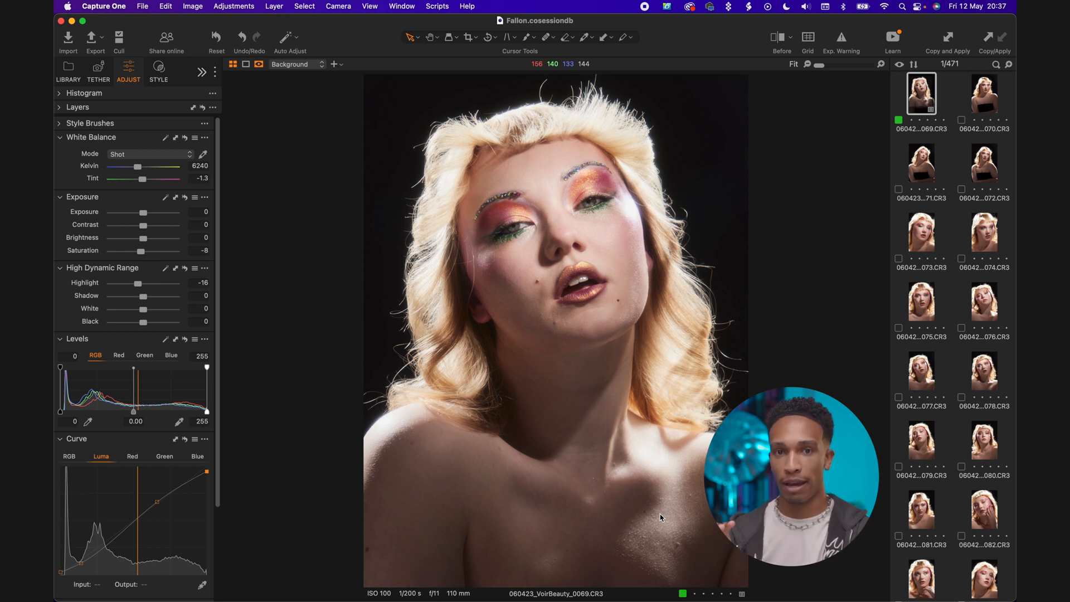
mouse_move(442, 256)
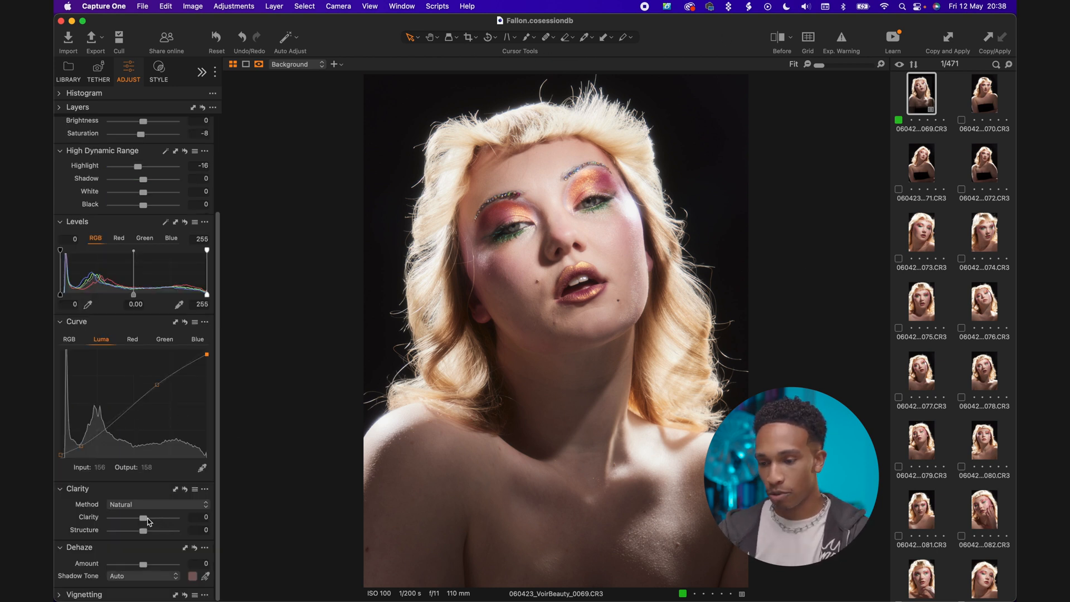
Lower Clarity to about -10 to soften skin, then compare against the unedited version.
left_click_drag(142, 517, 140, 517)
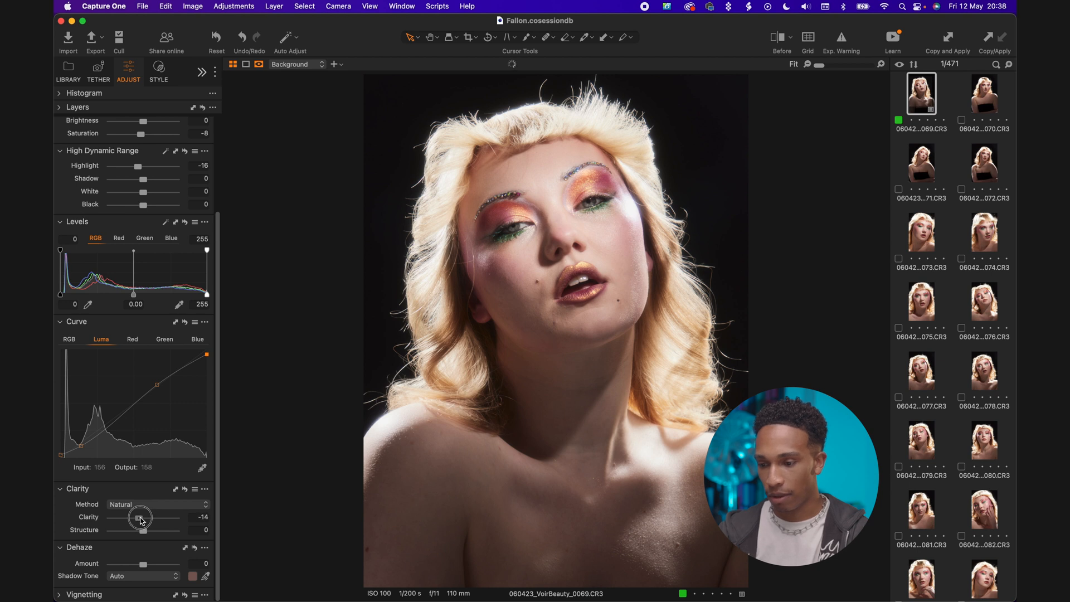
left_click_drag(140, 516, 142, 516)
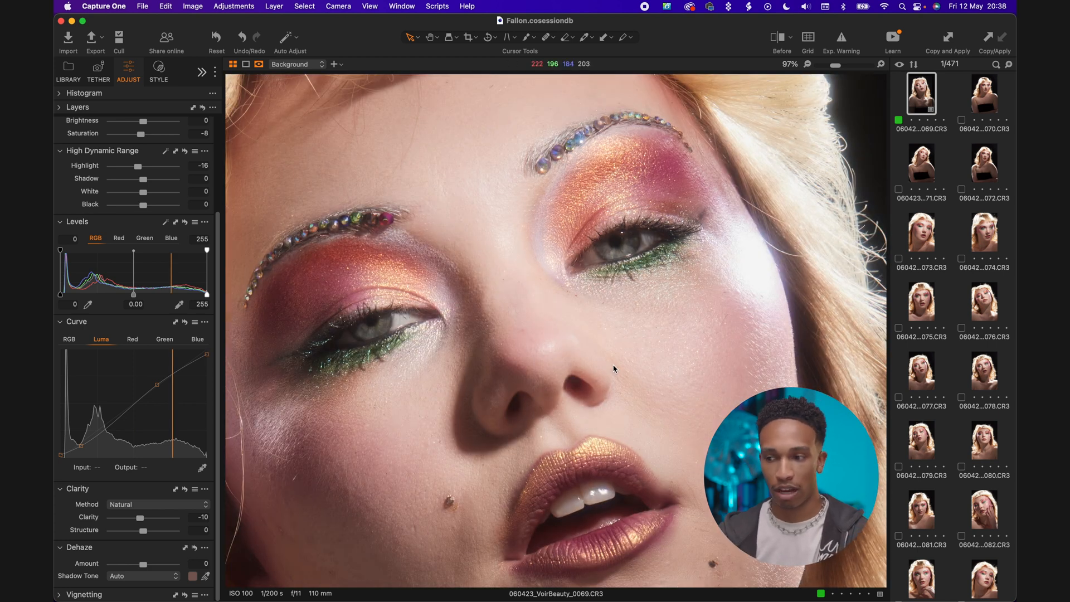
left_click(780, 36)
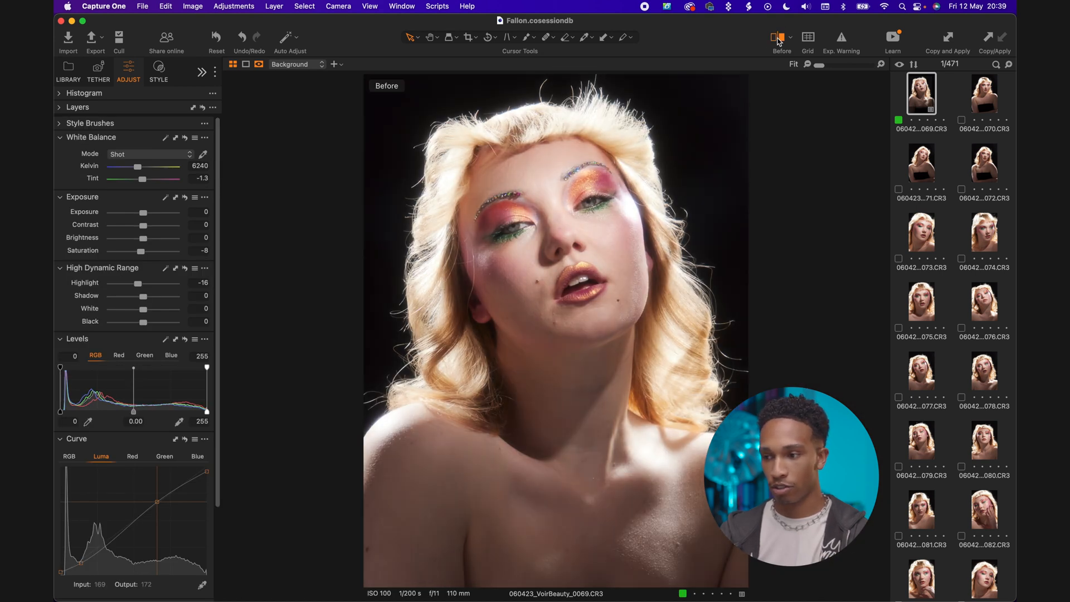
left_click(158, 70)
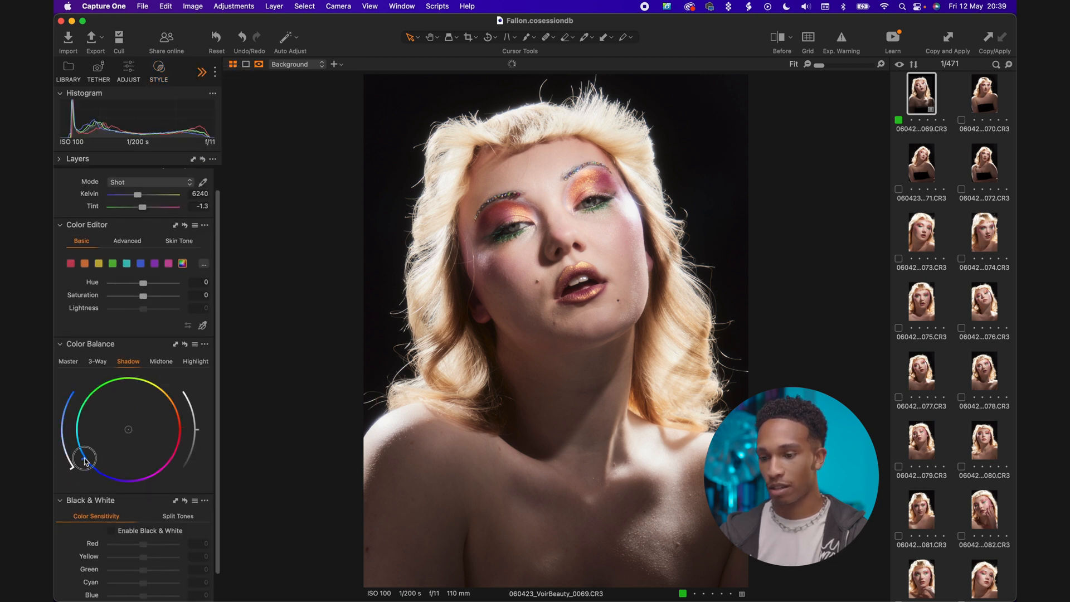
Tint the Color Balance shadows toward blue and the highlights toward orange.
left_click_drag(86, 457, 77, 456)
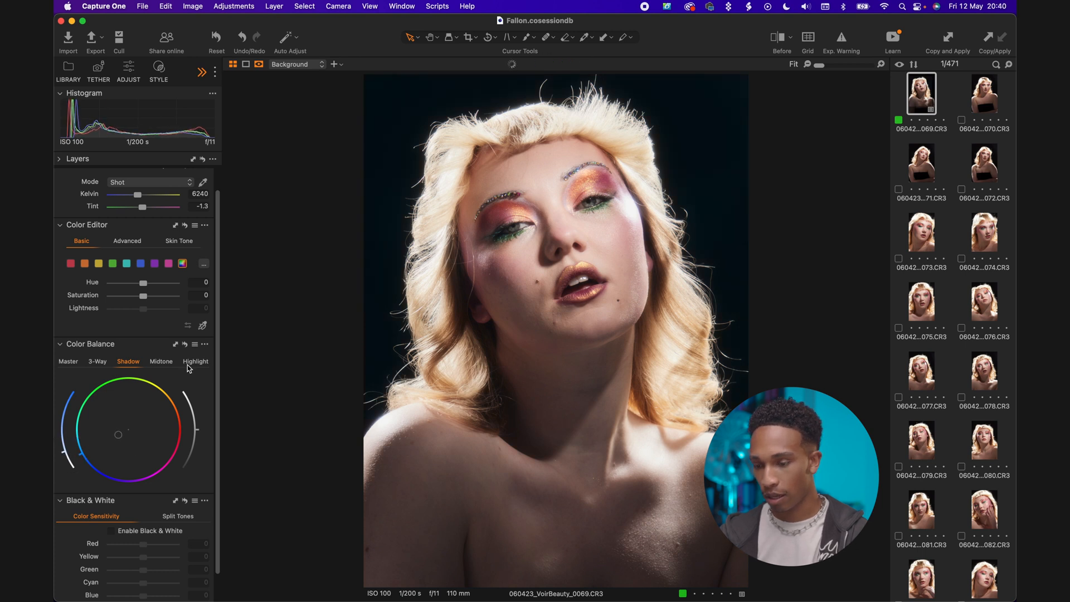
left_click(195, 361)
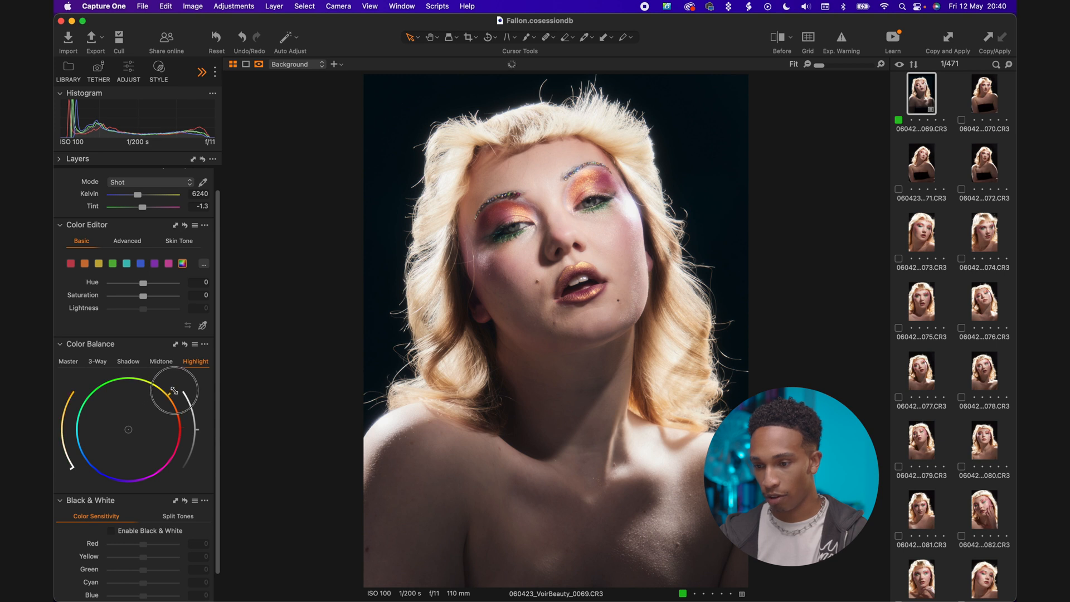
left_click_drag(173, 390, 68, 454)
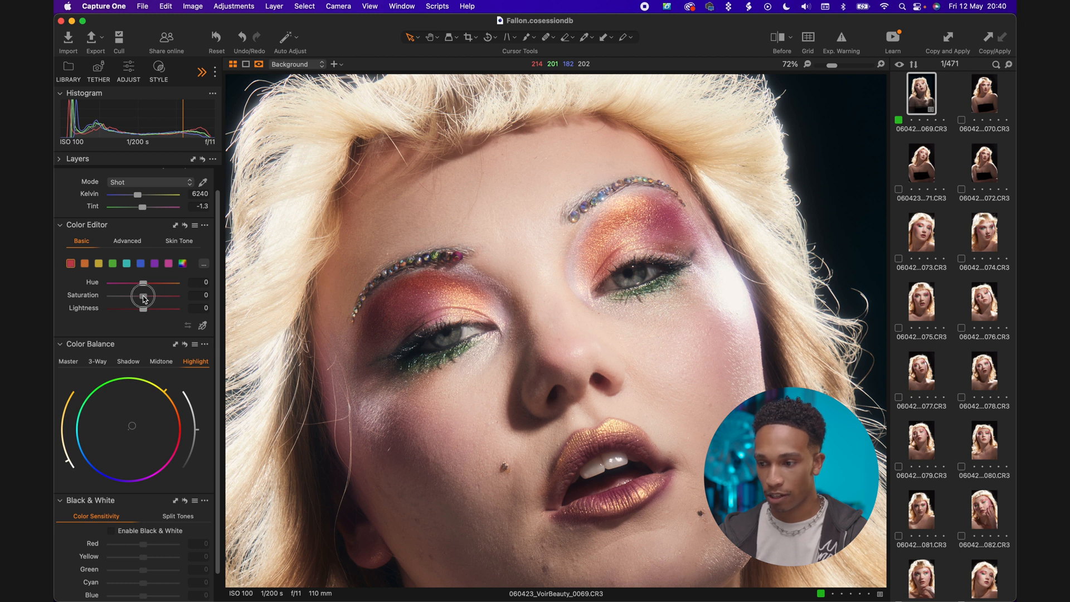
Boost colour-range saturation in Color Editor Basic, raising the greens to about 11.
left_click_drag(144, 295, 143, 295)
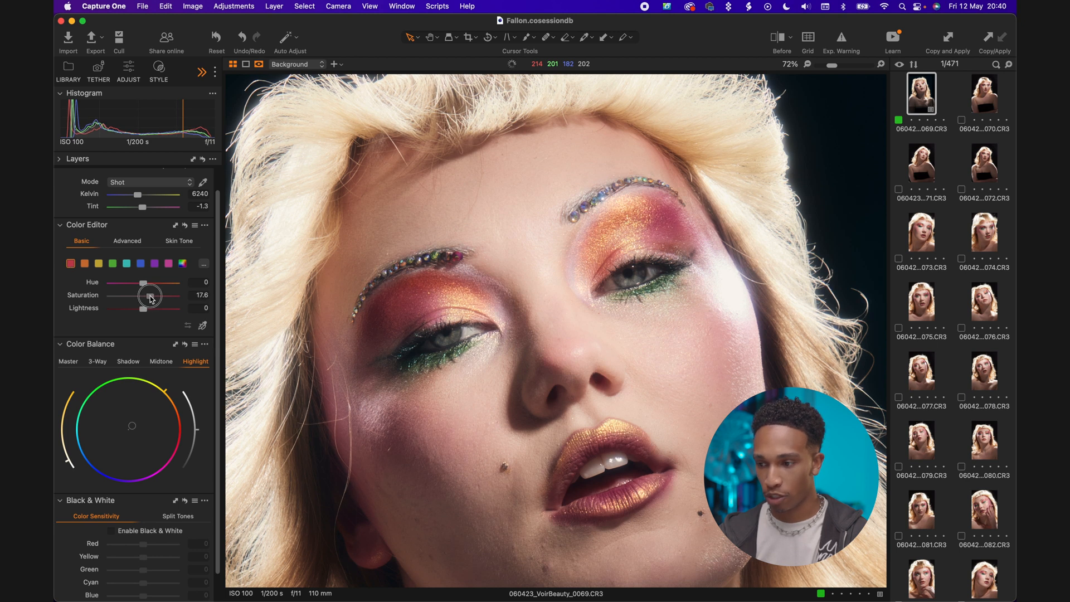
left_click_drag(153, 294, 143, 295)
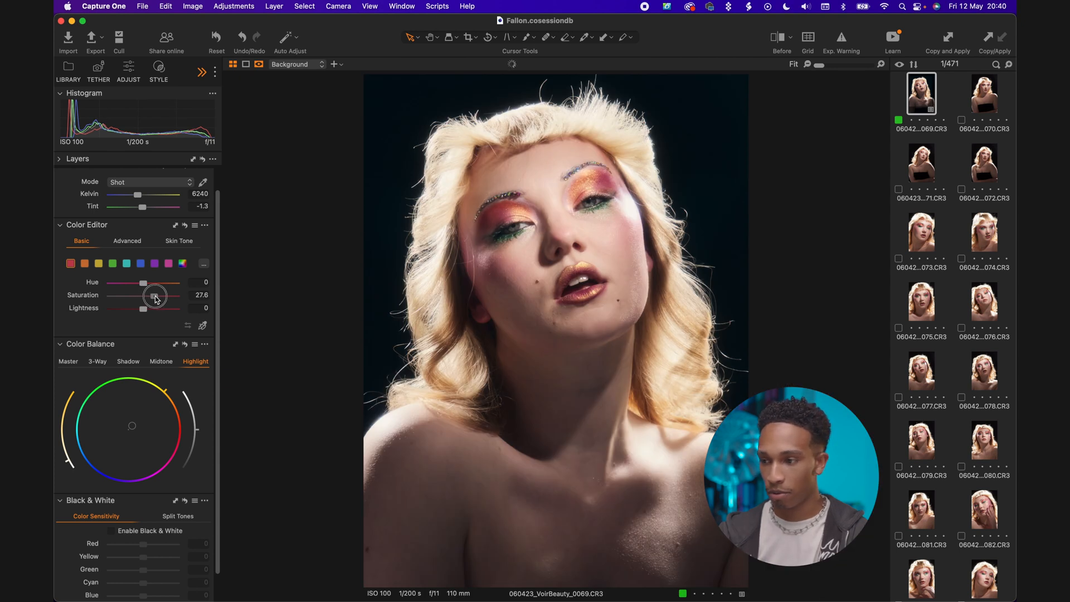
left_click_drag(155, 295, 143, 295)
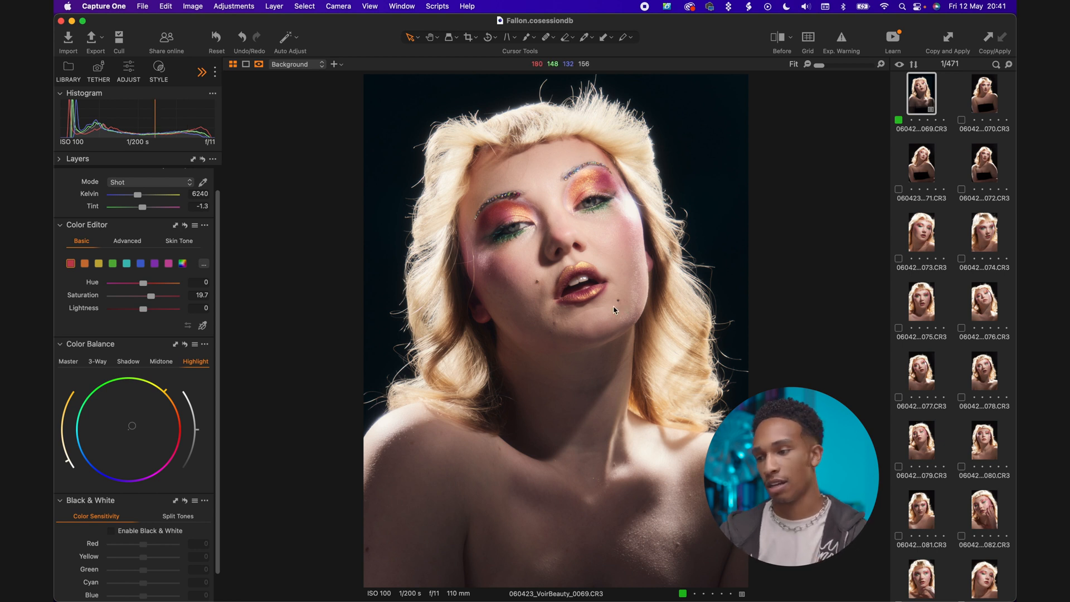
left_click_drag(162, 296, 148, 298)
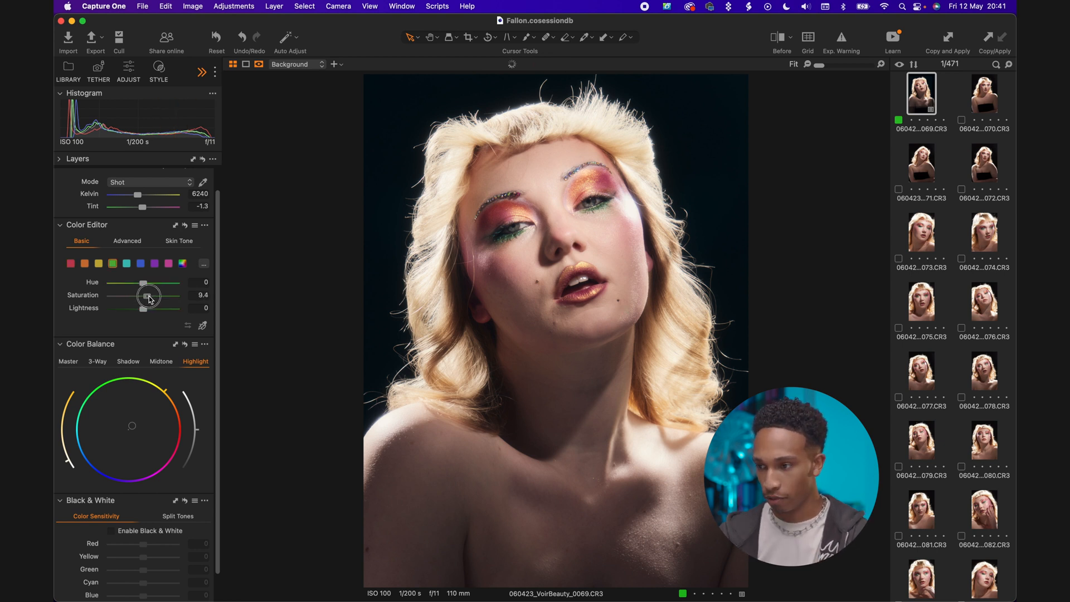
left_click_drag(146, 295, 149, 295)
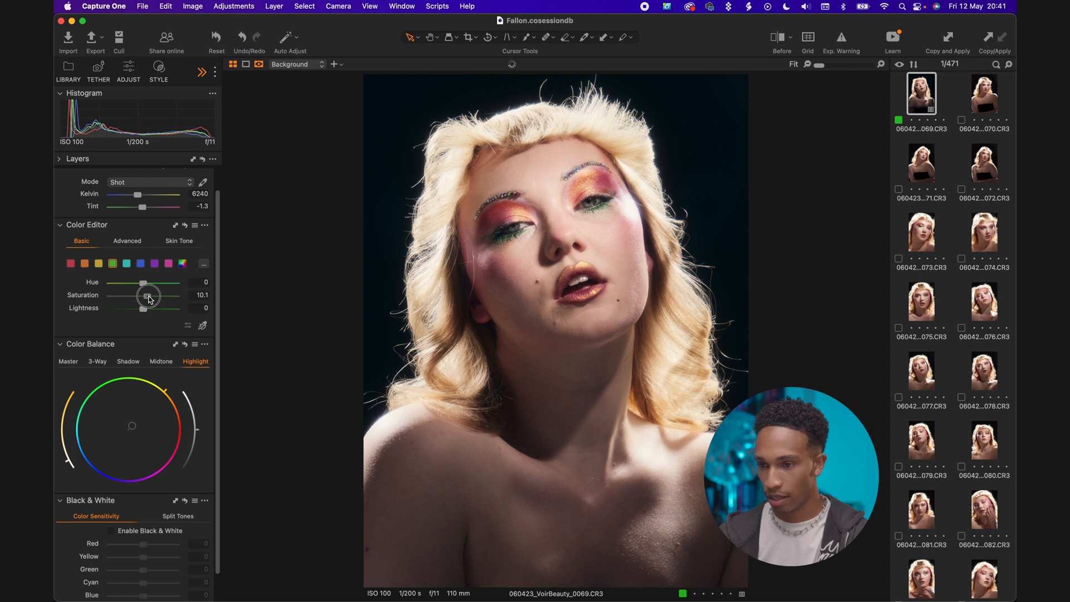
left_click(128, 361)
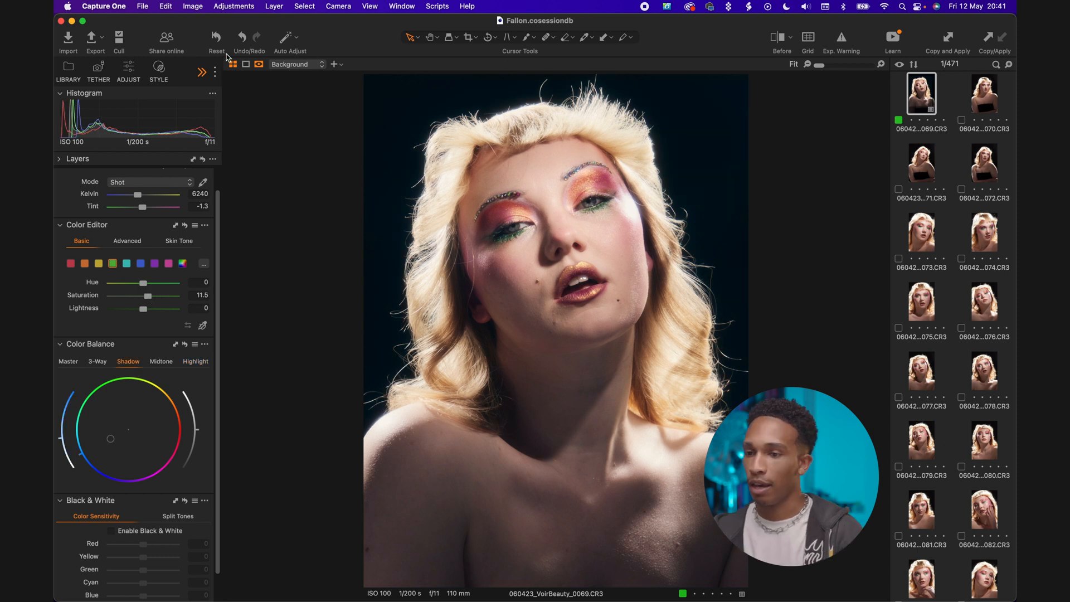
left_click(202, 72)
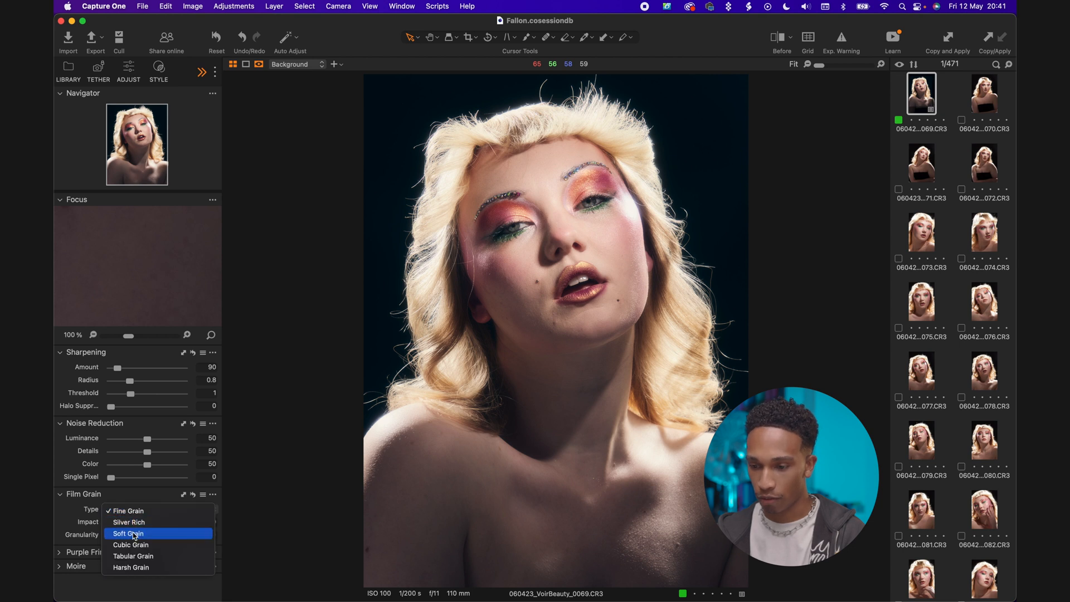
Set Film Grain to Soft Grain with an Impact of about 12.
left_click(128, 534)
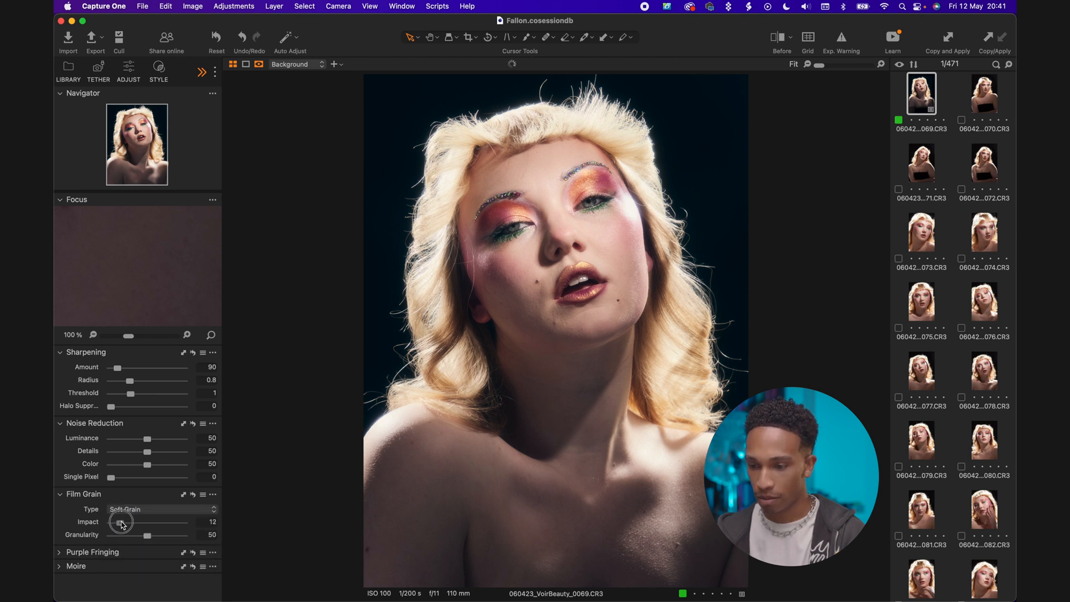
left_click_drag(122, 522, 137, 522)
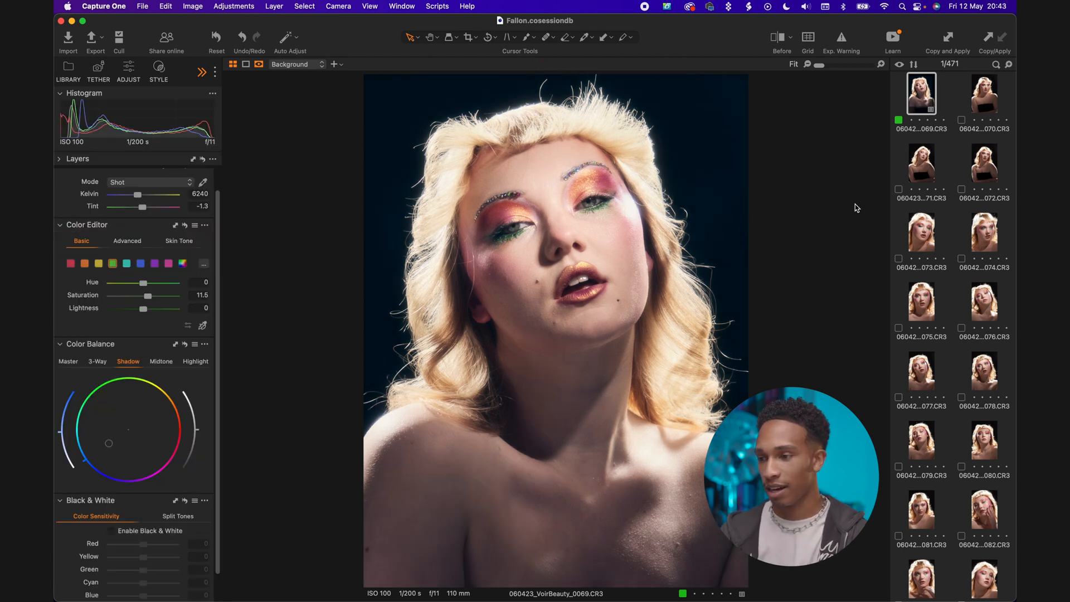
Filter the Library browser by the Green color tag, leaving two portraits.
left_click(68, 68)
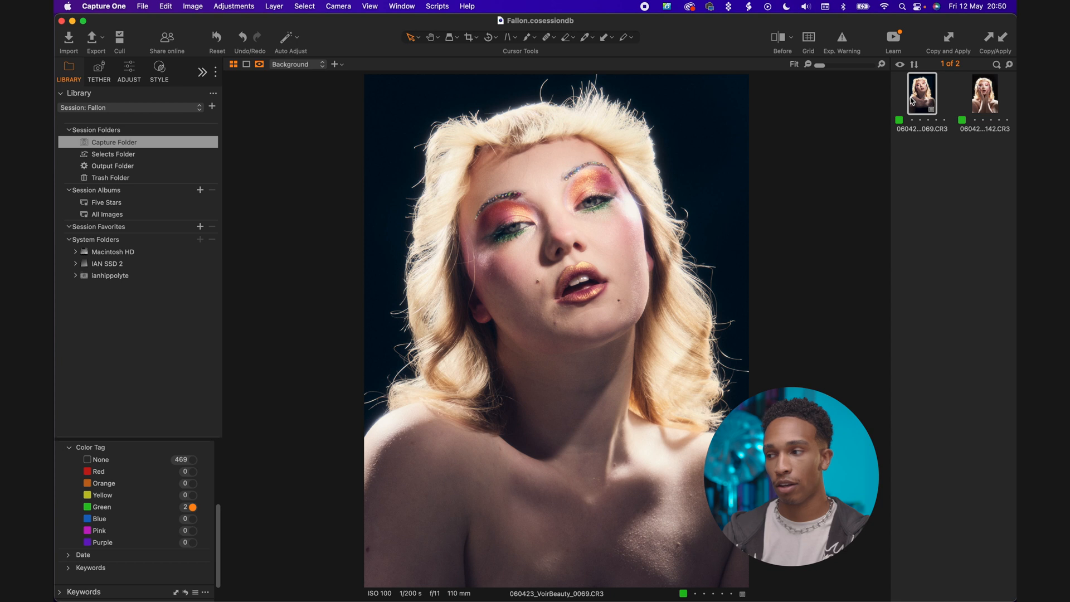
left_click(984, 94)
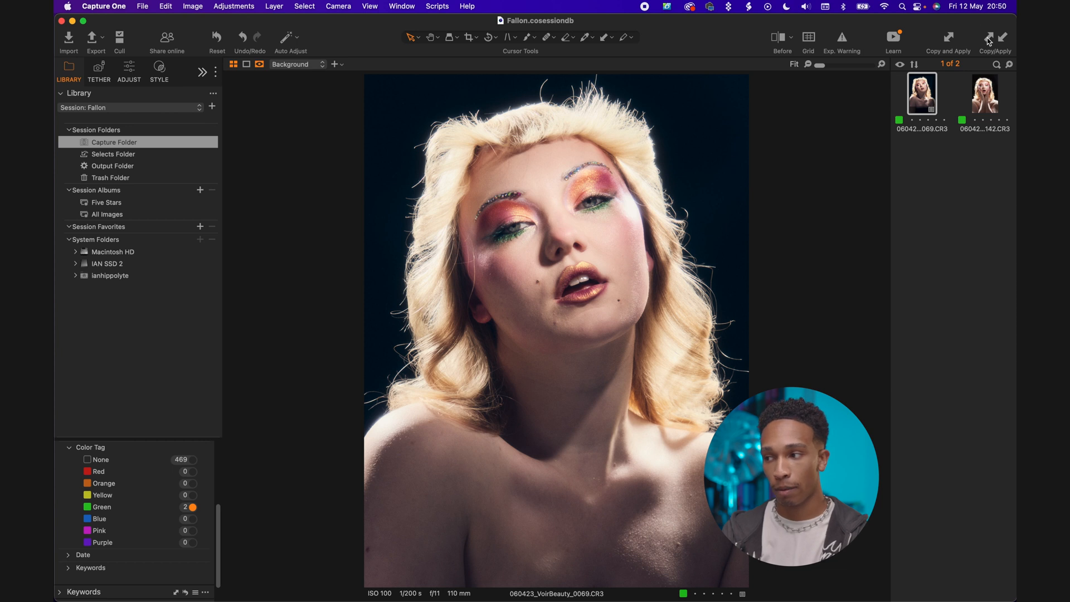
left_click(984, 94)
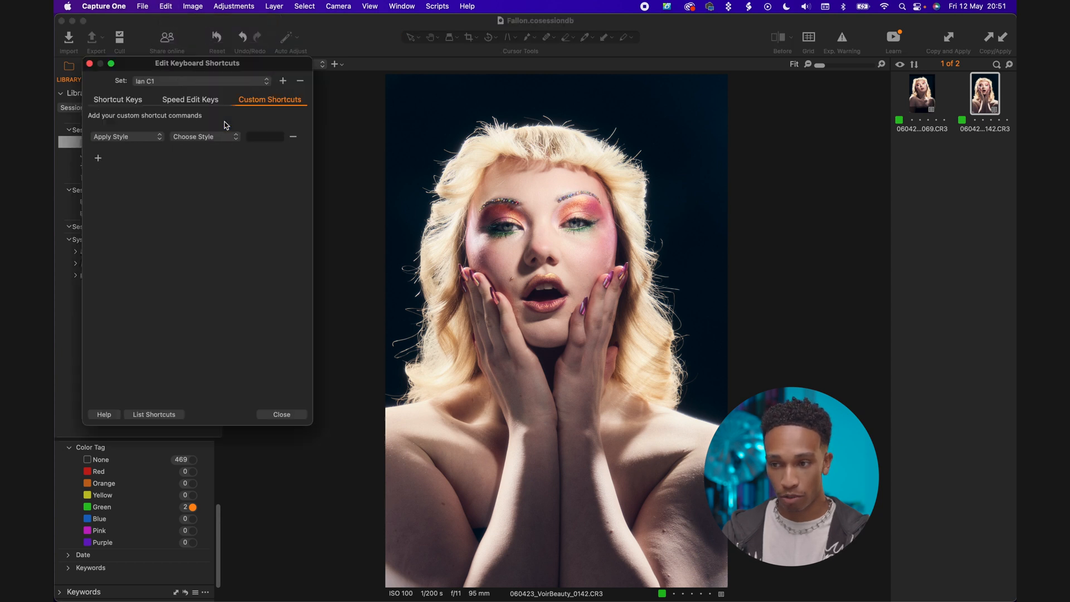
Review the custom set's Shortcut Keys and Speed Edit Keys assignments.
left_click(118, 99)
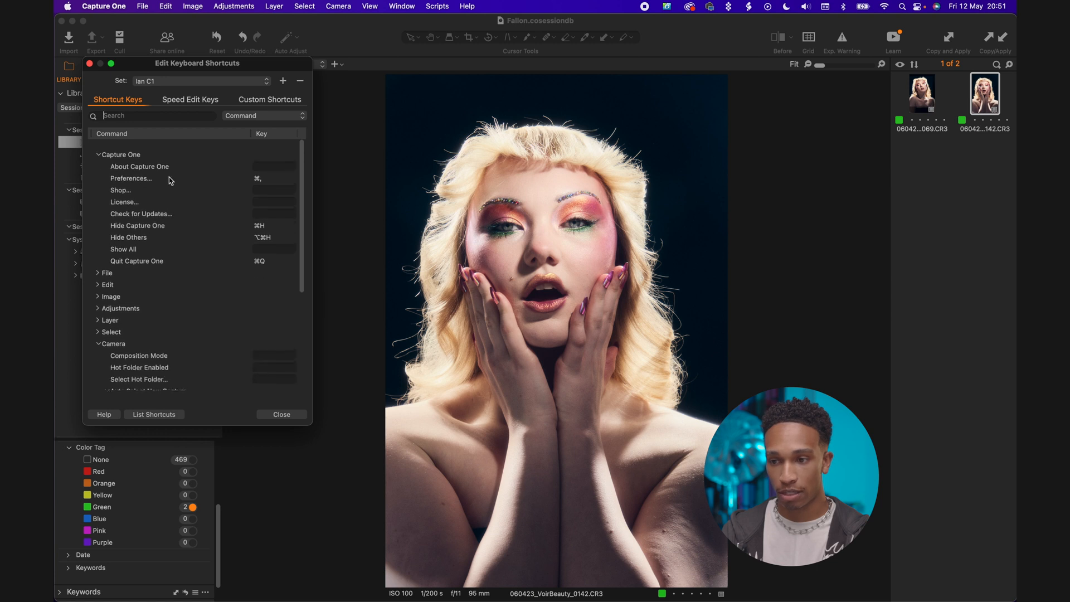
left_click(201, 80)
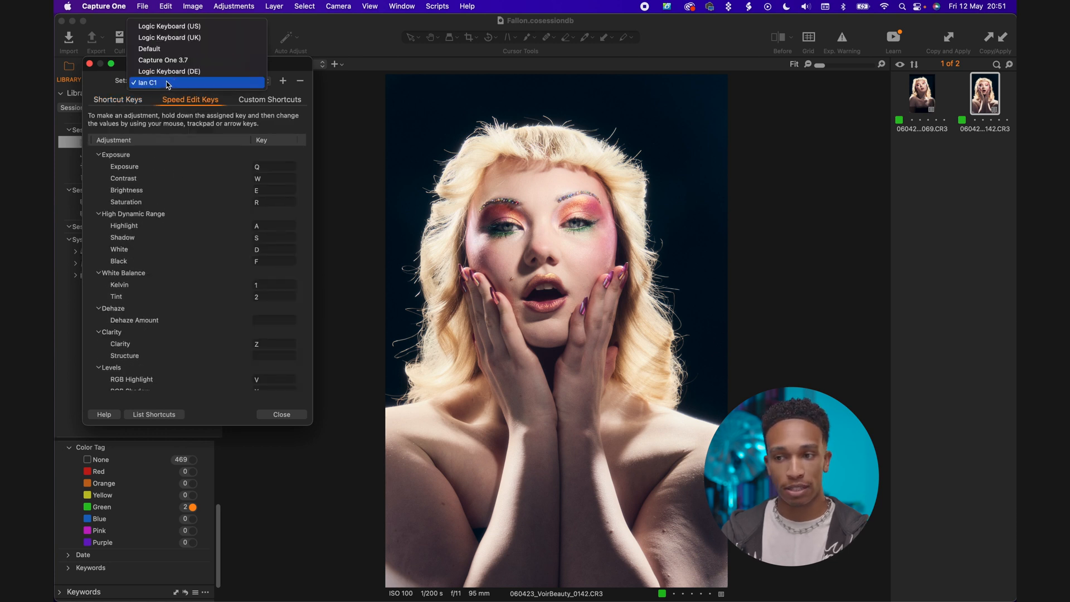
left_click(146, 82)
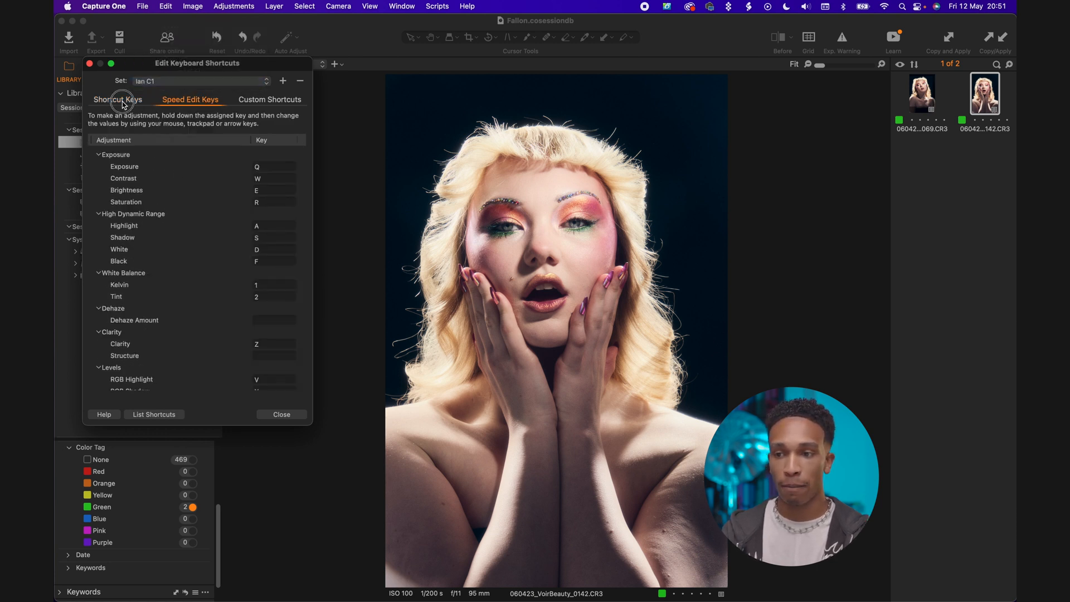
left_click(117, 100)
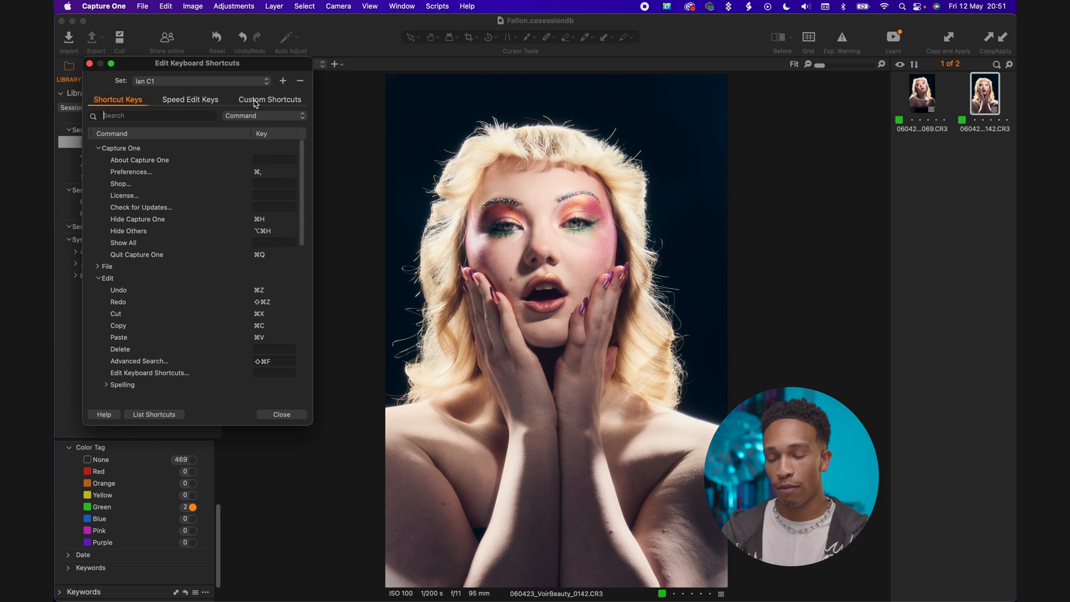
Add an Apply Style custom shortcut for Icee B&W on Option+G.
left_click(269, 99)
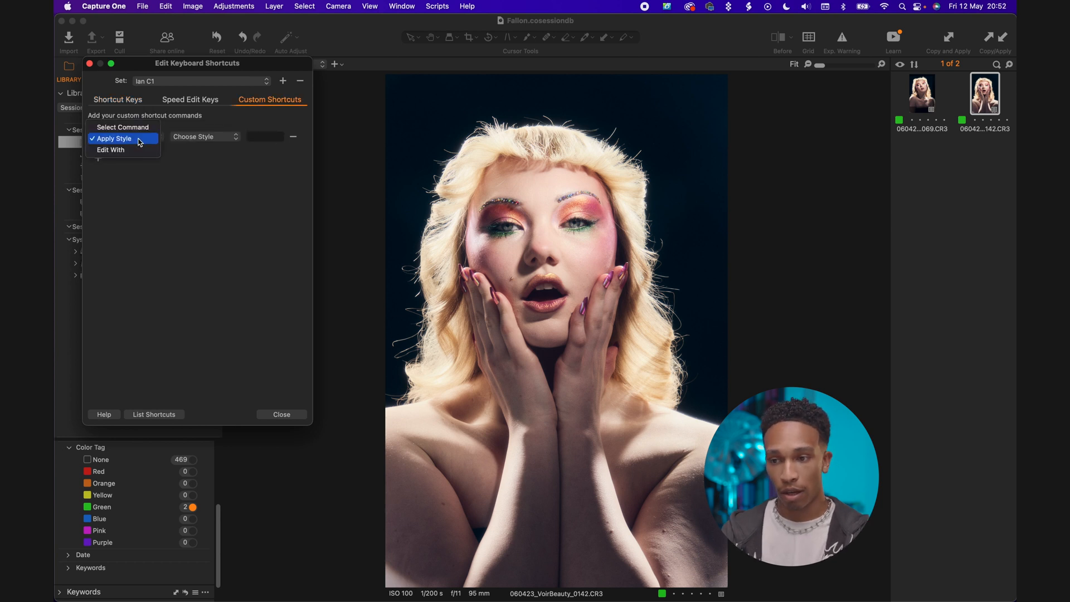
left_click(204, 137)
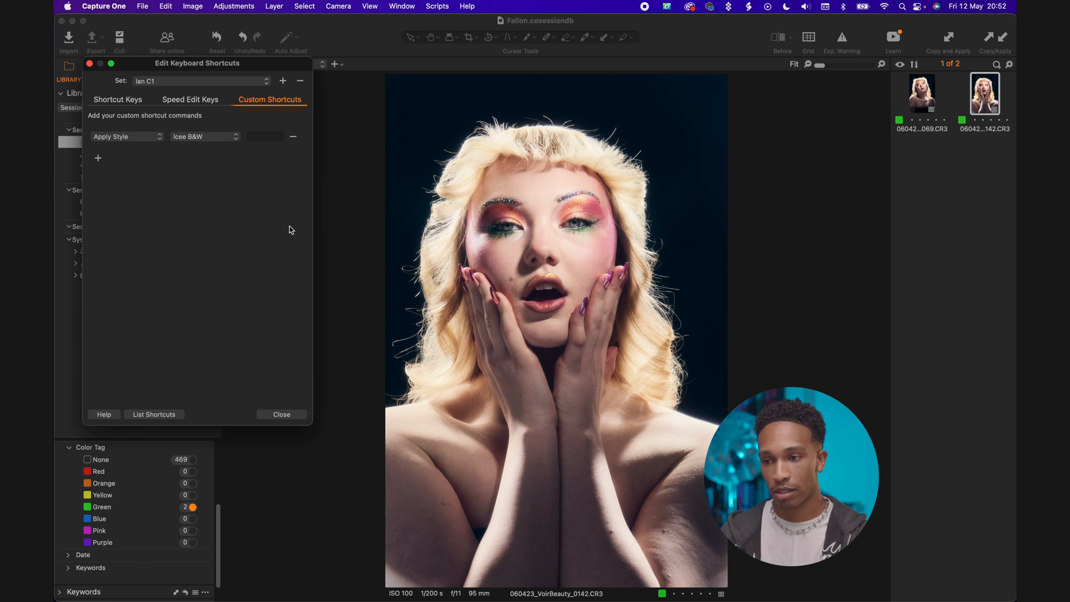
left_click(265, 136)
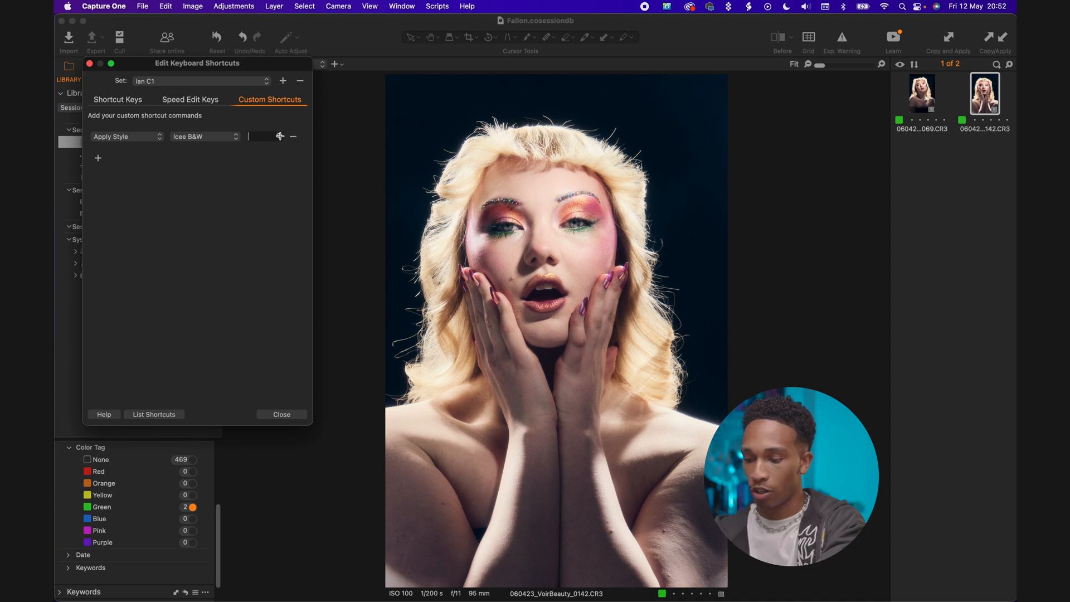
type("⌥G")
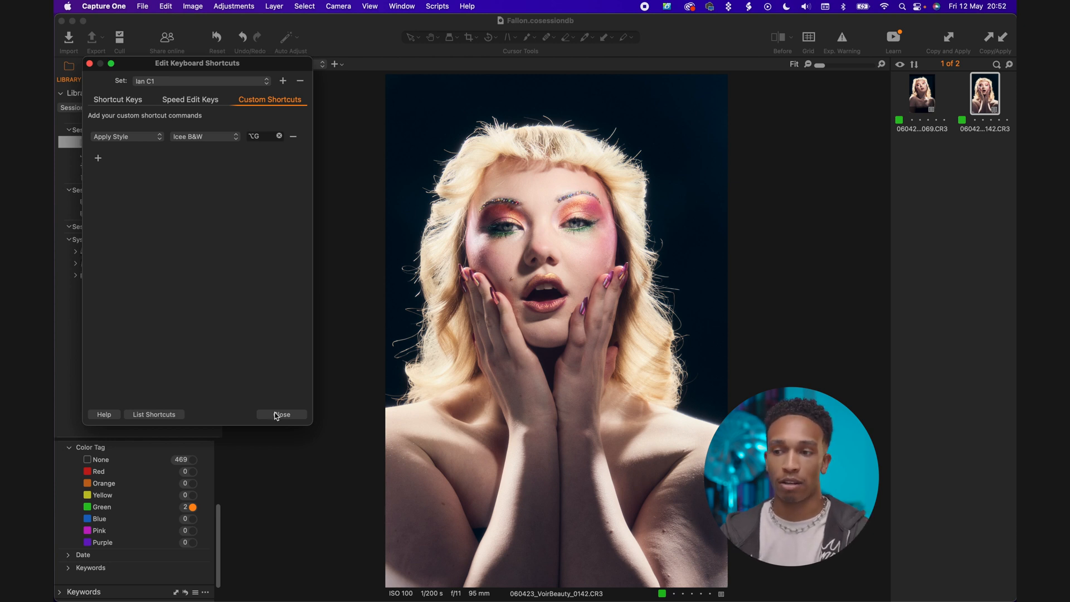
left_click(280, 414)
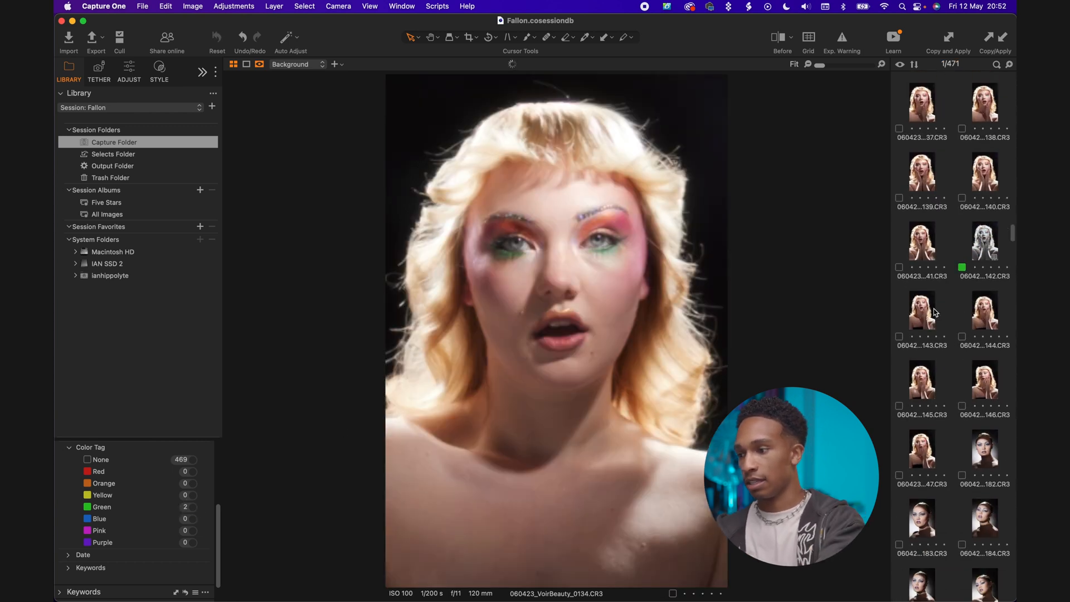
Select portraits 0143–0147 and apply the Icee B&W style.
left_click(921, 258)
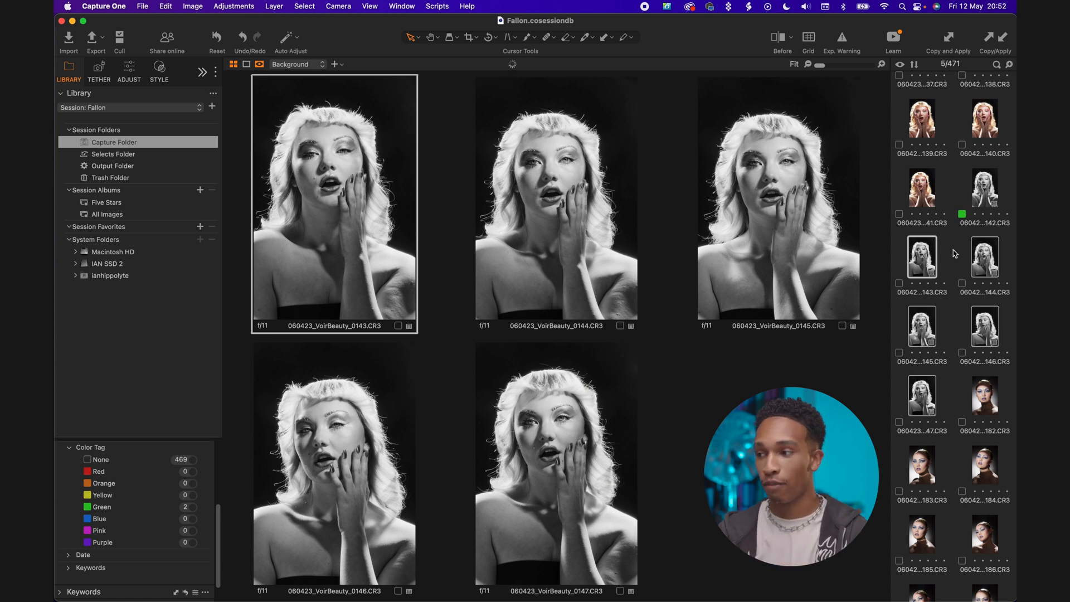
double_click(984, 189)
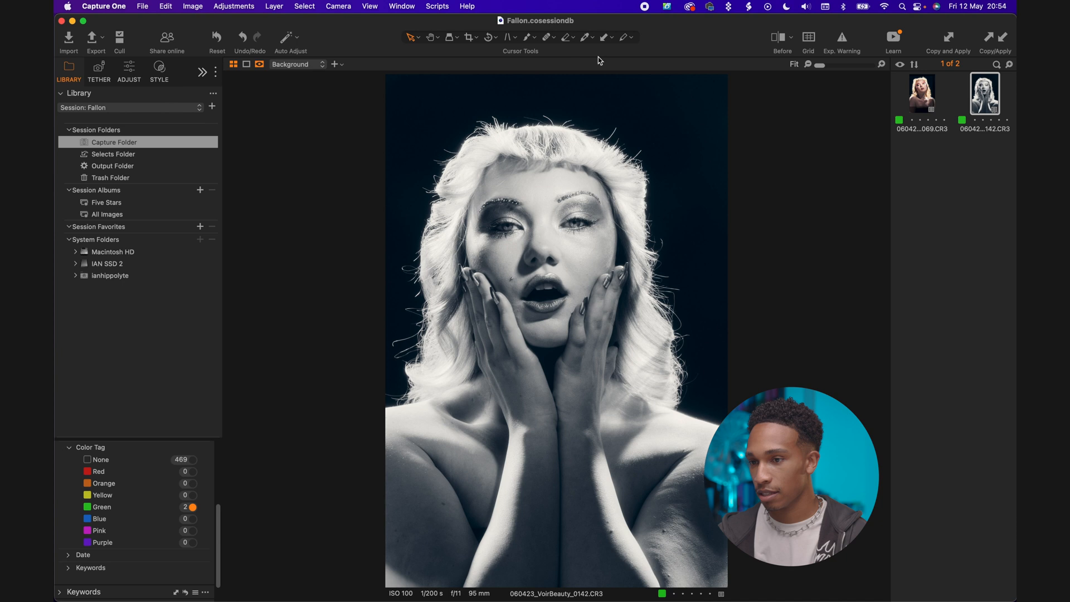
Undo the B&W style on 0142 and bring up image 0229 with adjustment tools.
left_click(995, 37)
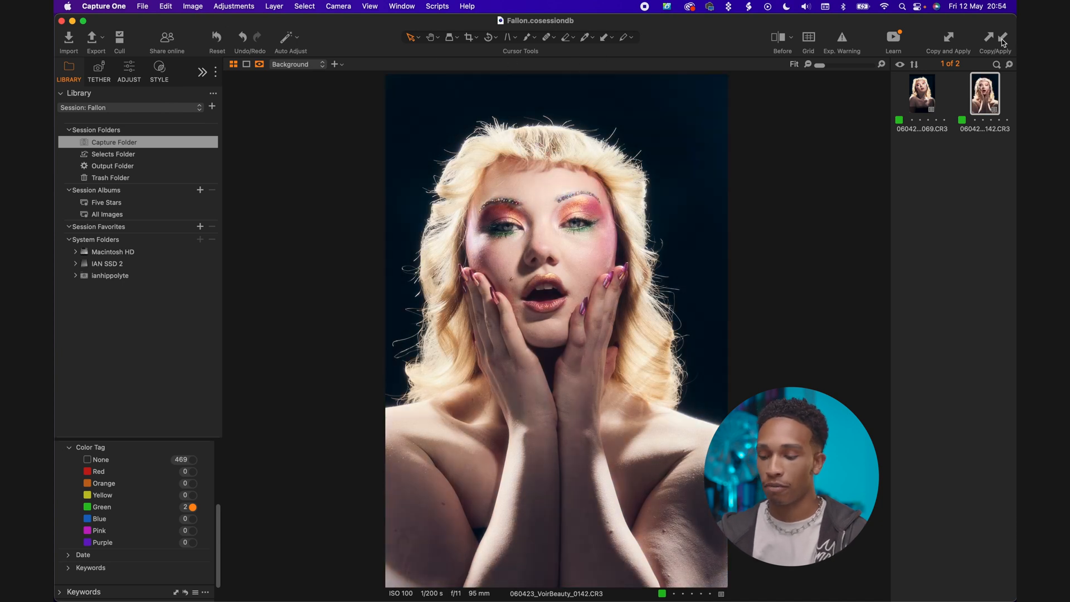
left_click(470, 38)
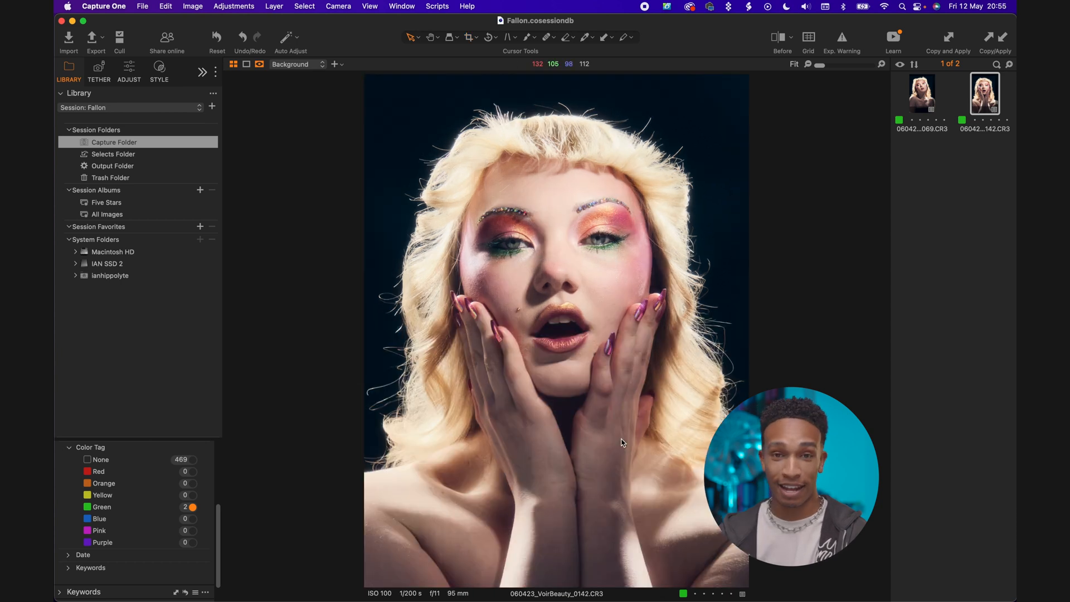
left_click(128, 70)
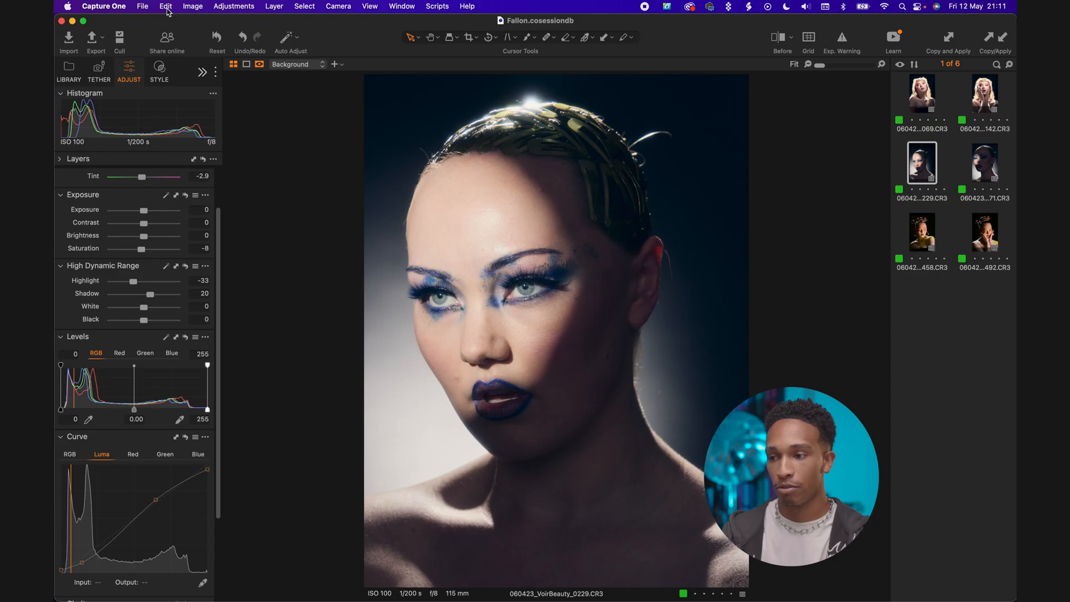
Add an Edit With custom shortcut targeting Adobe Photoshop 2023.
left_click(165, 6)
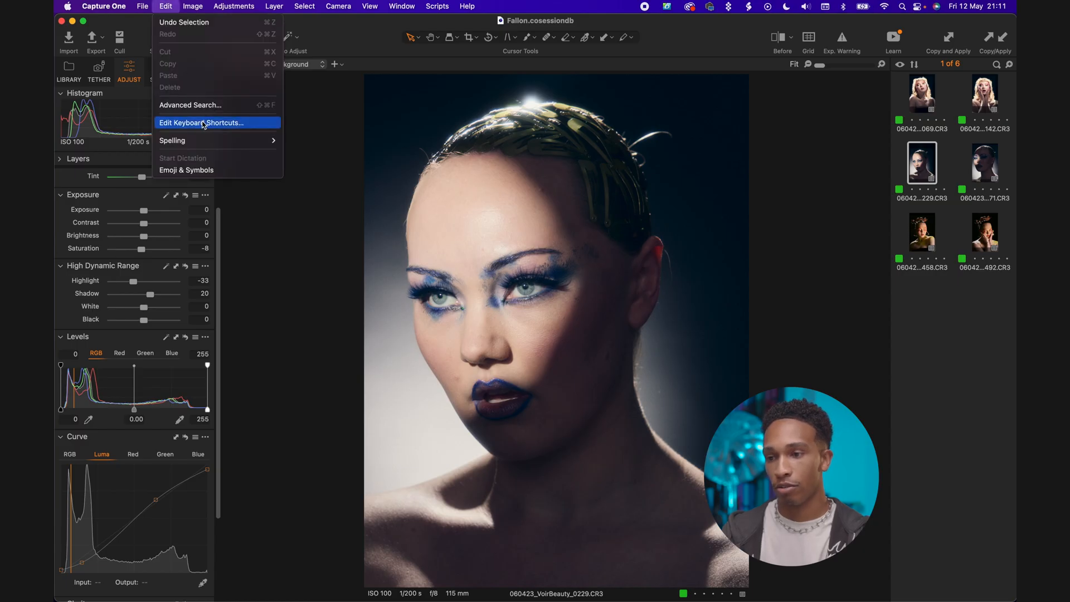
left_click(200, 122)
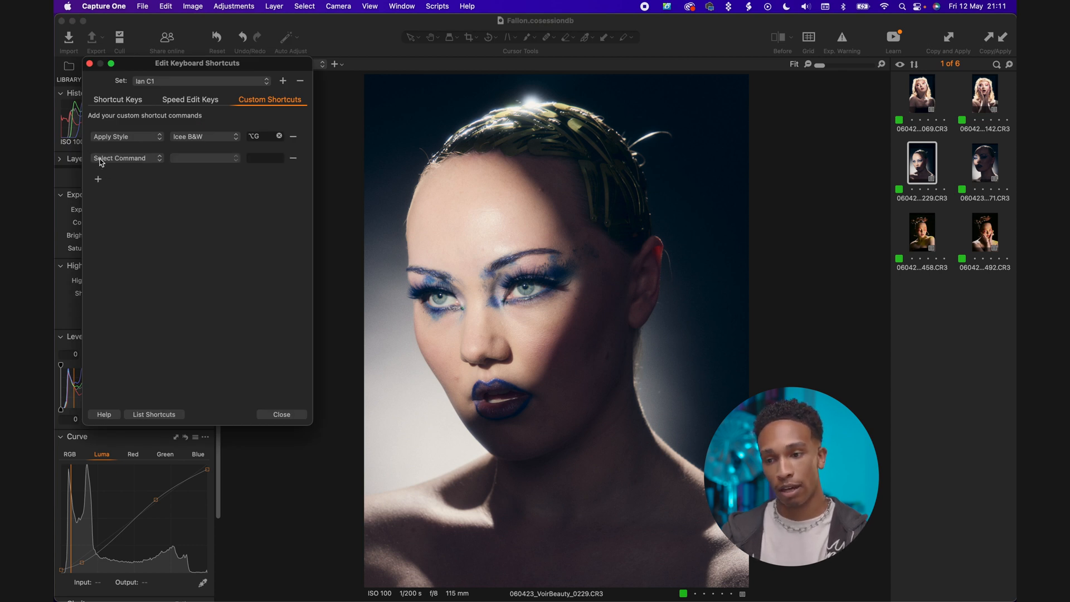
left_click(127, 158)
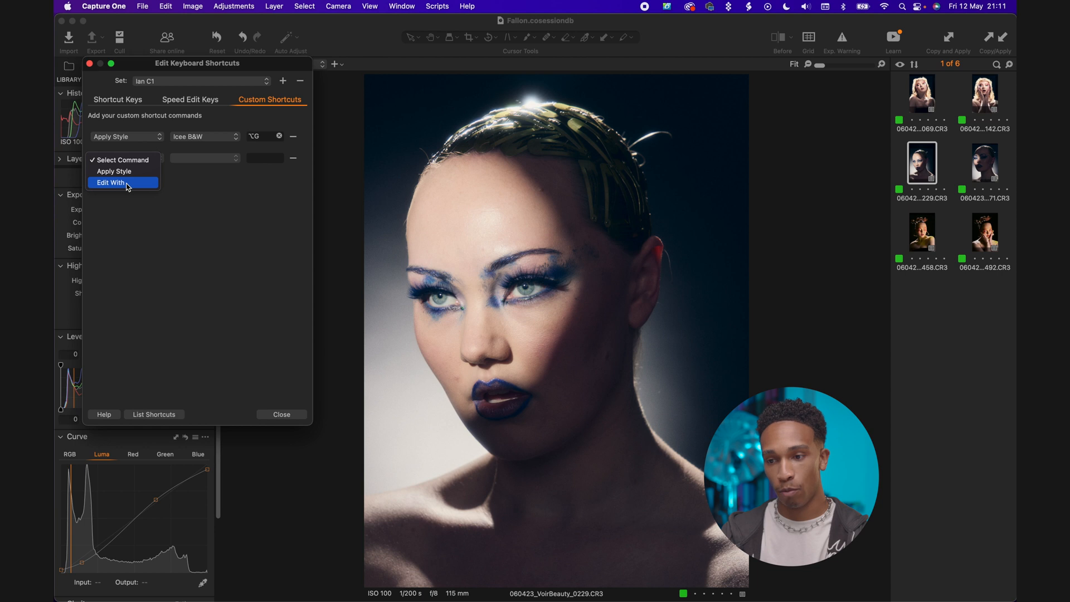
left_click(110, 182)
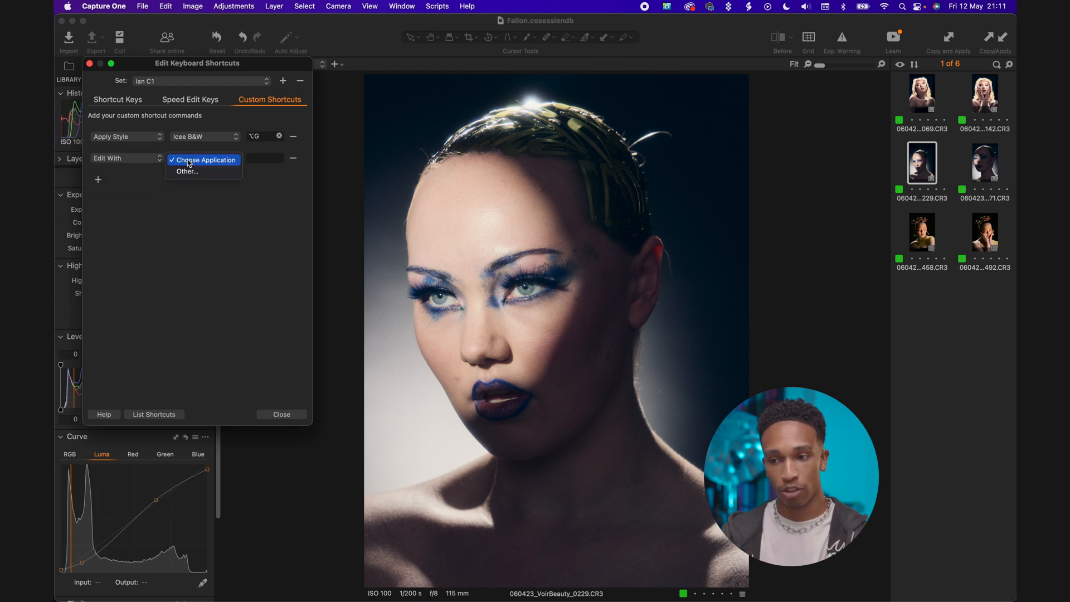
mouse_move(202, 171)
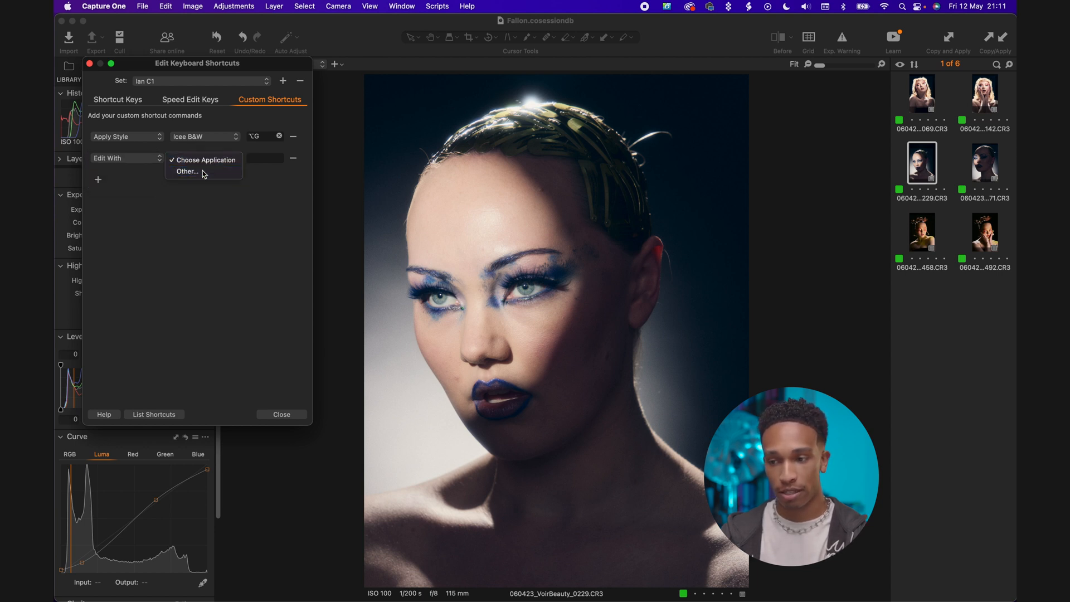
left_click(187, 170)
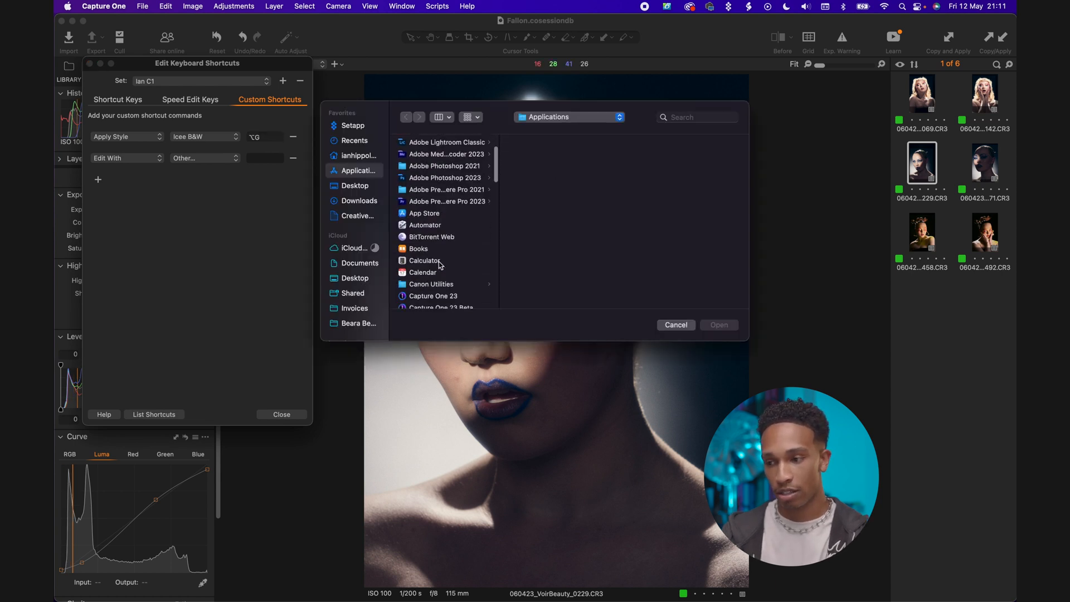
scroll("down", 3)
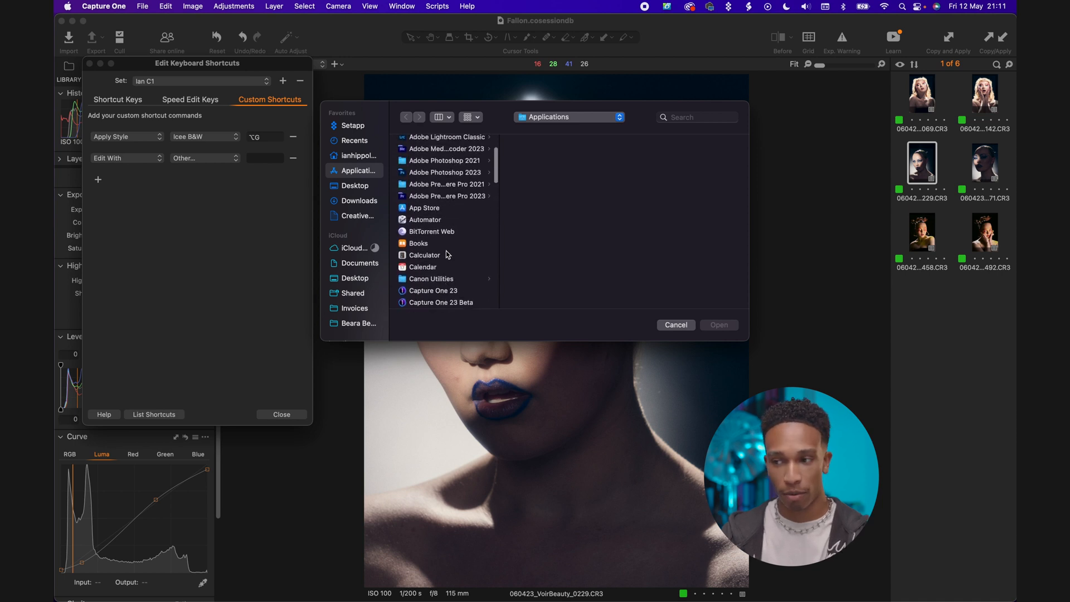
left_click(444, 195)
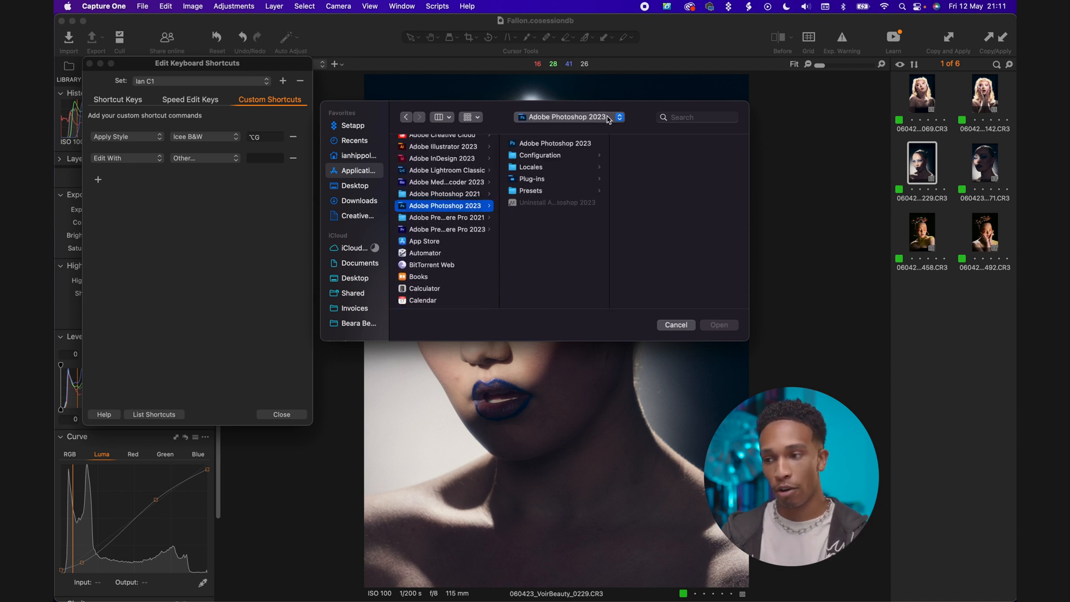
left_click(719, 324)
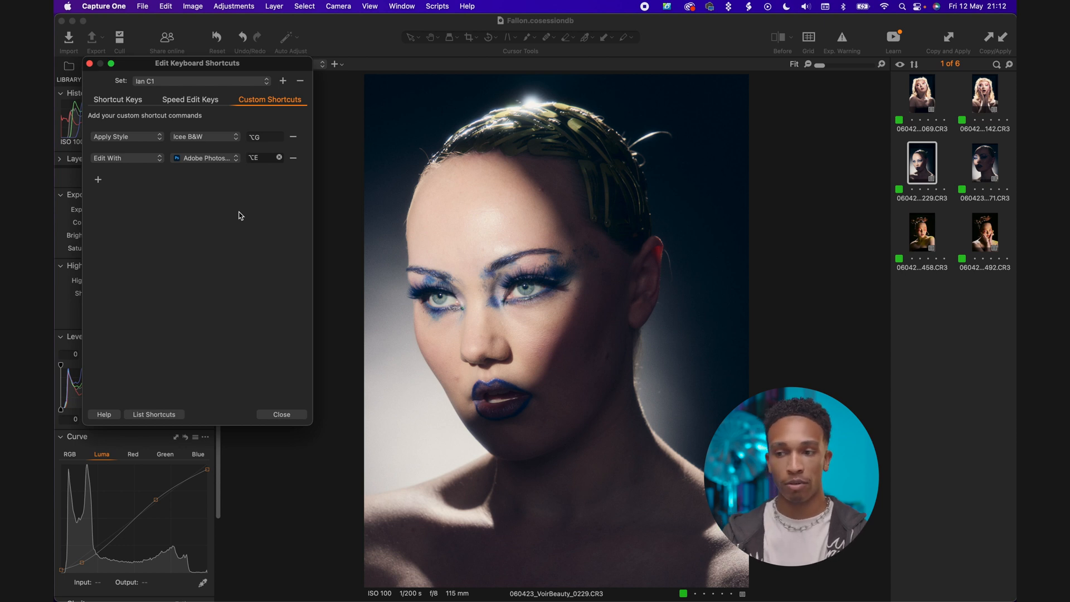
left_click(281, 414)
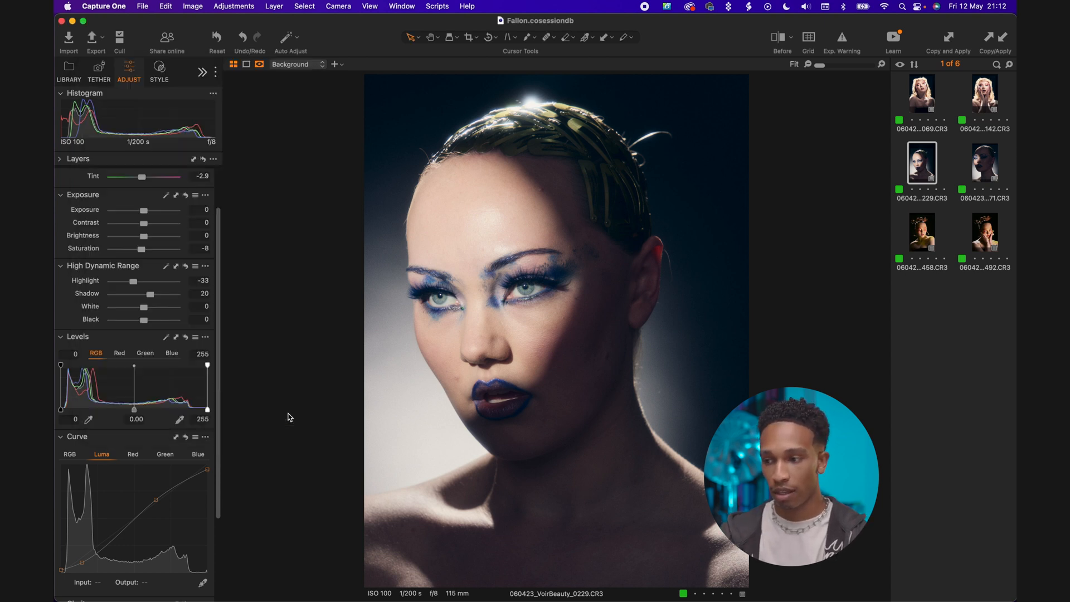
Send portrait 0492 to Photoshop as an uncompressed Adobe RGB (1998) TIFF variant.
left_click(984, 94)
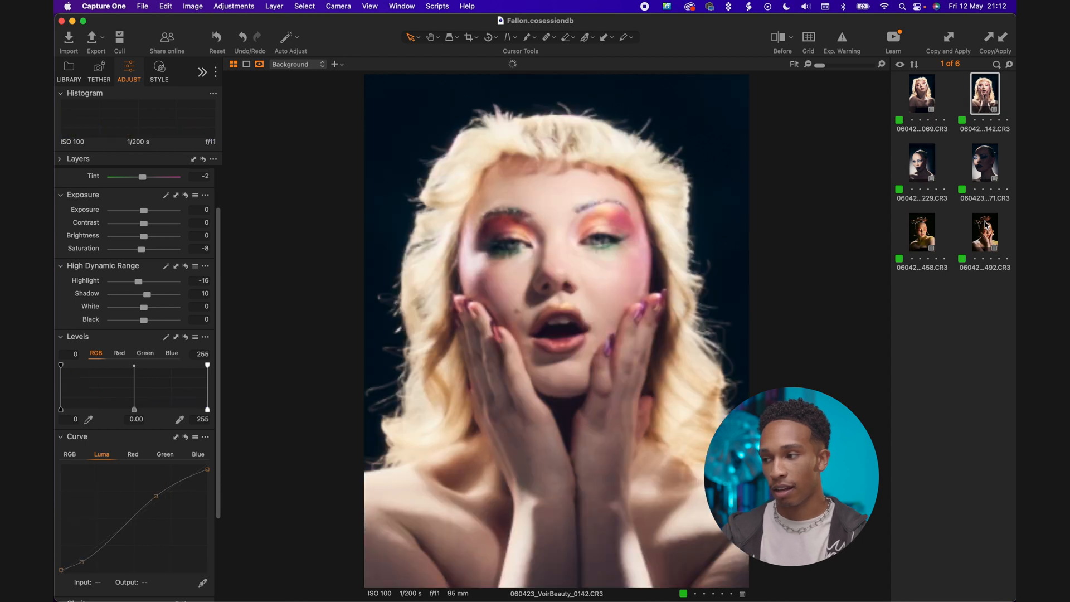
left_click(984, 235)
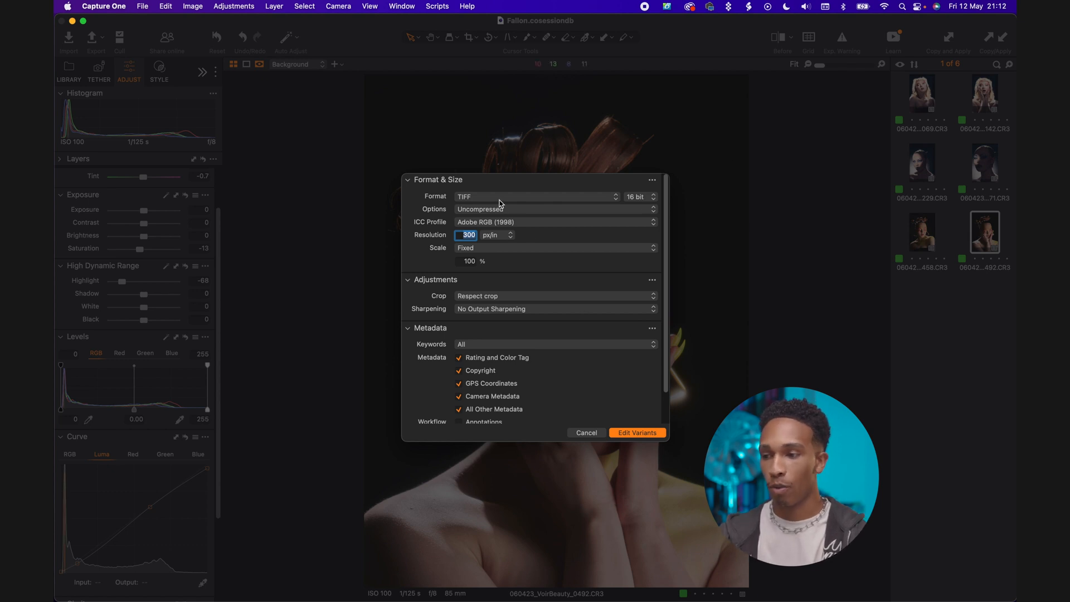
left_click(536, 196)
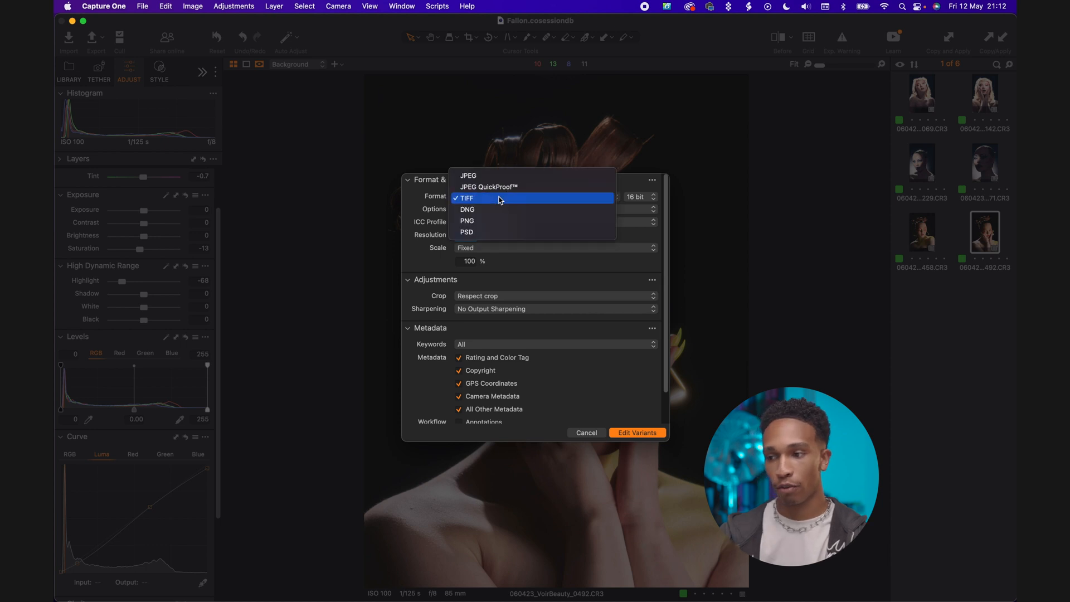
left_click(465, 198)
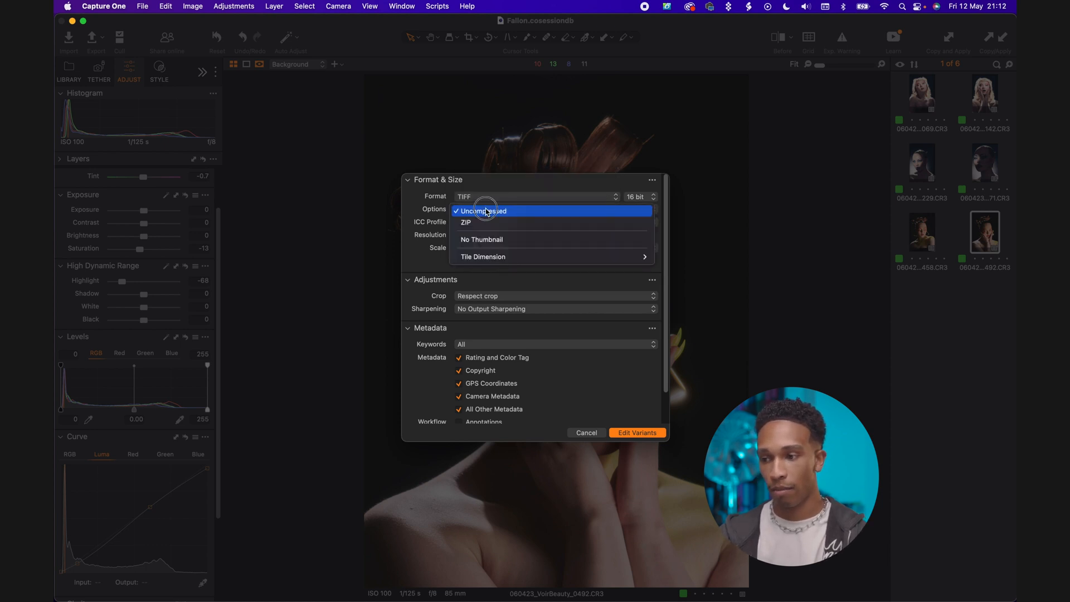
left_click(553, 222)
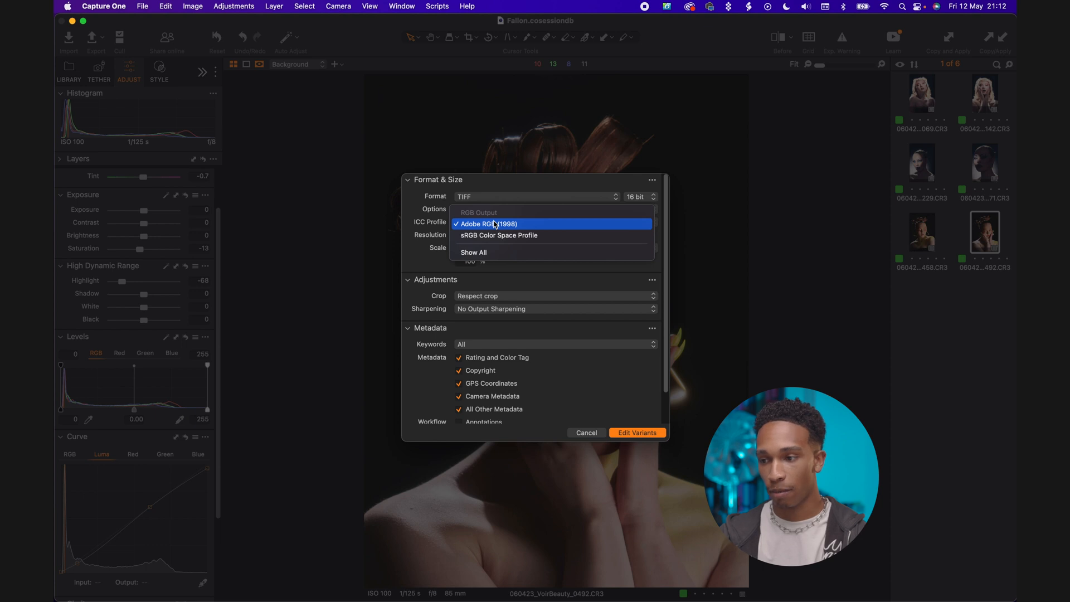
left_click(487, 224)
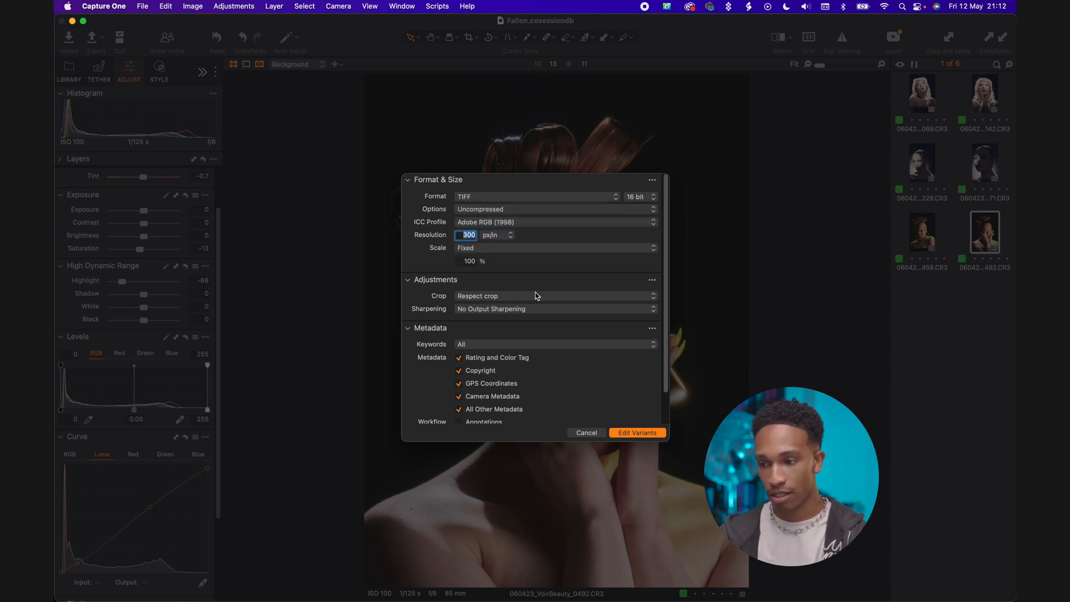
scroll("down", 3)
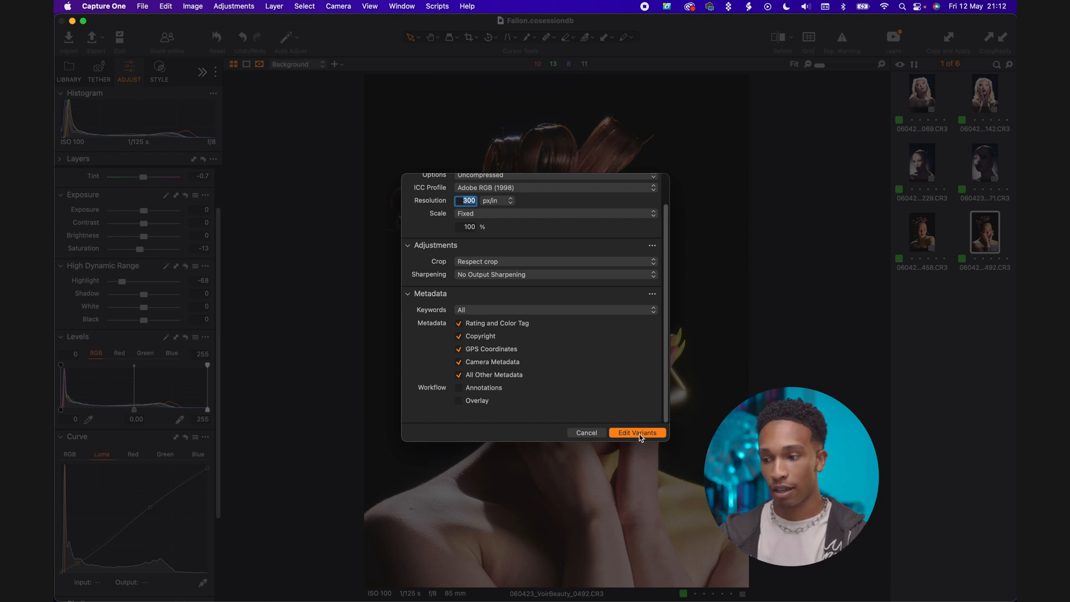
left_click(636, 433)
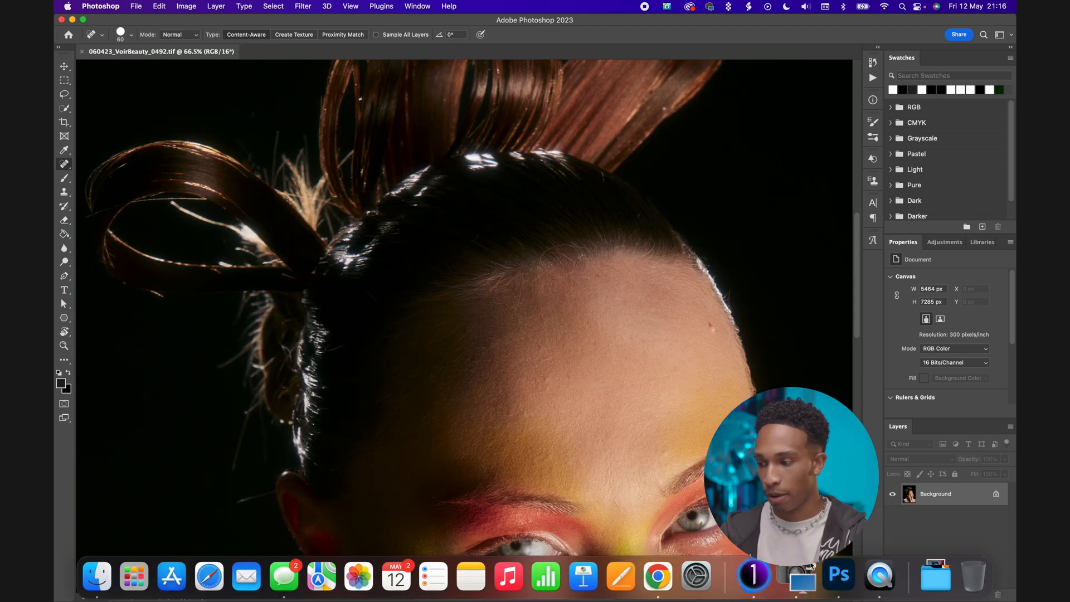
Return to Capture One from Photoshop via the Dock after retouching.
left_click(801, 575)
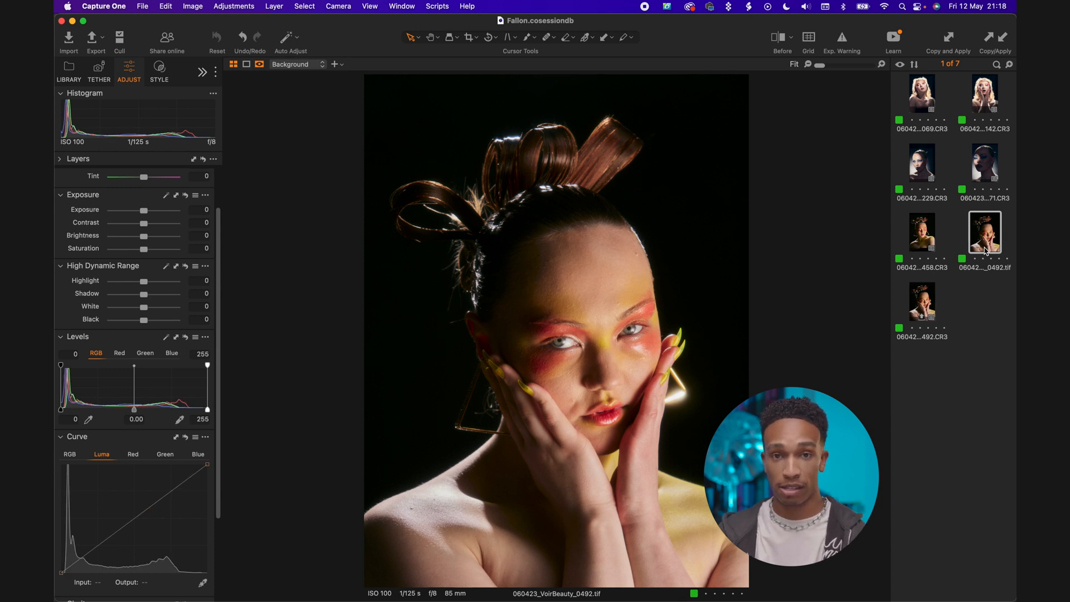
Open the cool-toned, blue-lit portrait 0271 from the browser after reviewing the 0492 TIFF.
left_click(984, 161)
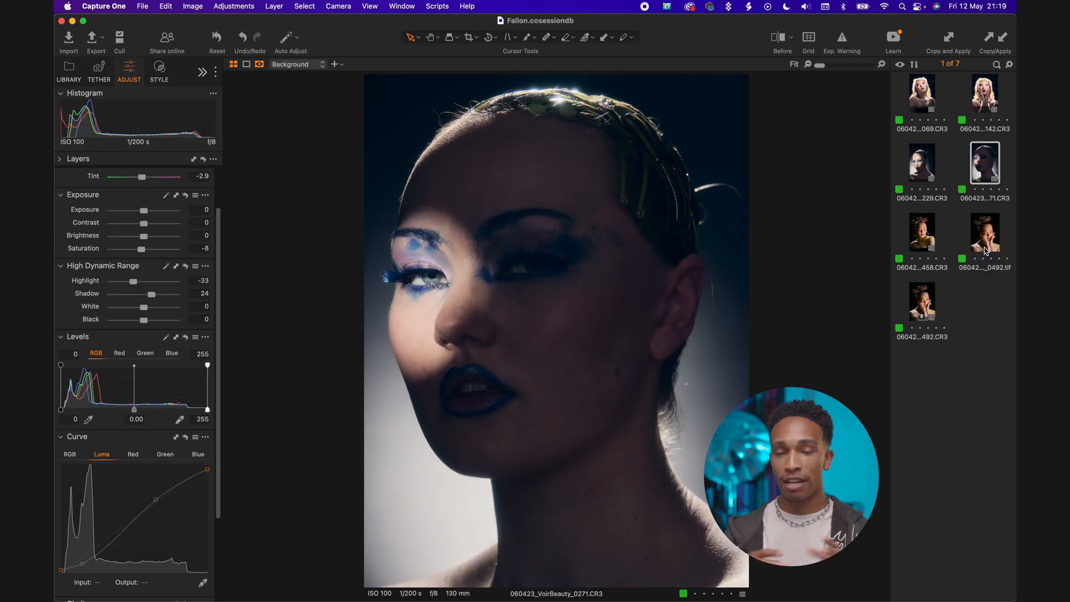